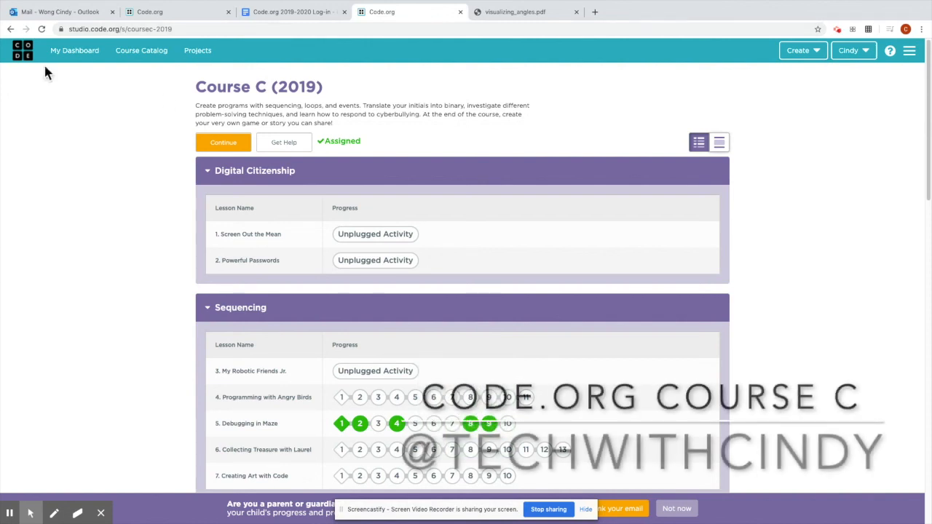
Step: Scroll down the Course C overview toward Lesson 7, Creating Art with Code
scroll("down", 3)
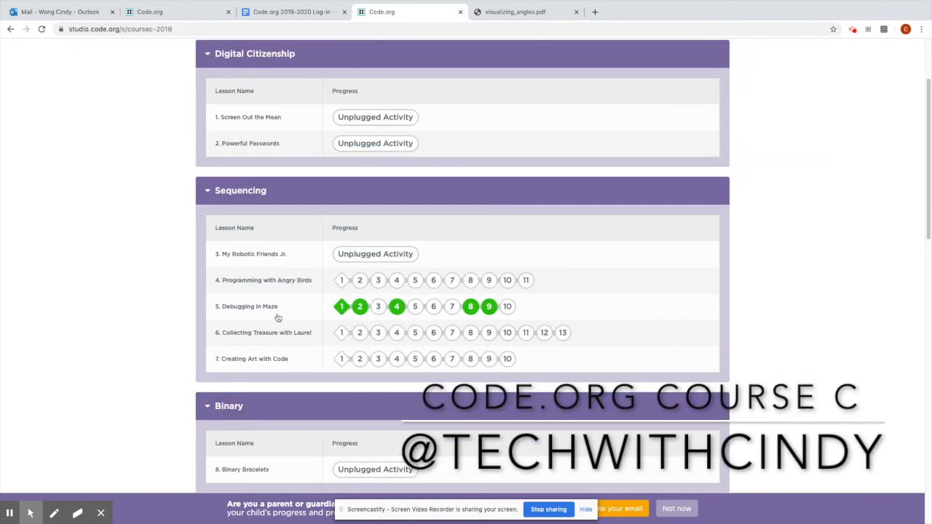
scroll("down", 3)
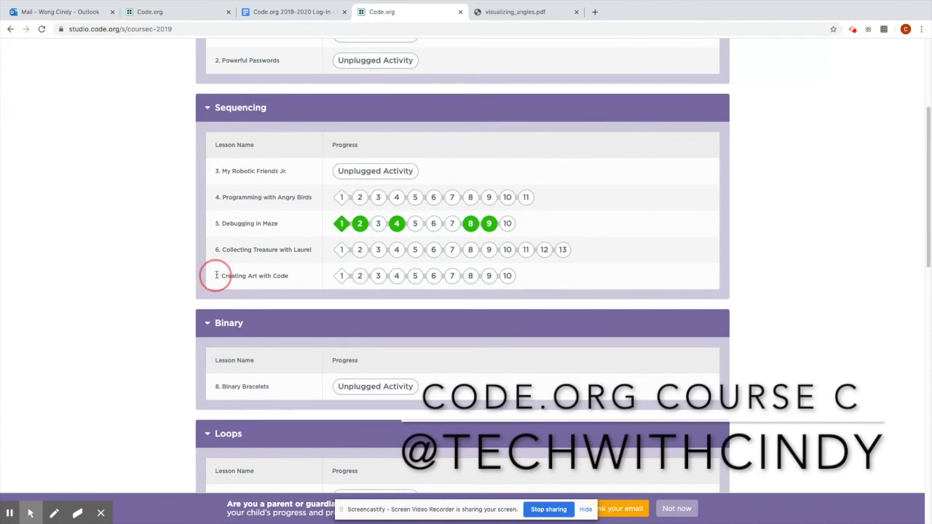
mouse_move(254, 275)
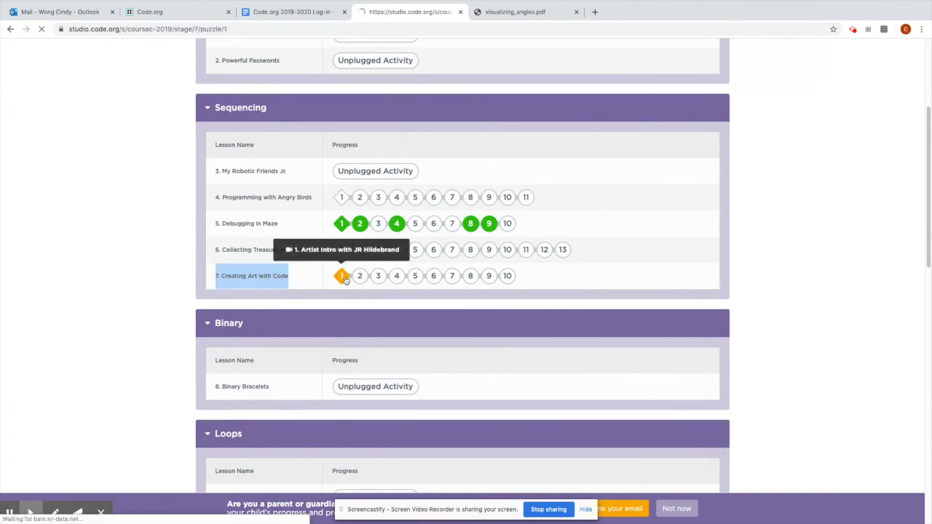
Step: Open Lesson 7 puzzle 1, the Artist Intro video page
left_click(340, 275)
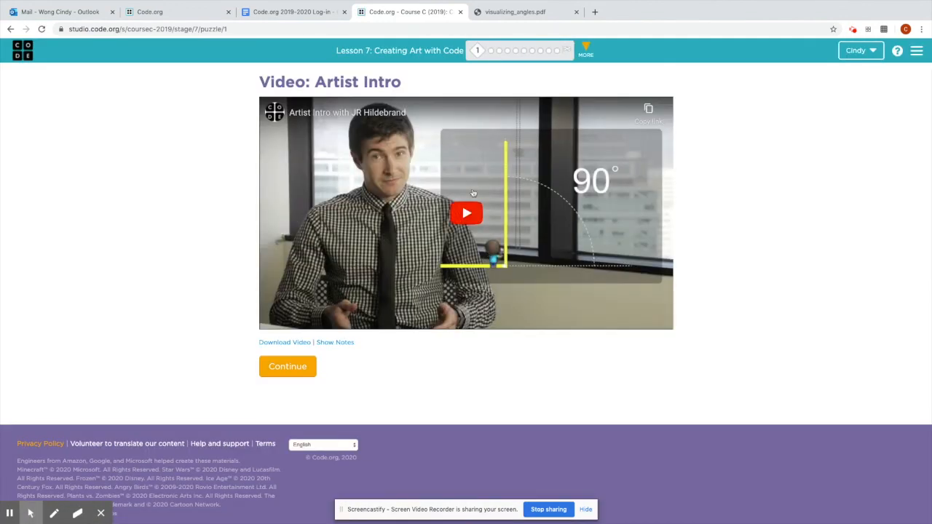
mouse_move(518, 144)
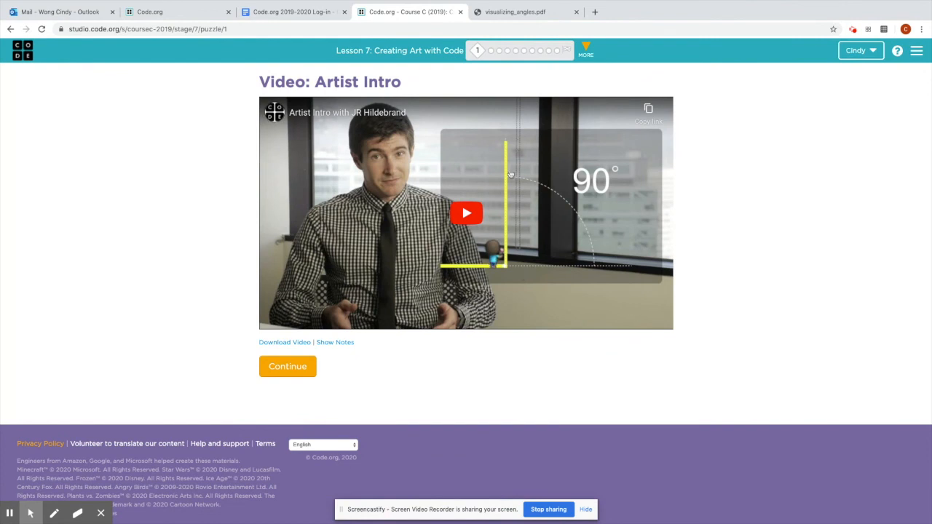
mouse_move(536, 79)
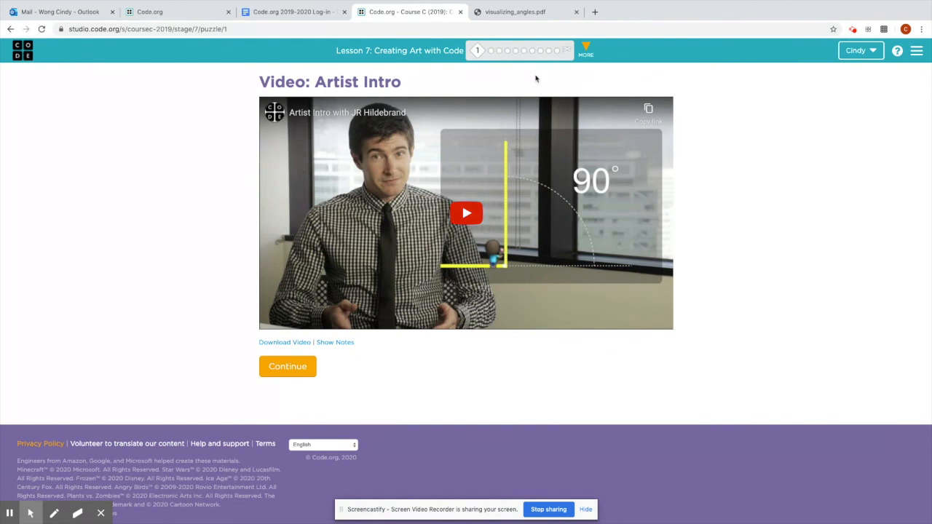
Step: Review the Visualizing Angles handout, return to the video page and continue to puzzle 2
left_click(515, 11)
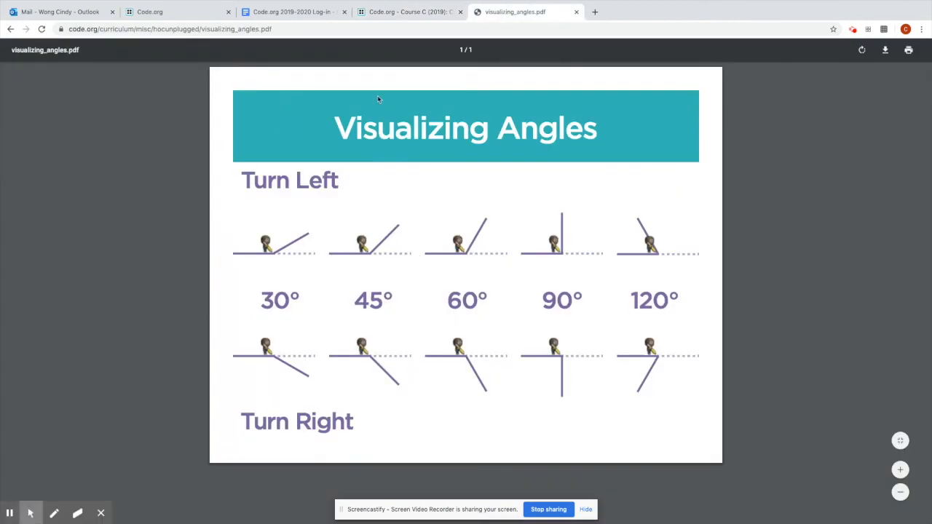
mouse_move(637, 307)
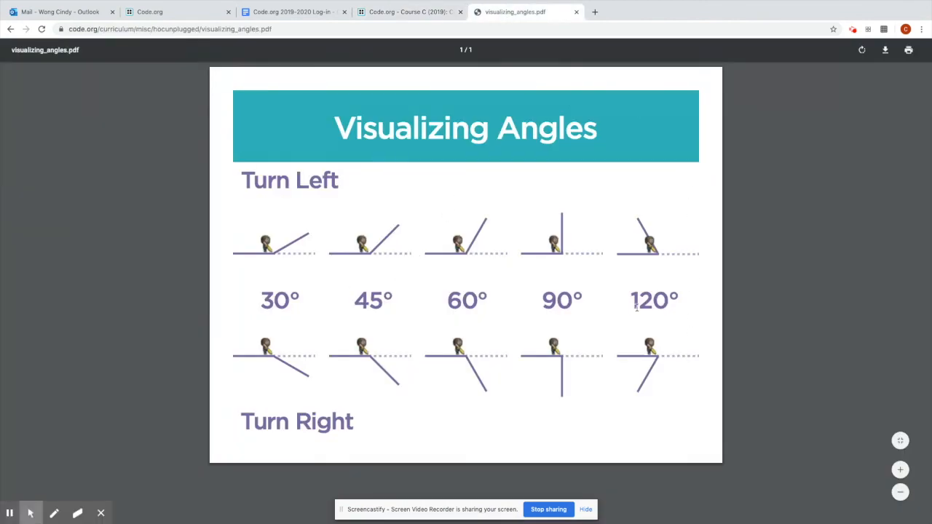
mouse_move(422, 119)
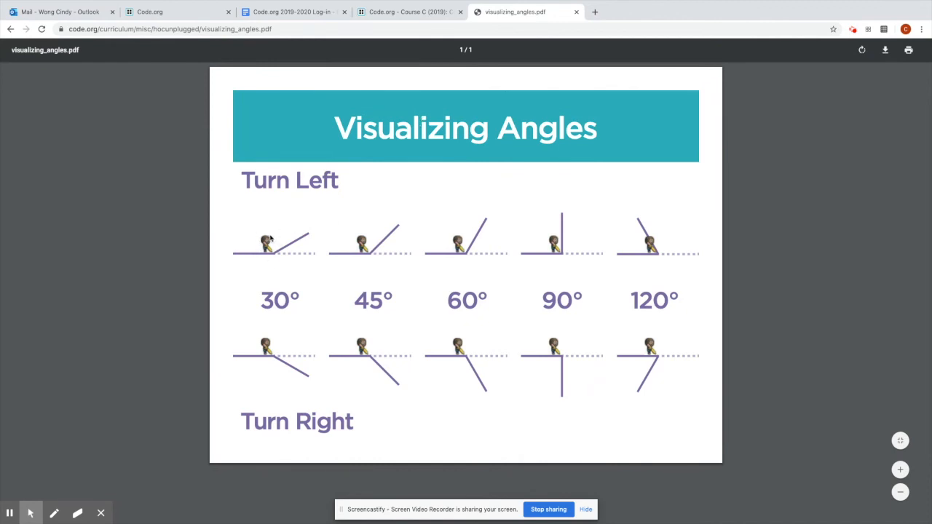
mouse_move(257, 203)
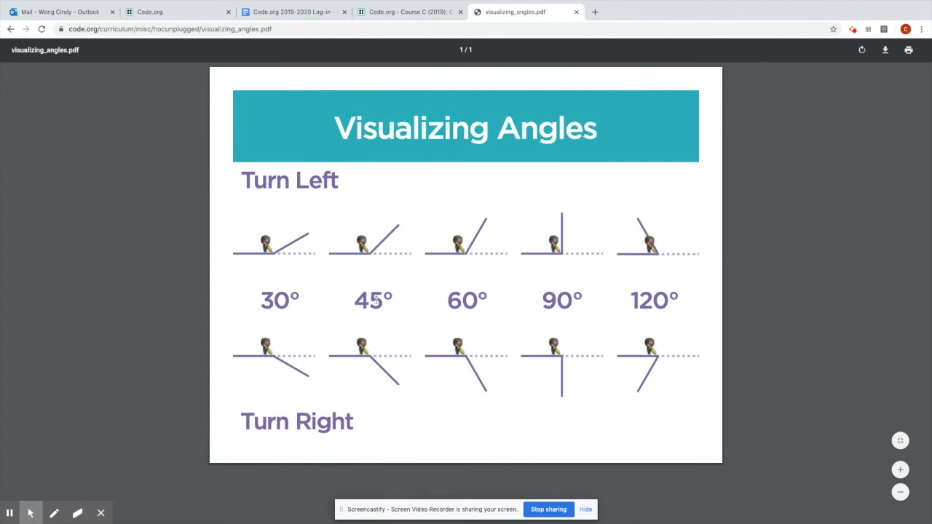
mouse_move(536, 305)
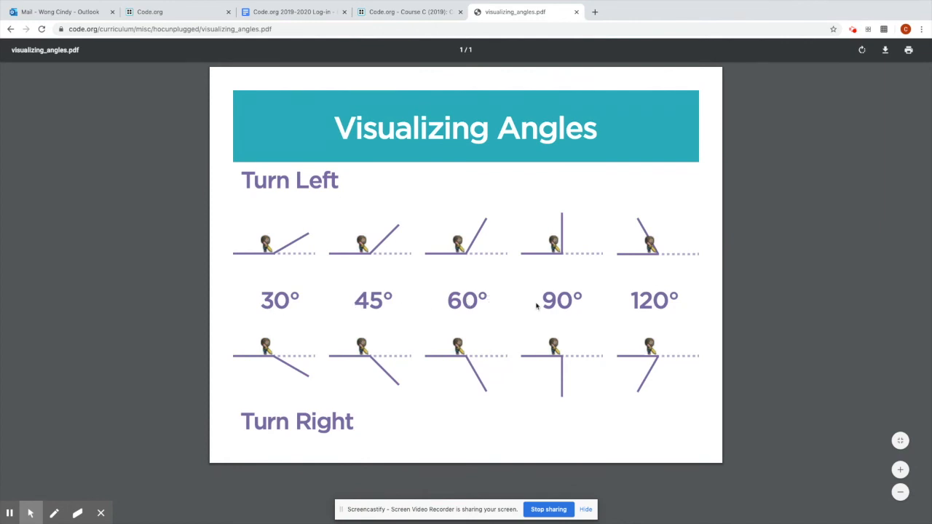
mouse_move(618, 300)
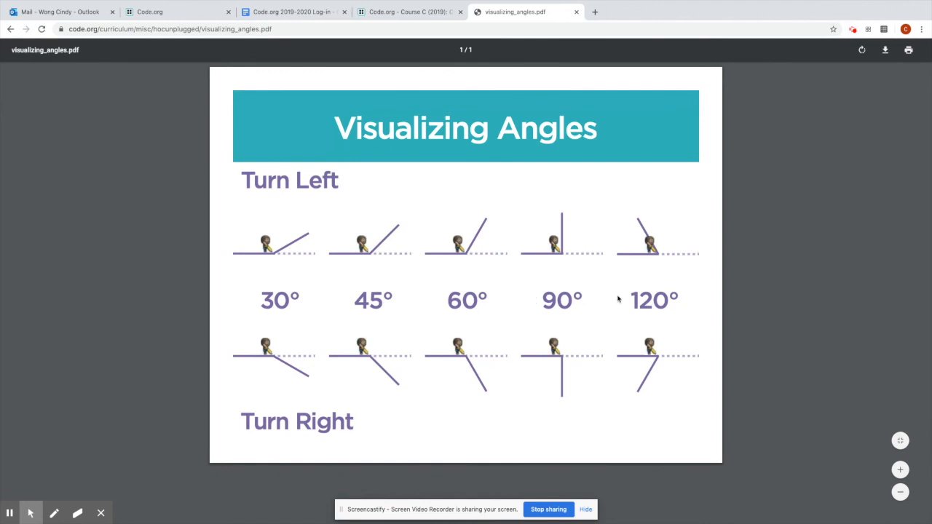
mouse_move(333, 336)
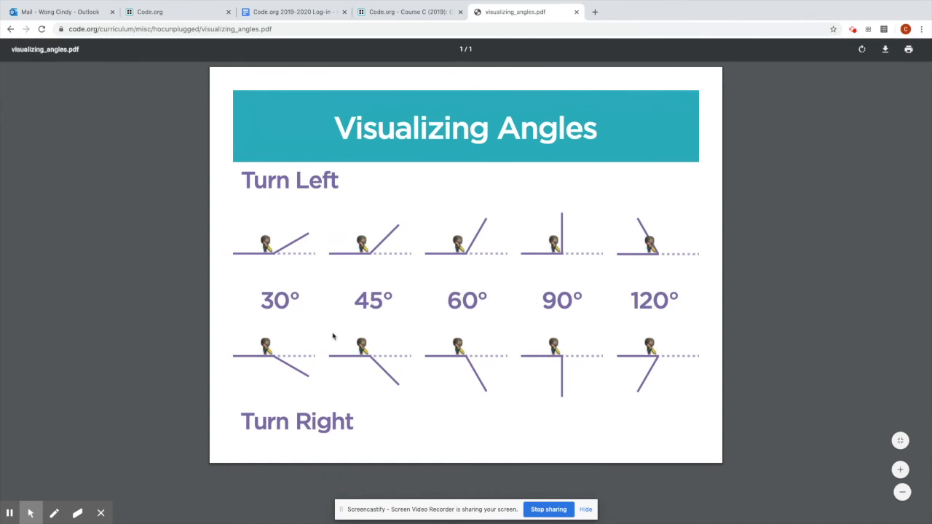
mouse_move(377, 260)
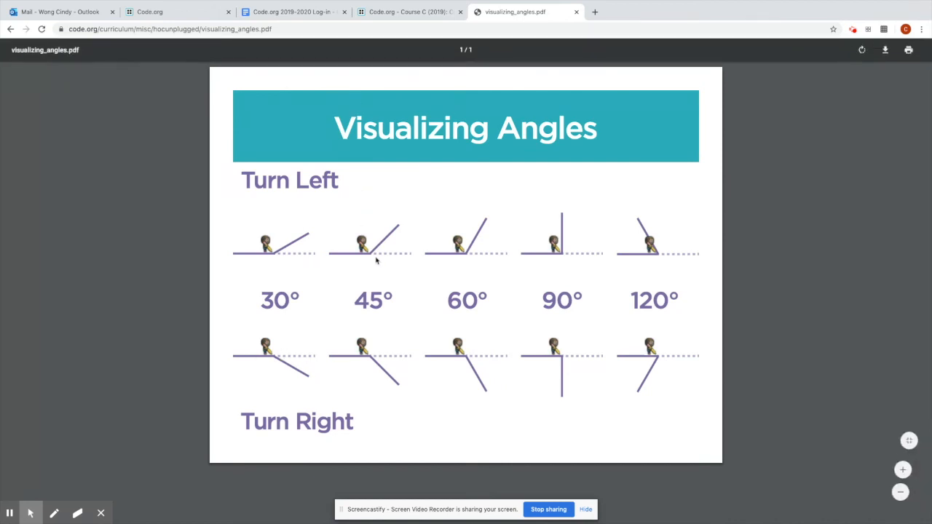
mouse_move(515, 134)
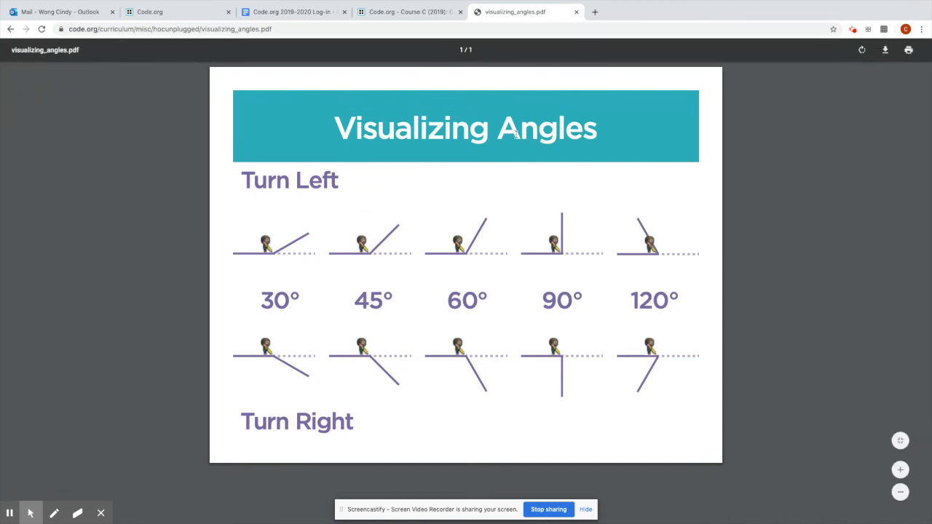
mouse_move(409, 12)
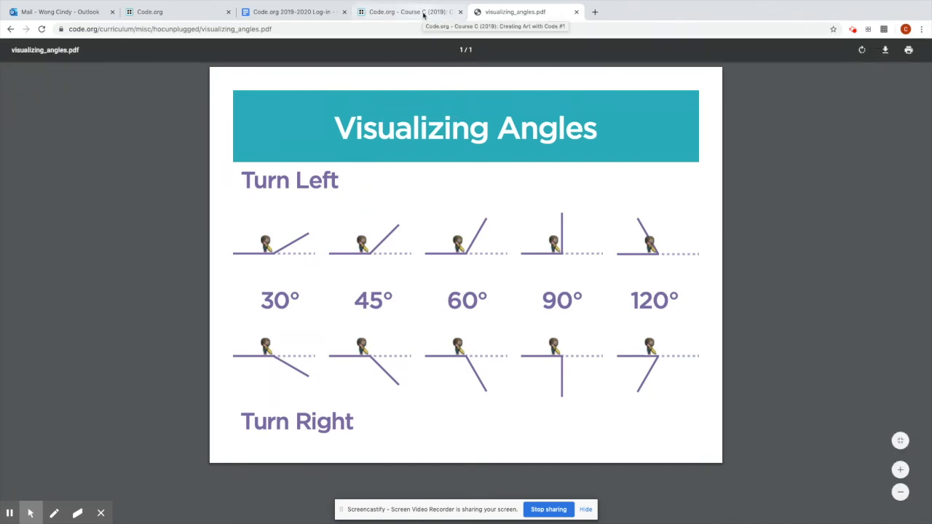
left_click(408, 12)
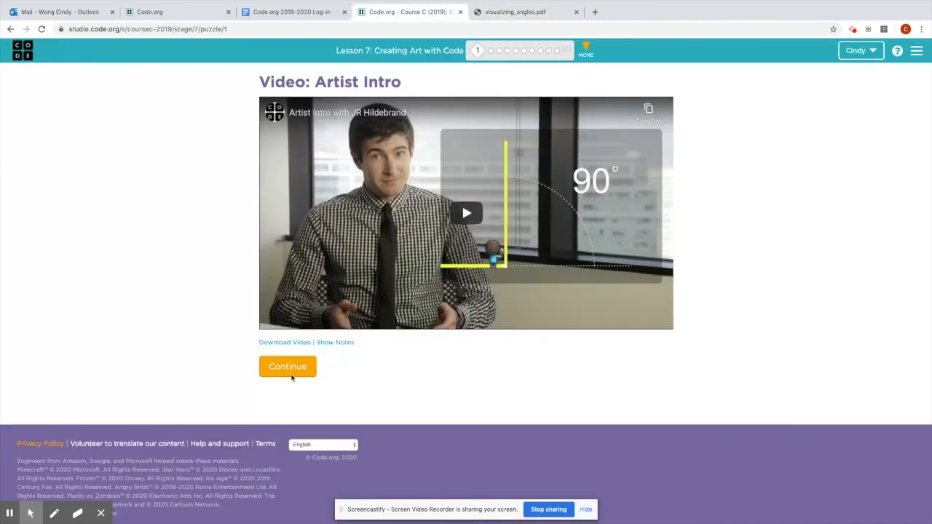
left_click(287, 367)
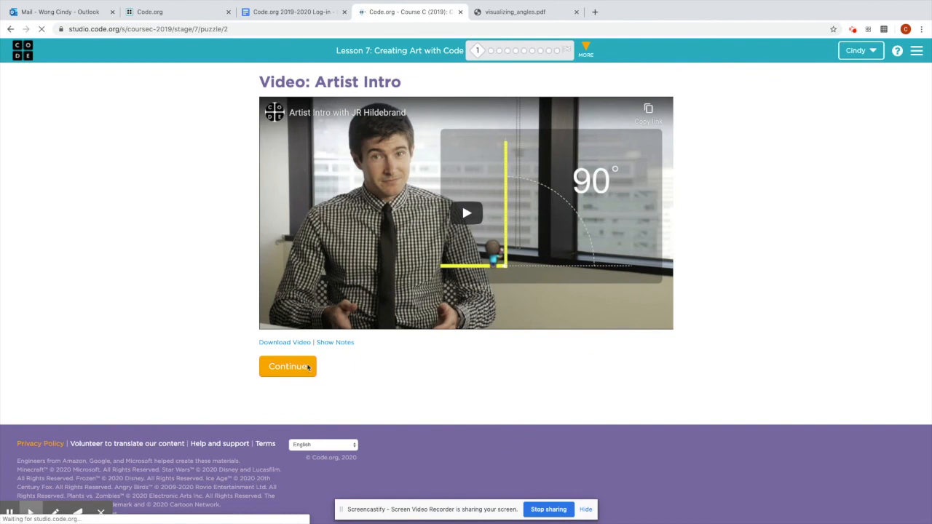
Step: Build a when-run program with set color (palette pick) followed by move forward 100 pixels
left_click(288, 367)
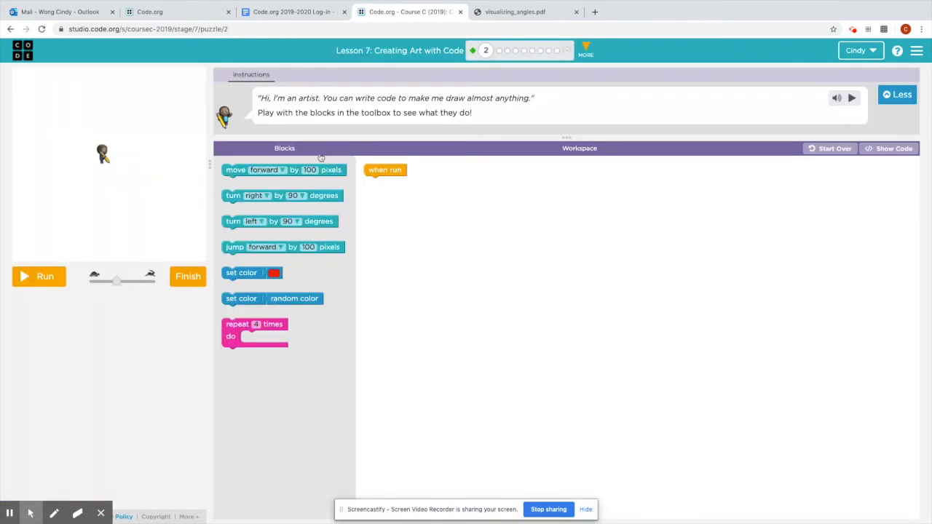
mouse_move(131, 173)
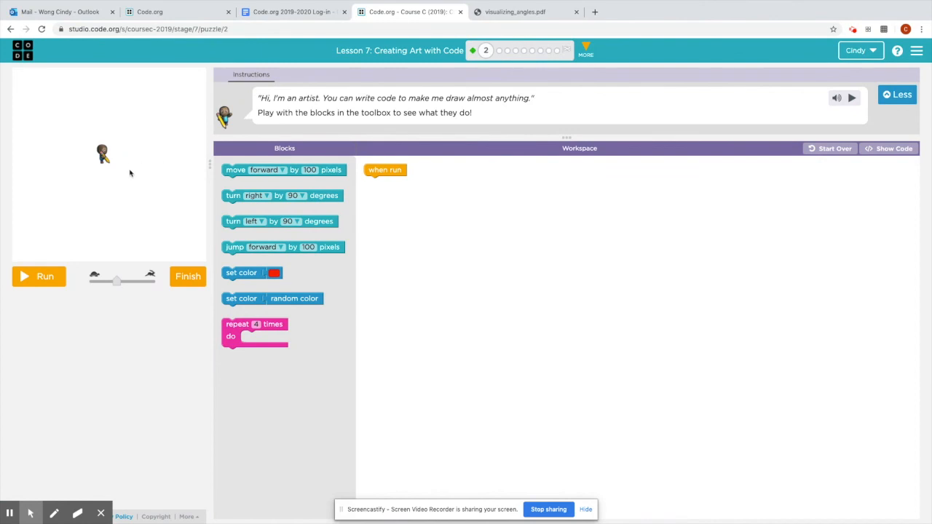
mouse_move(255, 169)
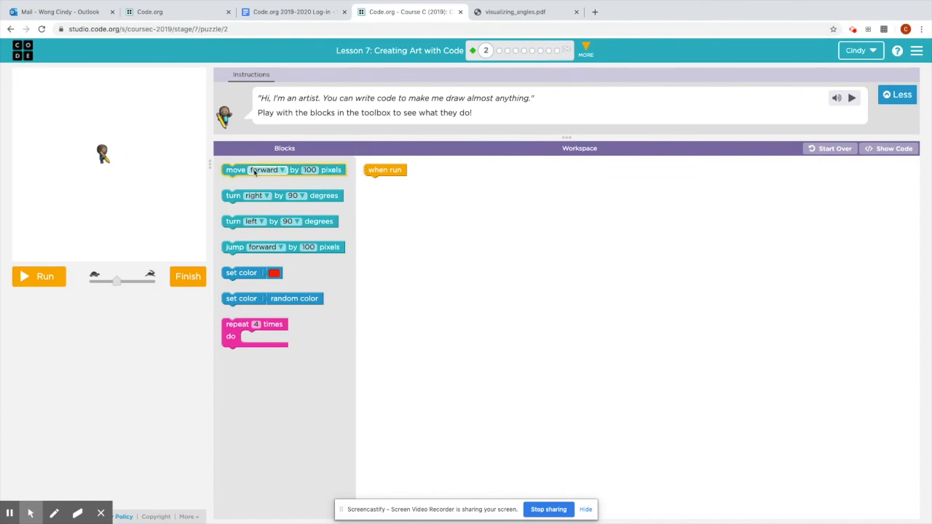
mouse_move(255, 169)
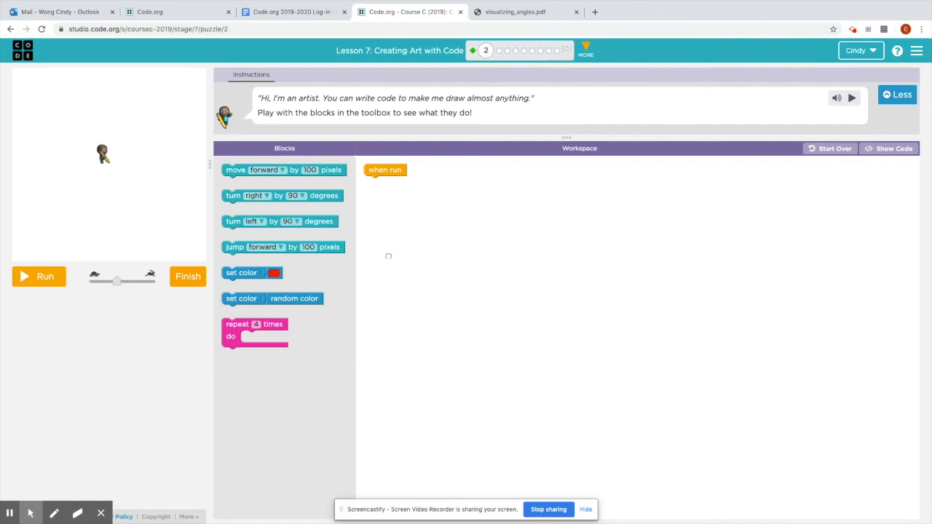
mouse_move(255, 169)
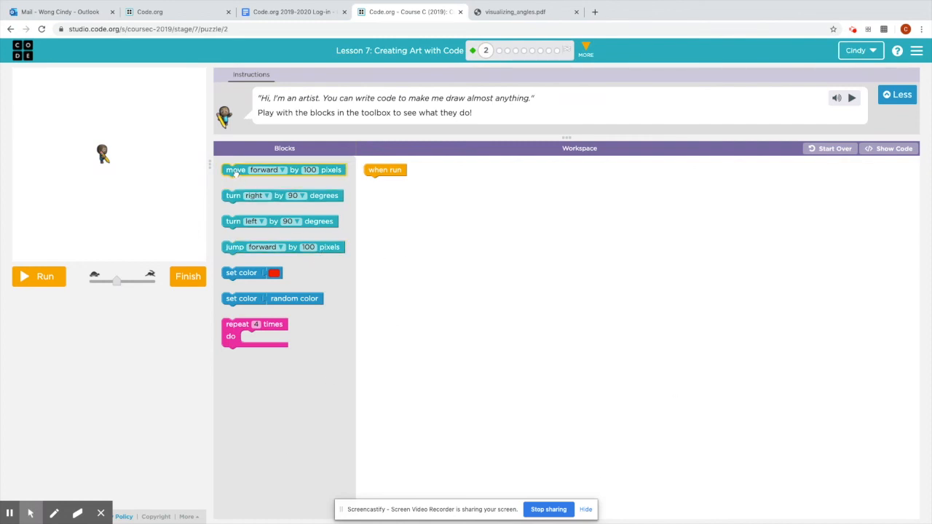
left_click_drag(284, 169, 425, 182)
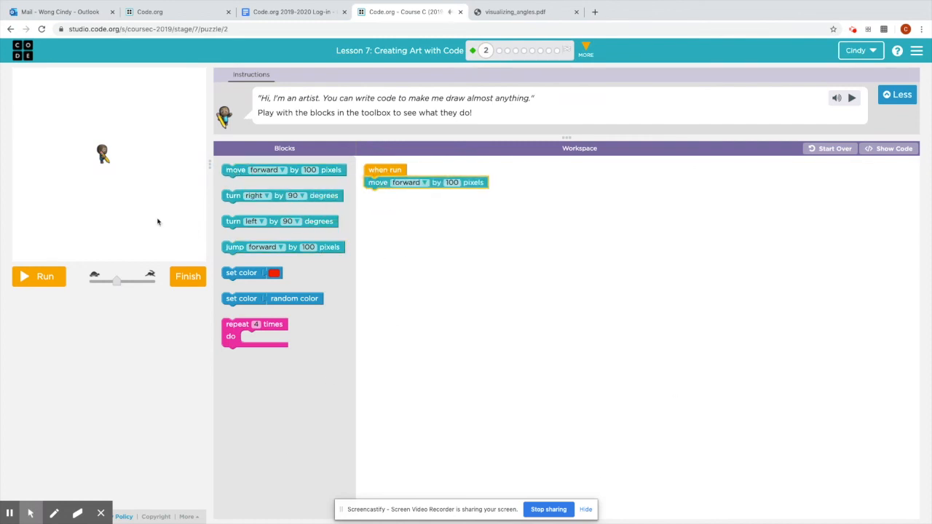
mouse_move(370, 215)
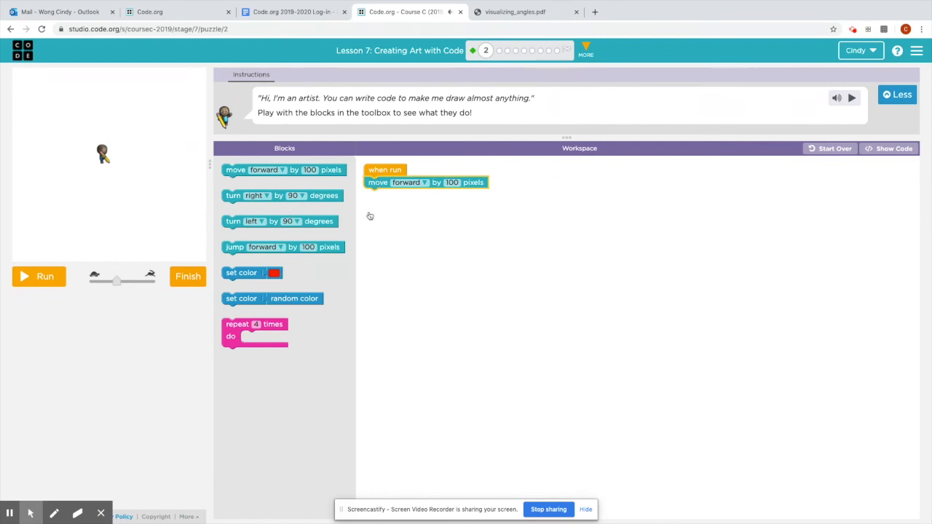
mouse_move(198, 207)
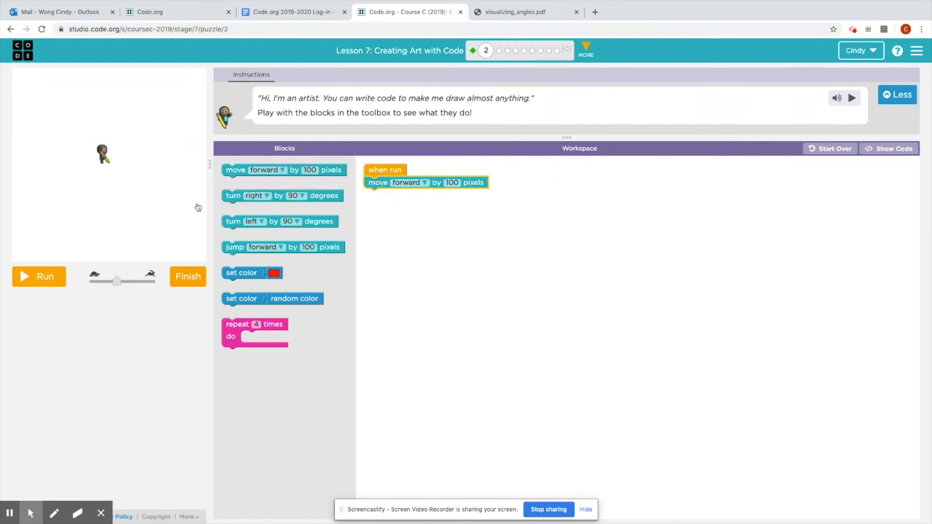
left_click_drag(253, 272, 372, 187)
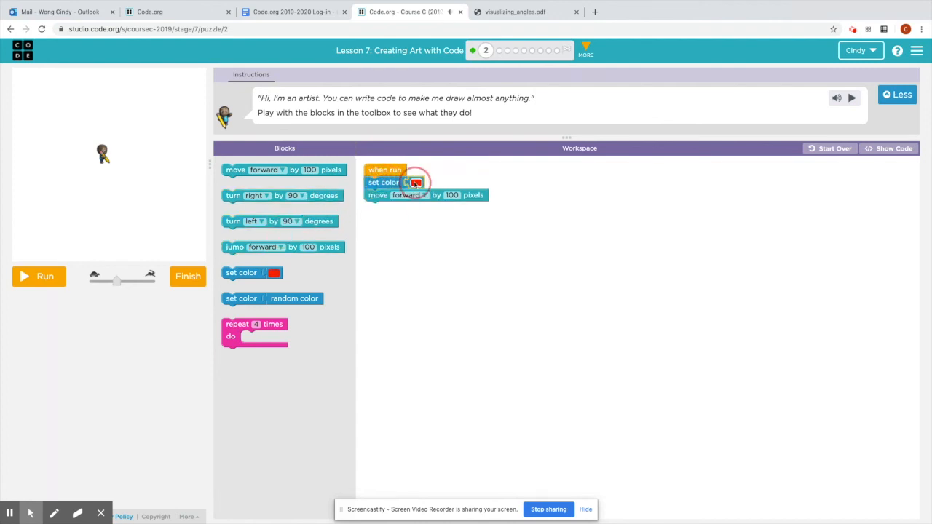
left_click(417, 182)
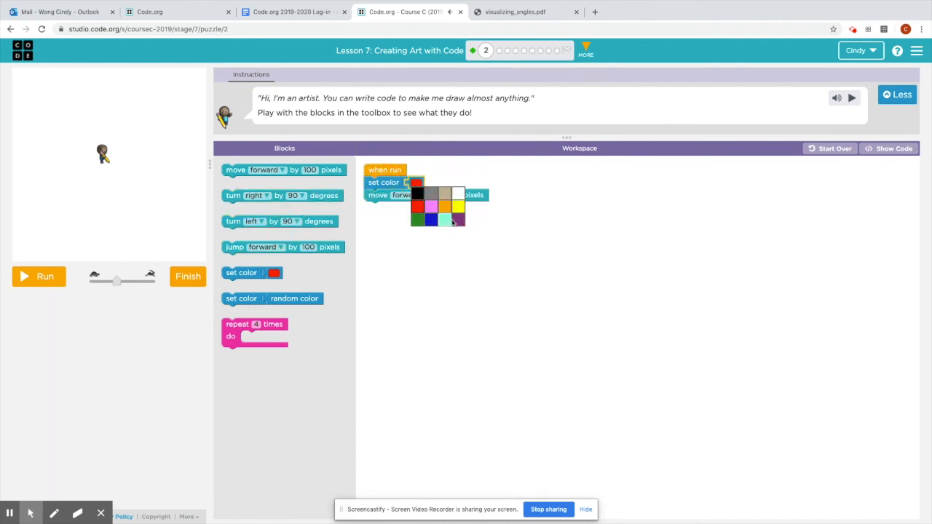
left_click(431, 207)
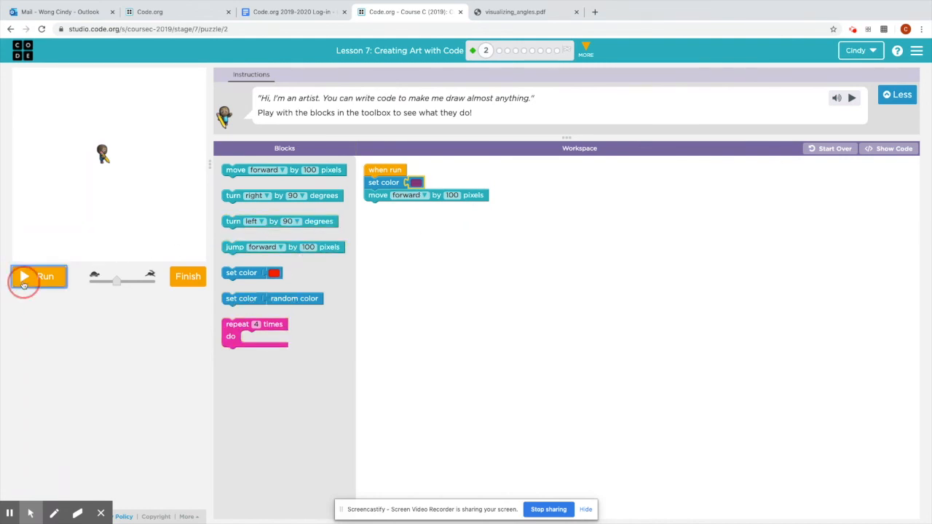
Step: Extend the program with forward 100 and turn right 90 pairs and run it to draw a square
left_click(38, 276)
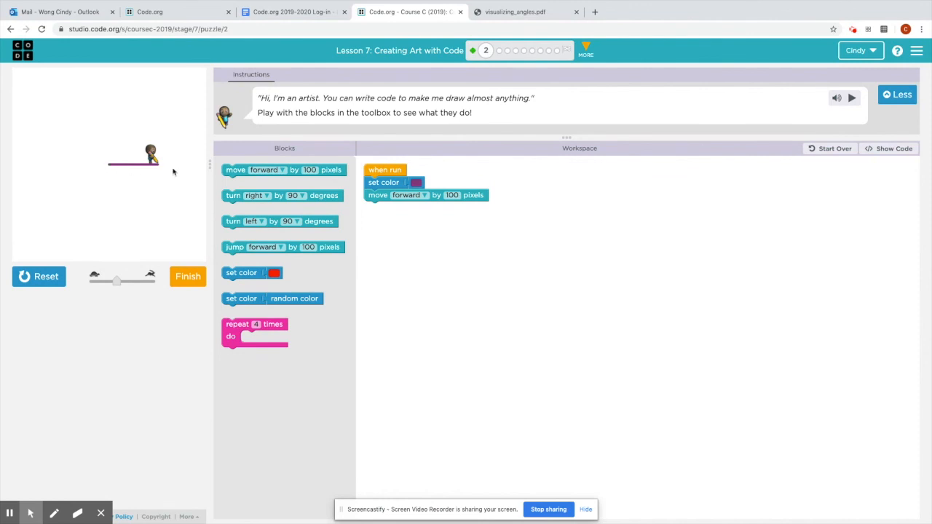
mouse_move(233, 157)
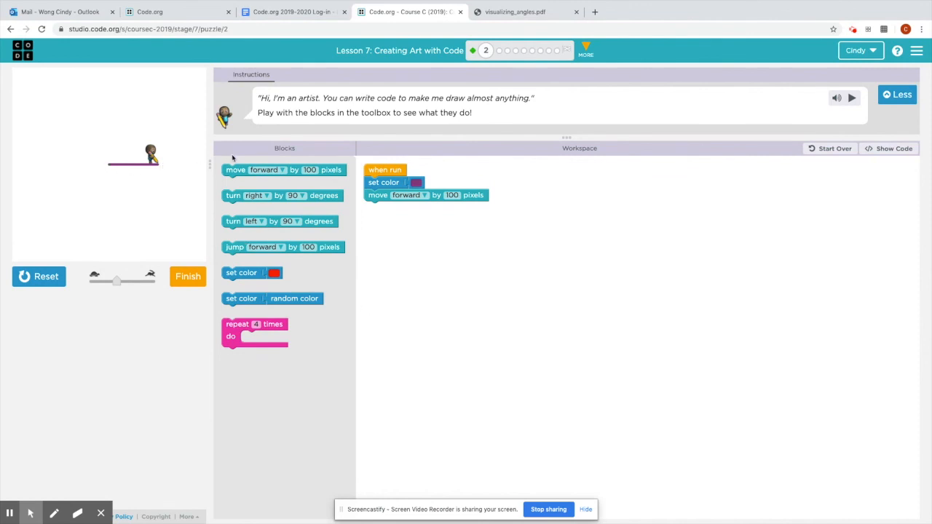
left_click_drag(279, 195, 425, 205)
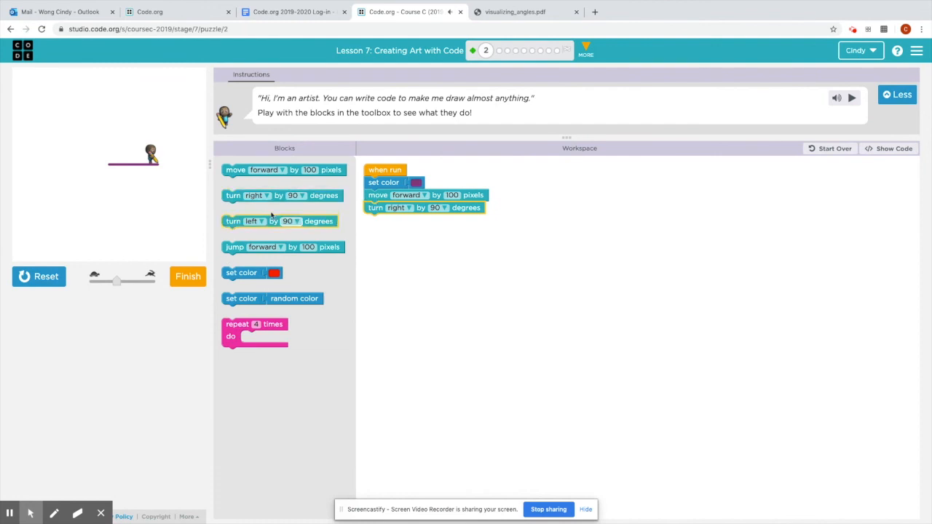
left_click_drag(282, 169, 425, 222)
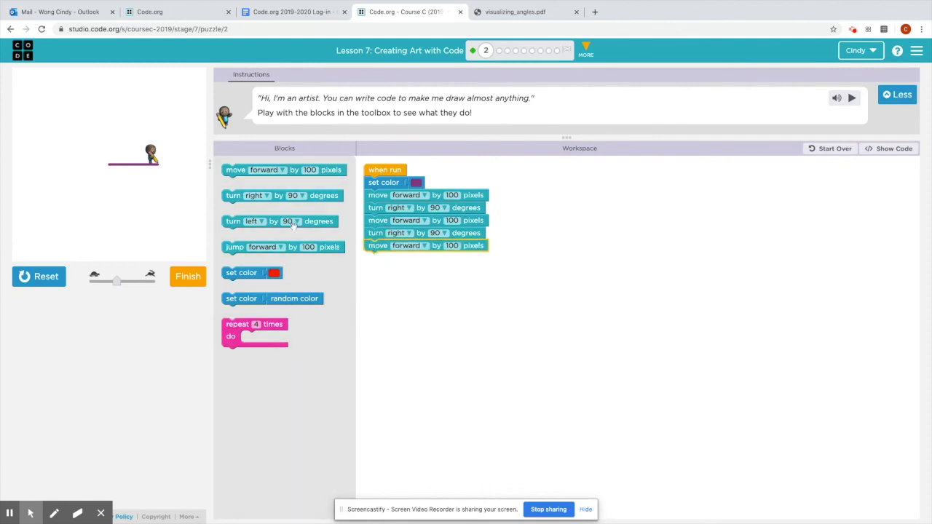
mouse_move(233, 214)
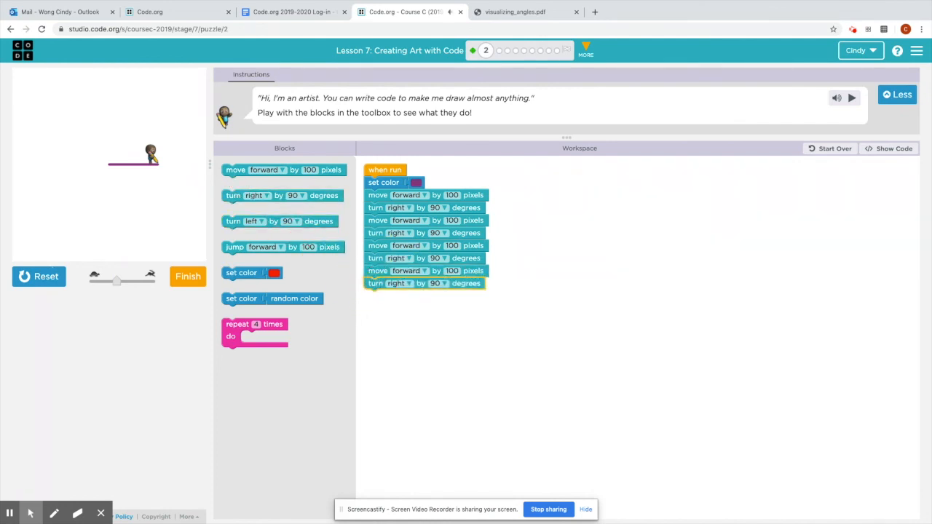
left_click(38, 277)
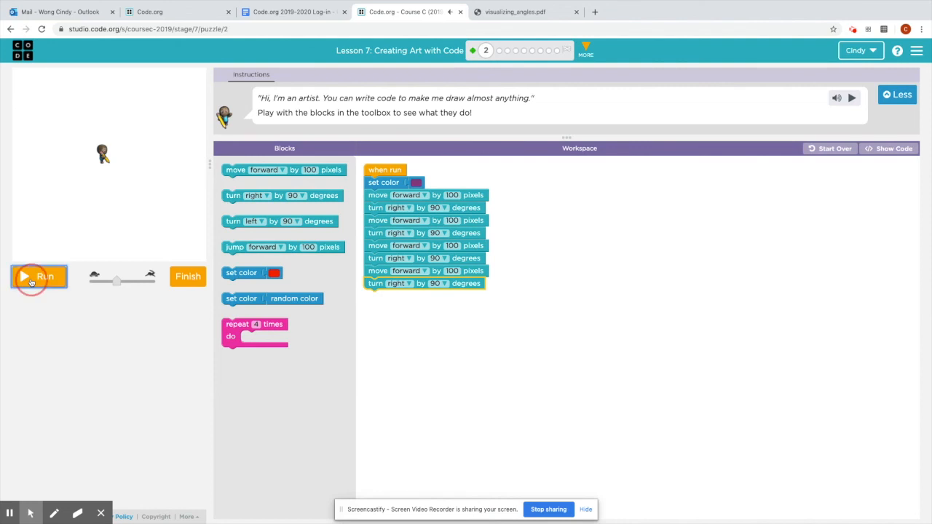
left_click(38, 277)
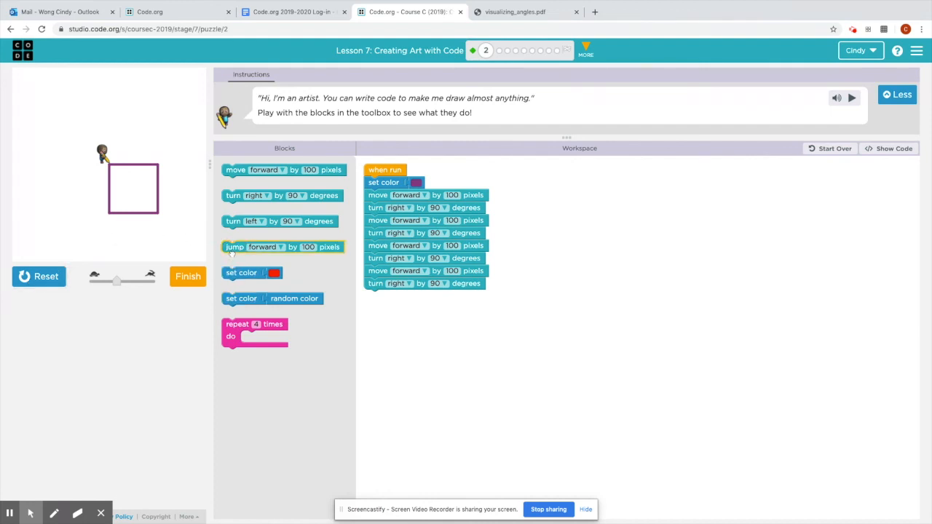
Step: Start the program with jump forward 100, rerun the shifted square and mark it finished
left_click_drag(283, 247, 413, 306)
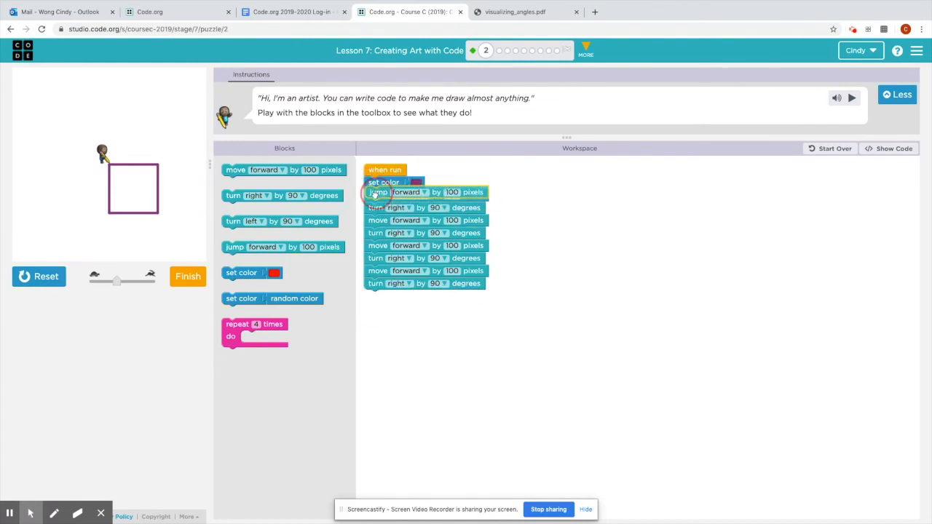
left_click(38, 277)
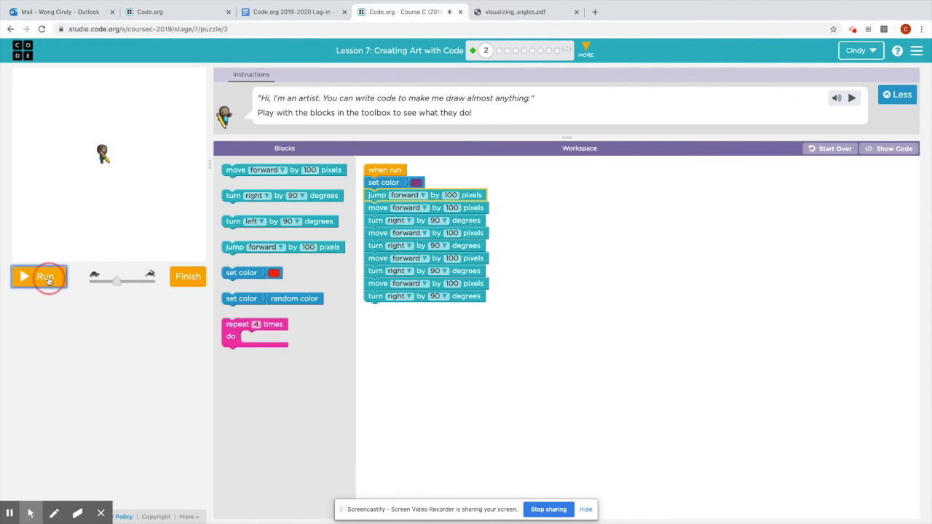
left_click(37, 276)
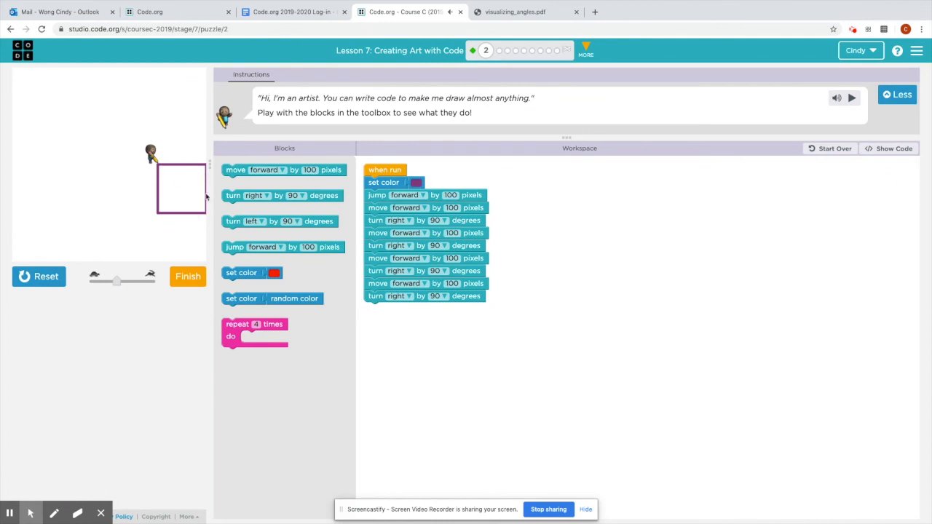
left_click(188, 277)
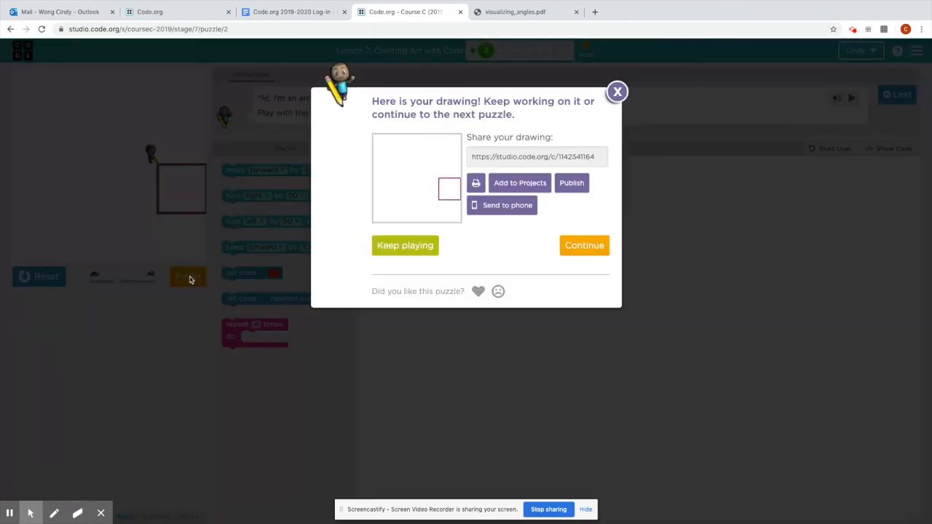
Step: Continue from the completion dialog to the pet-monster cage puzzle 3
left_click(584, 244)
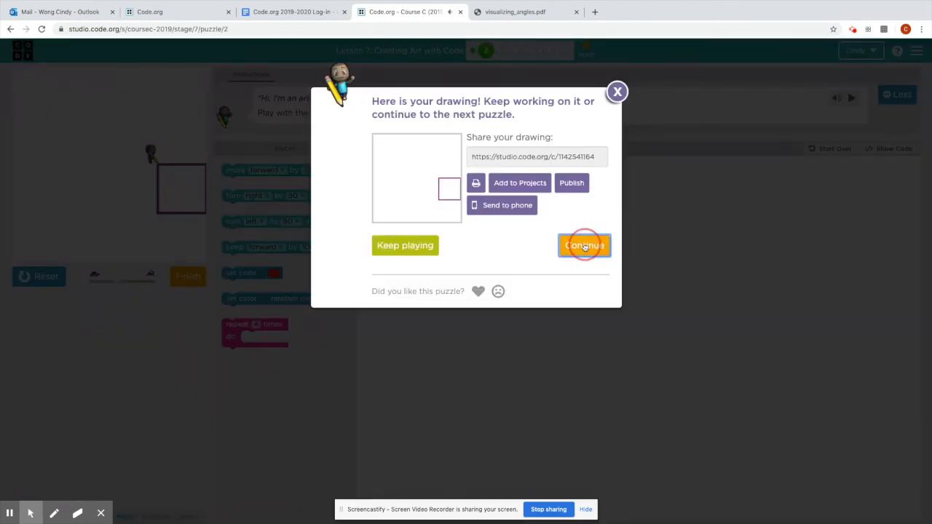
left_click(582, 245)
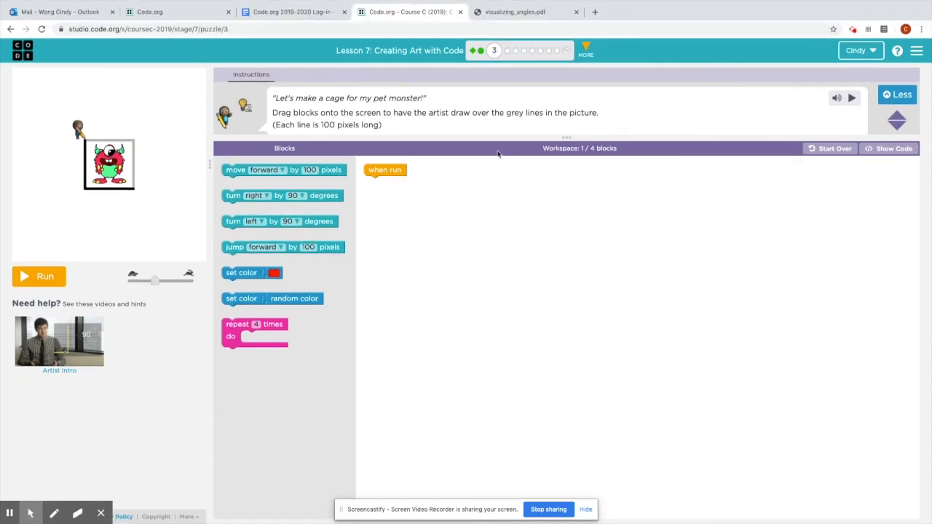
mouse_move(286, 96)
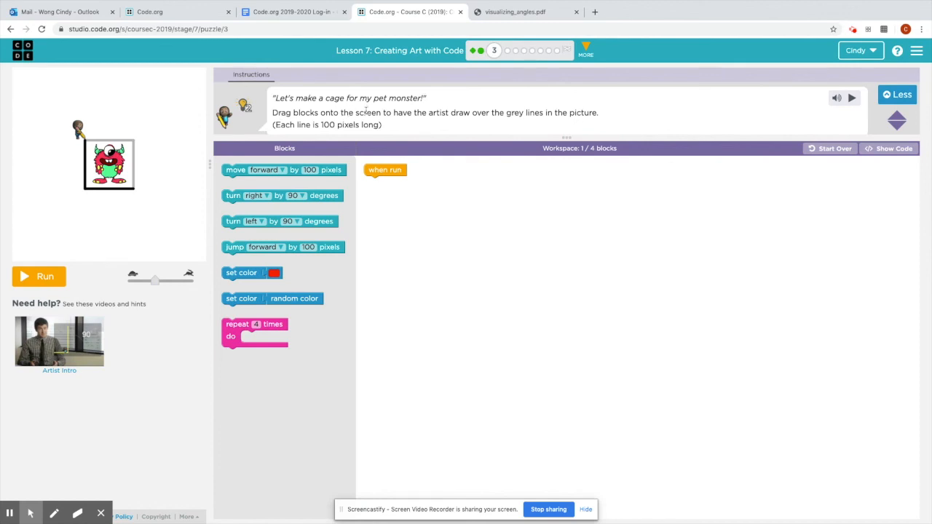
mouse_move(471, 112)
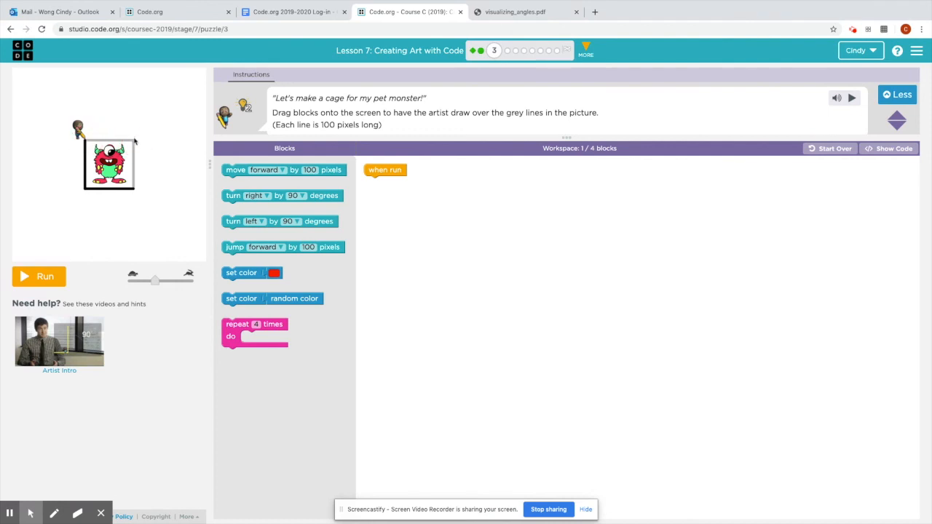
mouse_move(309, 111)
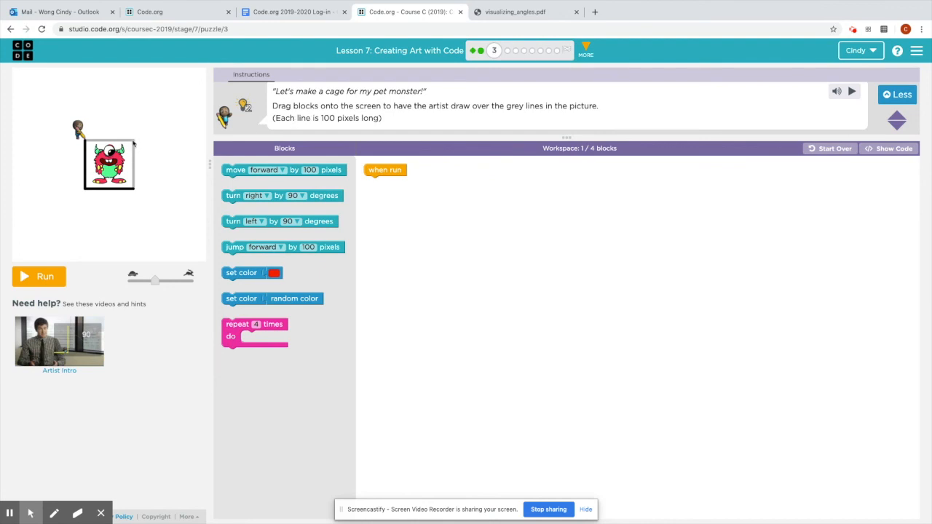
mouse_move(138, 160)
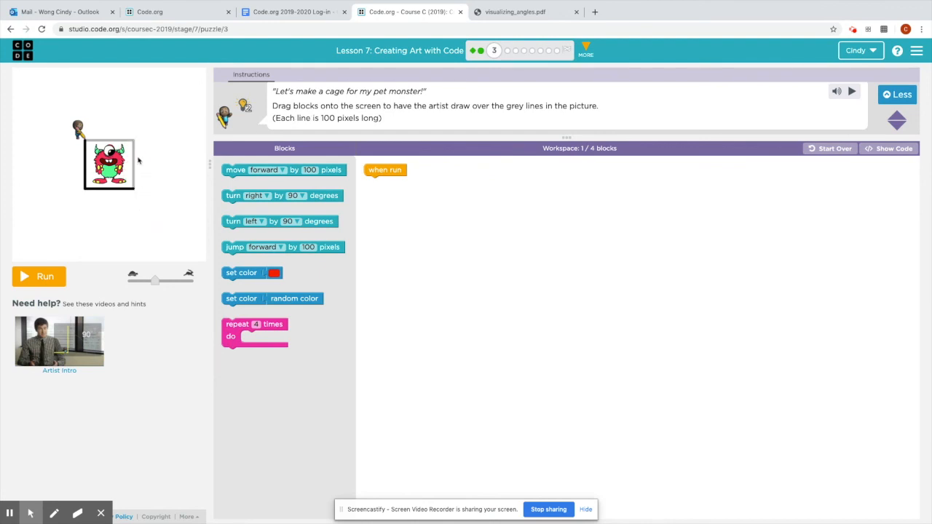
mouse_move(131, 188)
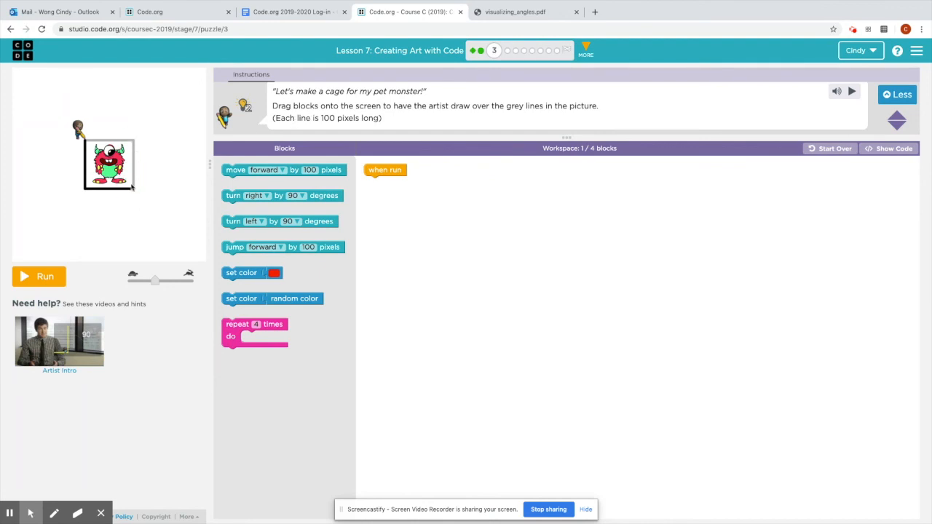
mouse_move(495, 49)
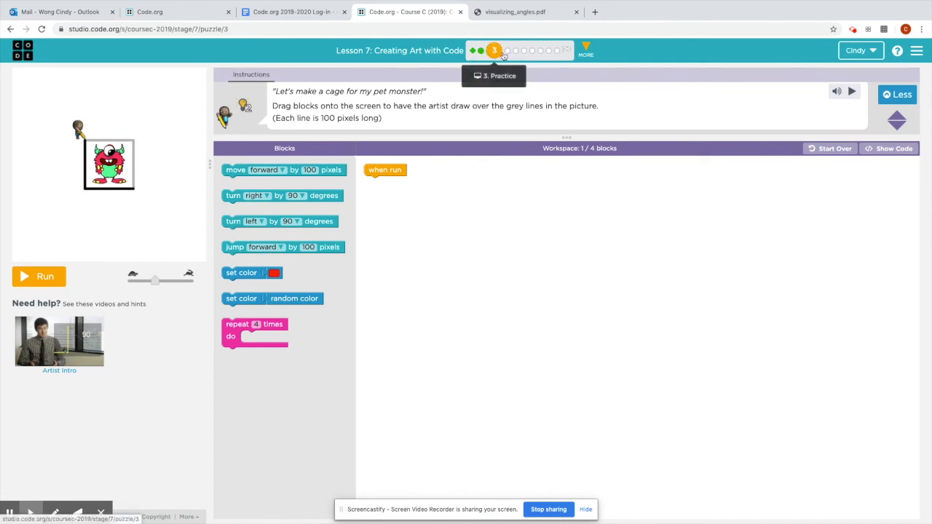
Step: Jump via the progress bubbles past puzzle 4 to the rocket triangle puzzle 5
left_click(495, 49)
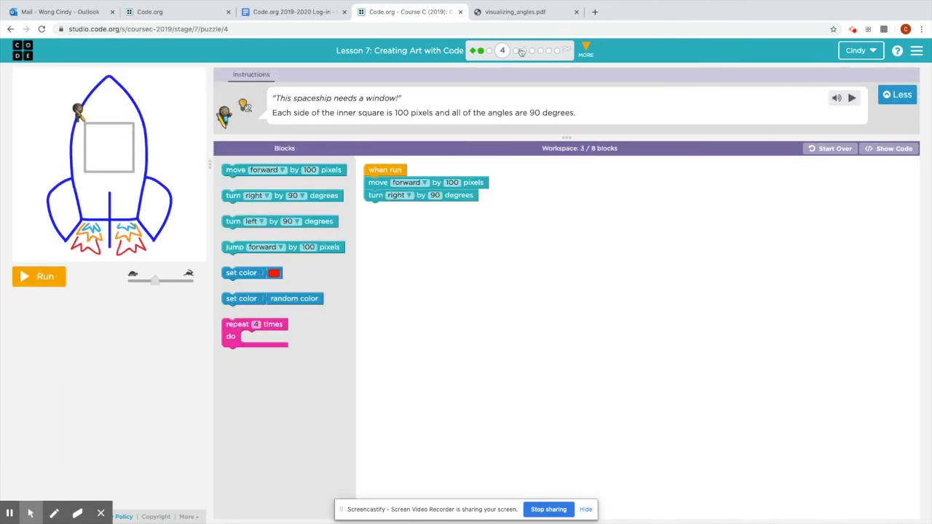
left_click(517, 49)
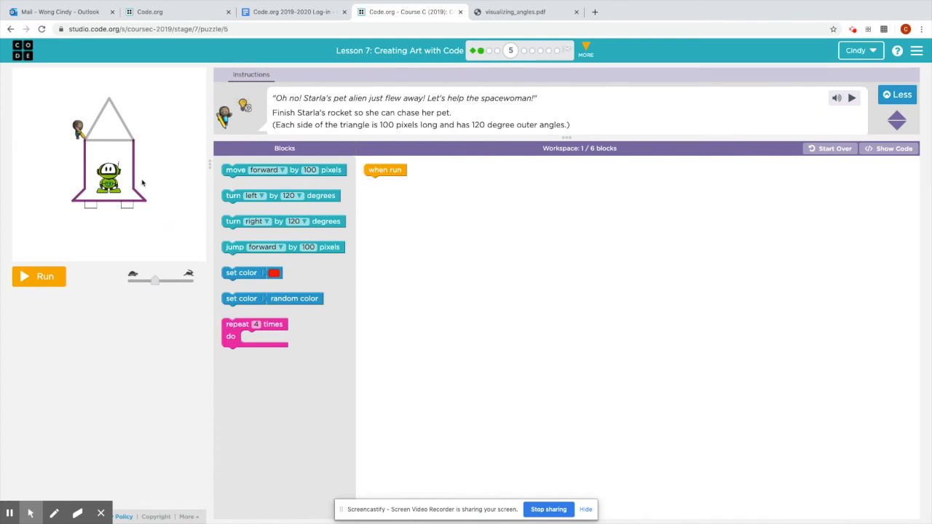
mouse_move(284, 134)
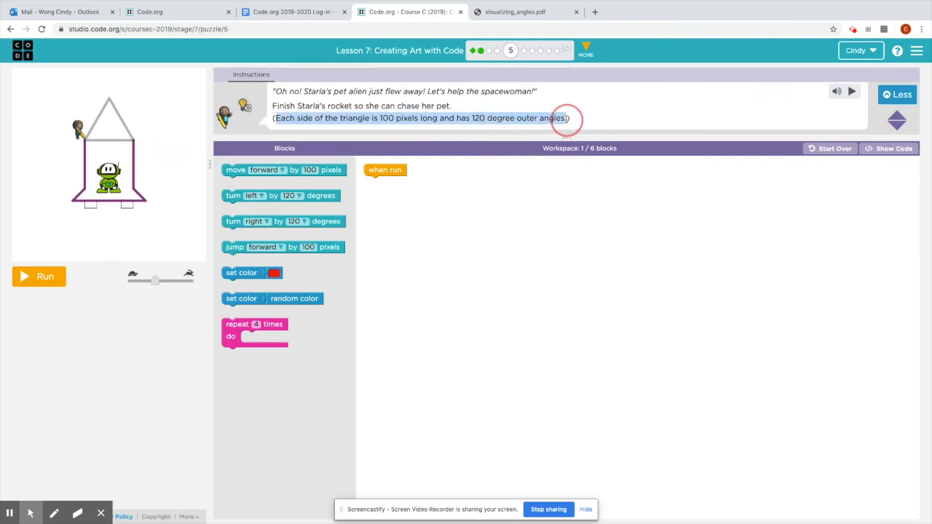
mouse_move(489, 123)
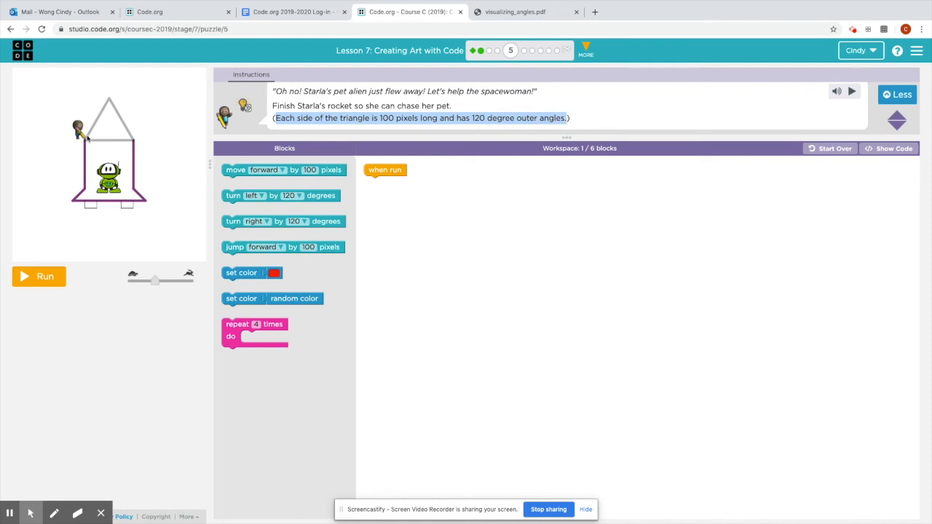
mouse_move(101, 137)
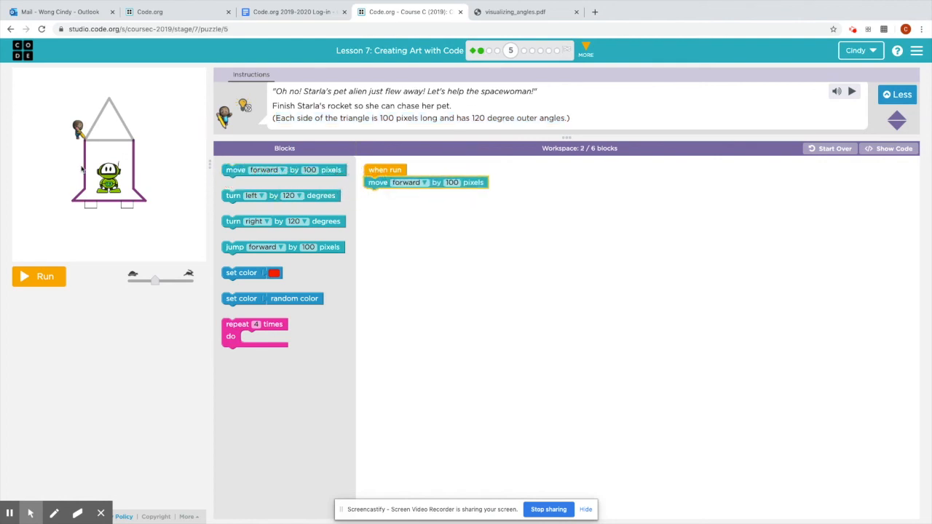
Step: Add forward 100 and turn left 120 pairs to Starla's rocket program, running after each addition
left_click(38, 277)
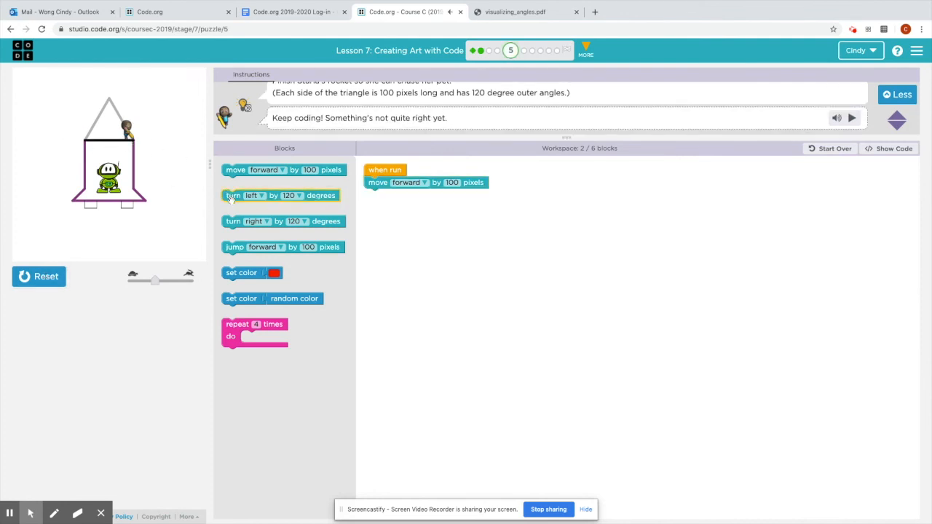
left_click_drag(280, 195, 429, 195)
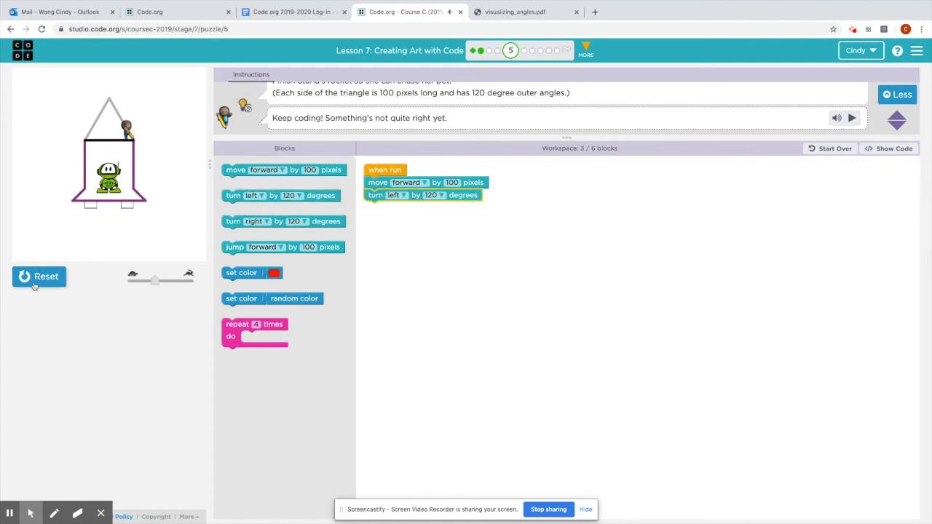
left_click_drag(282, 169, 425, 217)
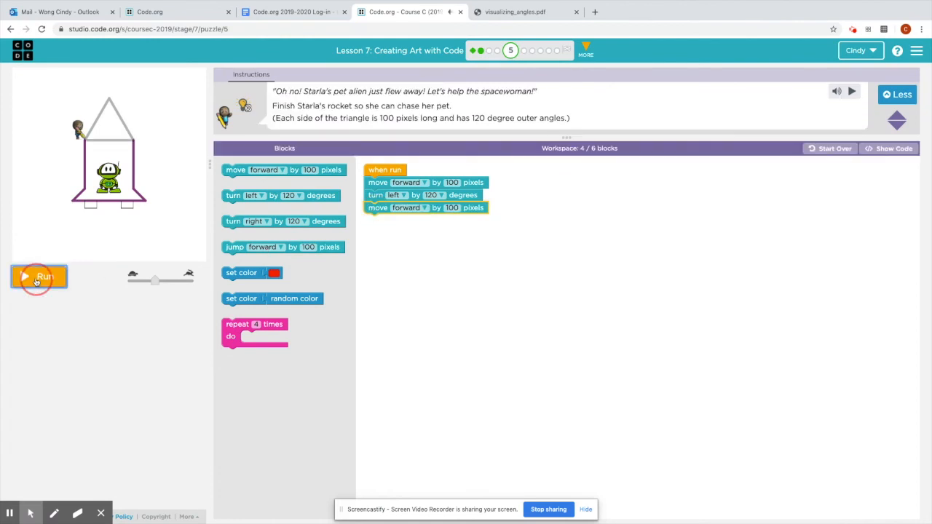
left_click(37, 277)
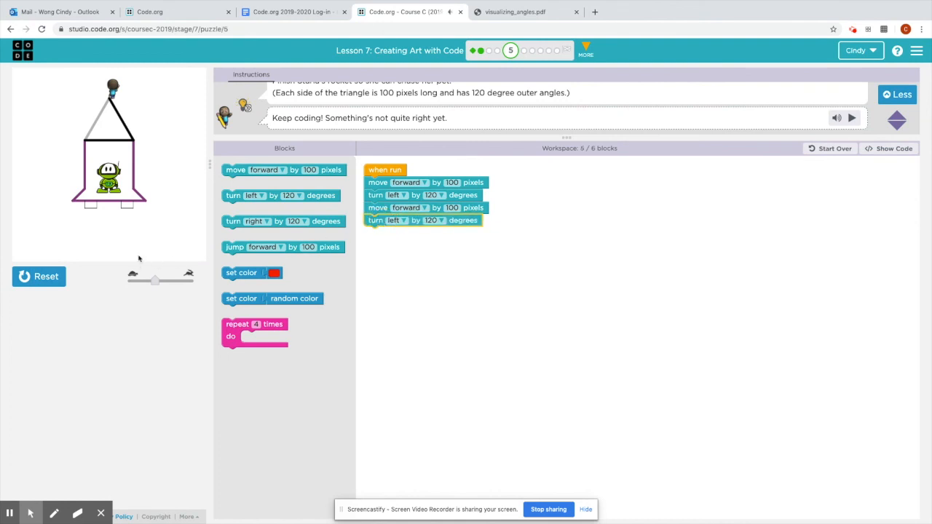
left_click_drag(282, 169, 420, 233)
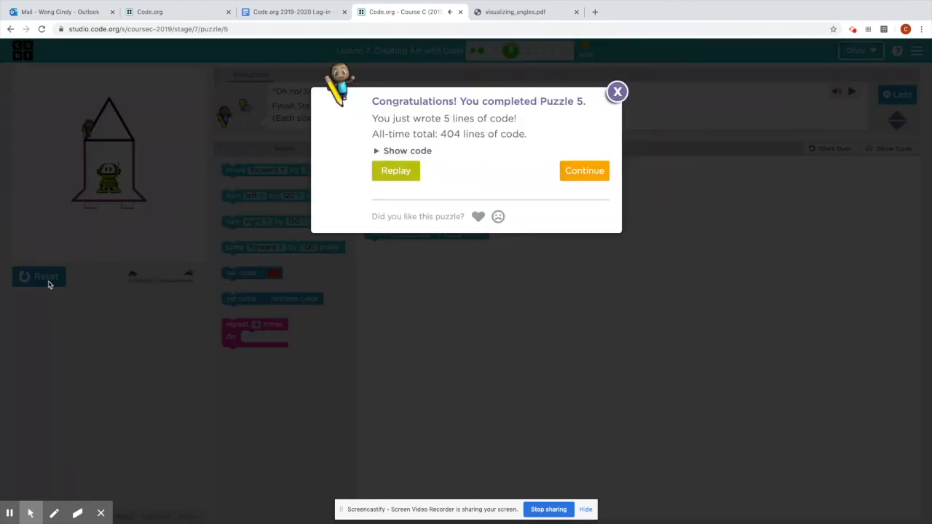
mouse_move(533, 166)
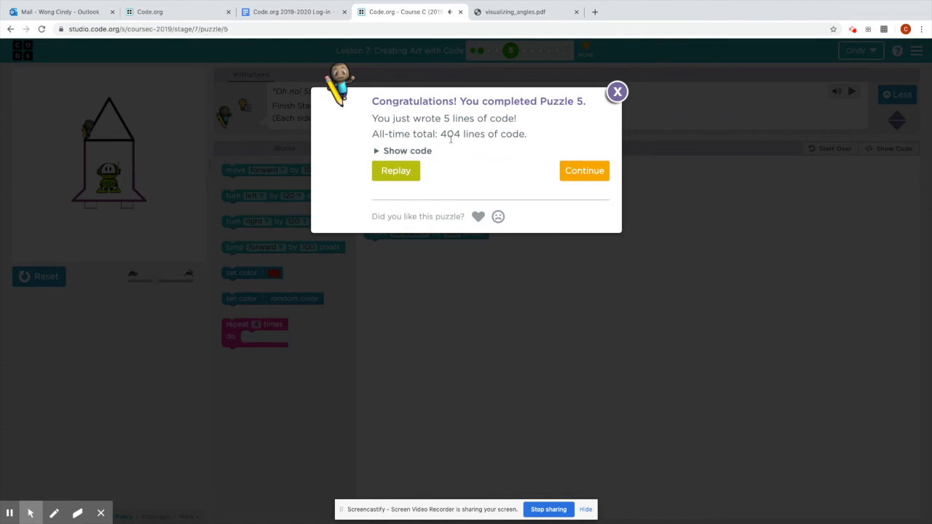
mouse_move(225, 213)
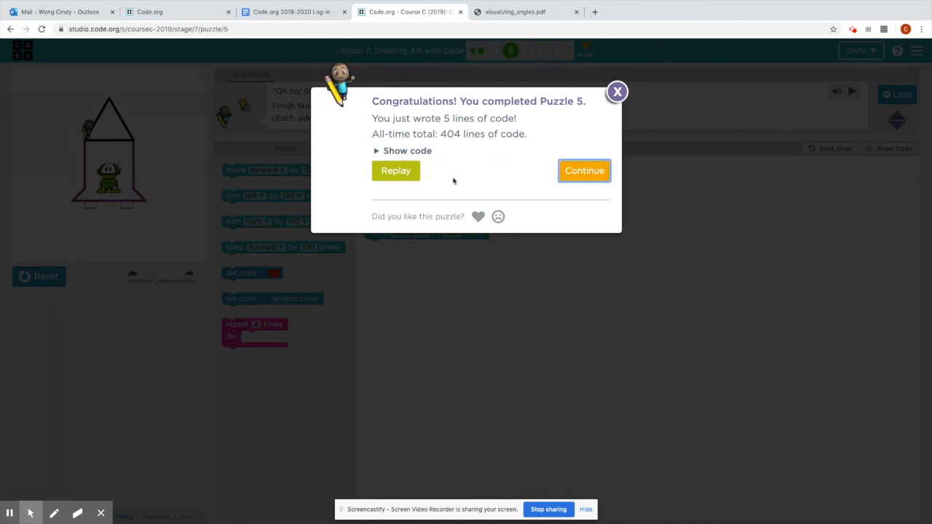
Step: Continue from the Puzzle 5 congratulations to Fluffy's 200 by 100 tag puzzle 6
left_click(584, 171)
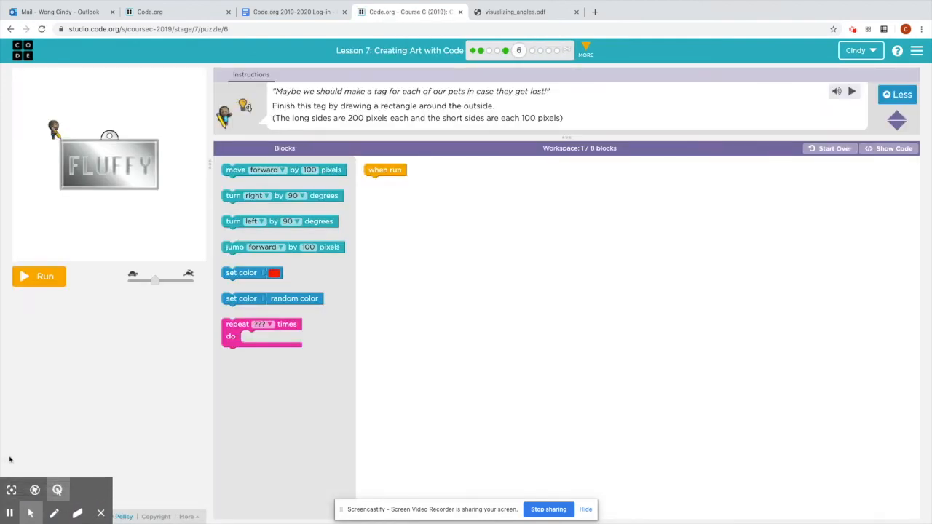
mouse_move(425, 183)
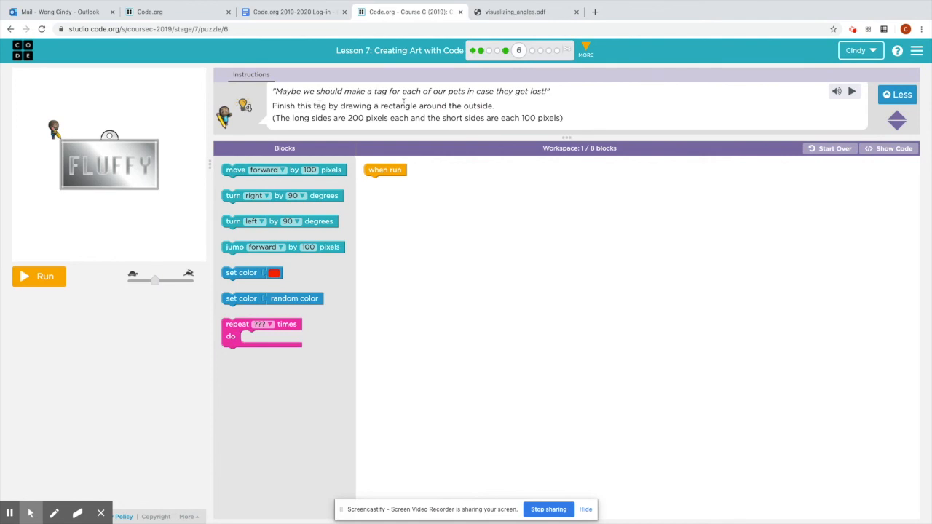
mouse_move(343, 122)
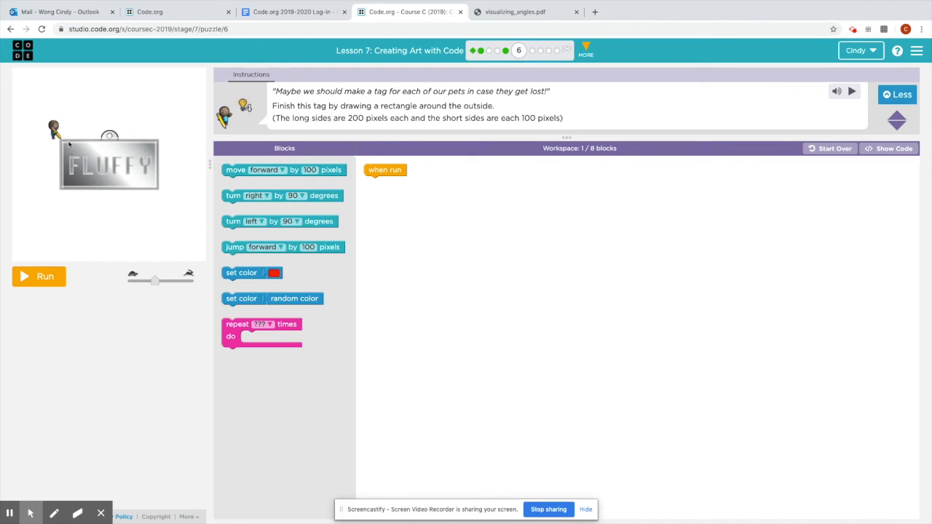
mouse_move(65, 193)
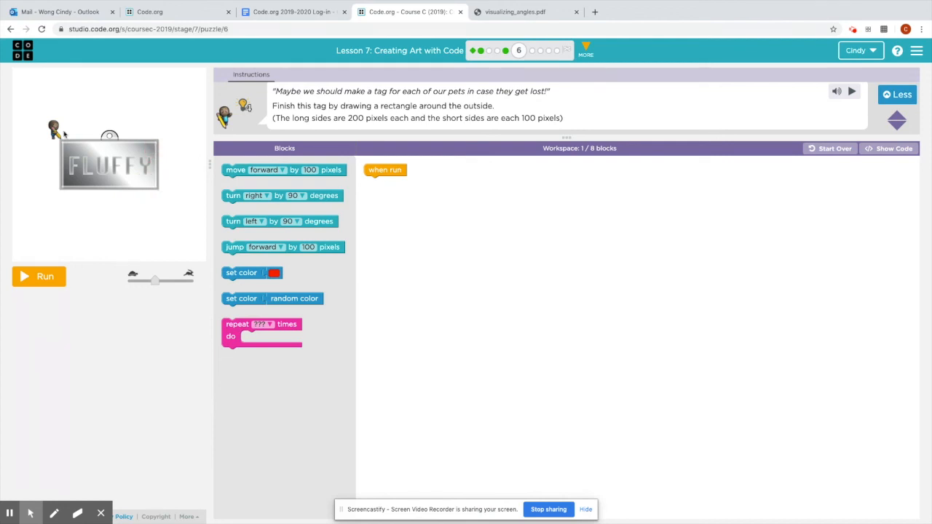
mouse_move(160, 146)
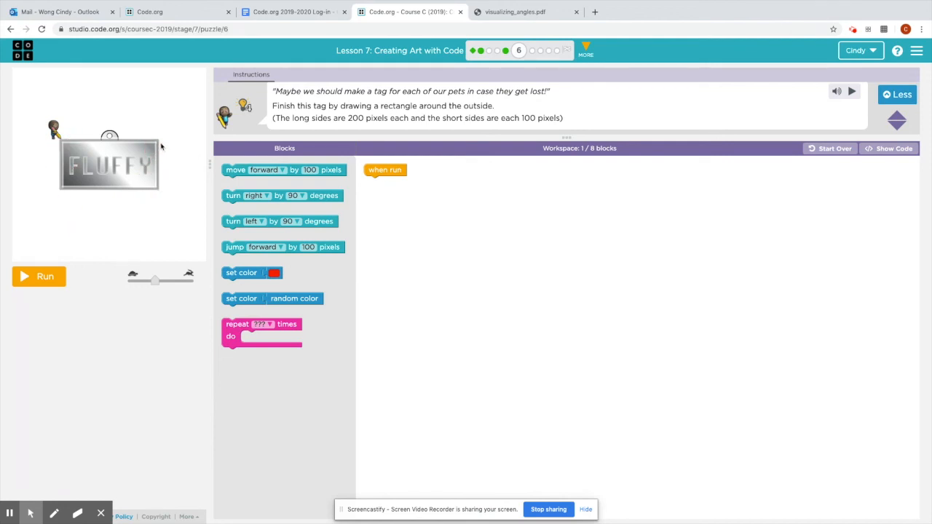
mouse_move(183, 158)
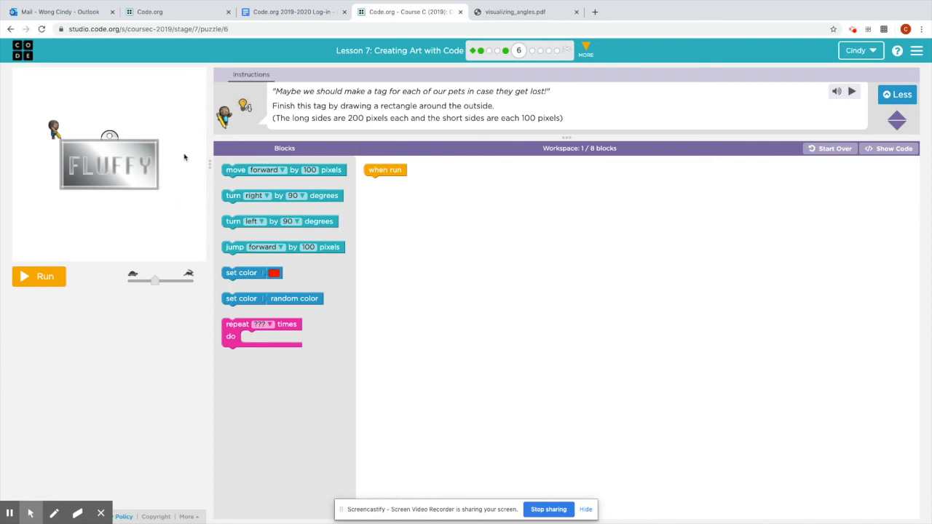
mouse_move(134, 144)
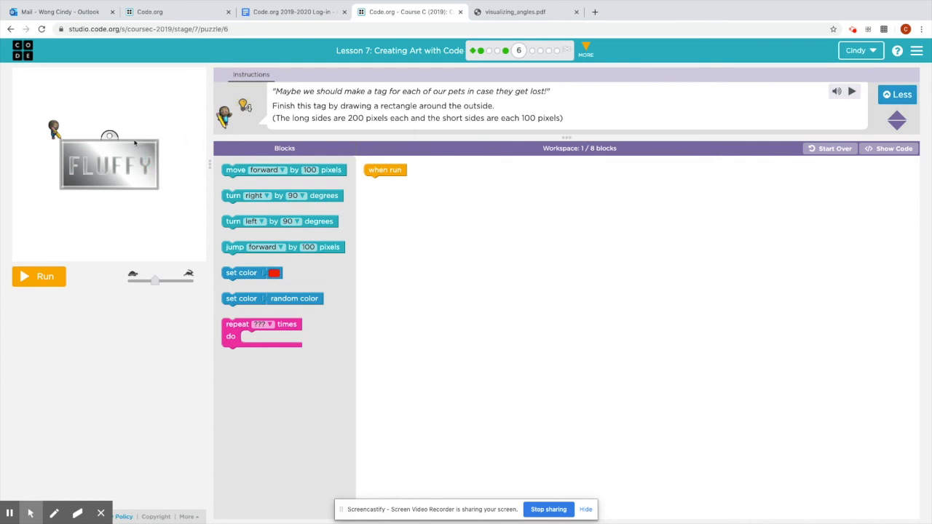
left_click(159, 144)
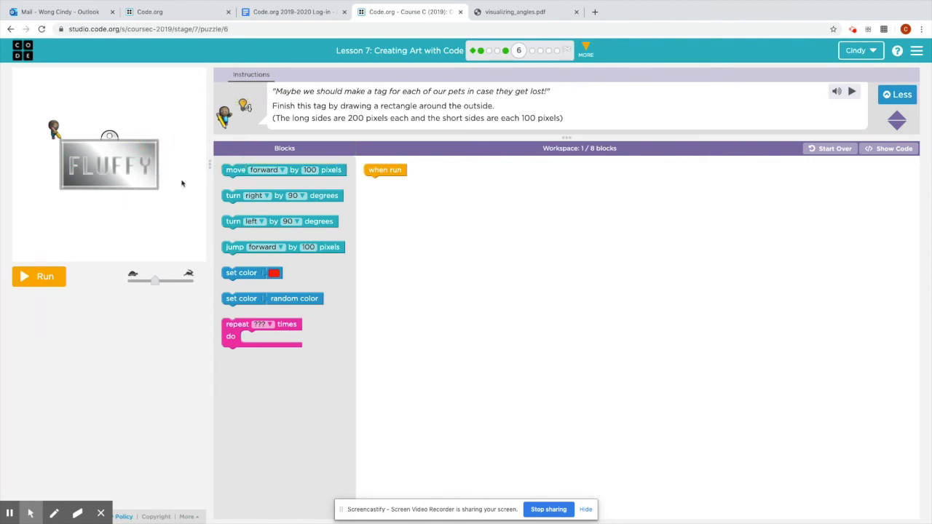
Step: Build move forward 200, turn right 90, move forward 100 under the when-run block
left_click_drag(284, 168, 425, 184)
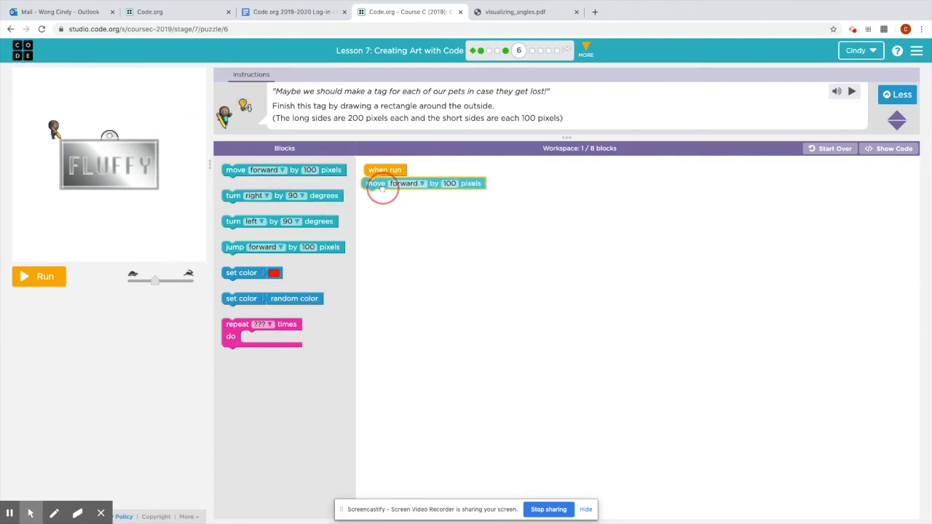
left_click_drag(283, 169, 425, 182)
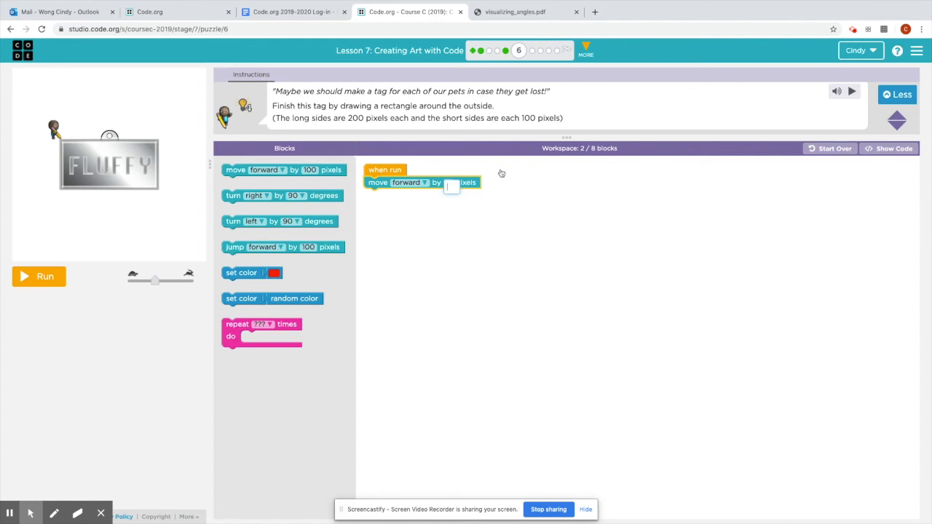
type("20")
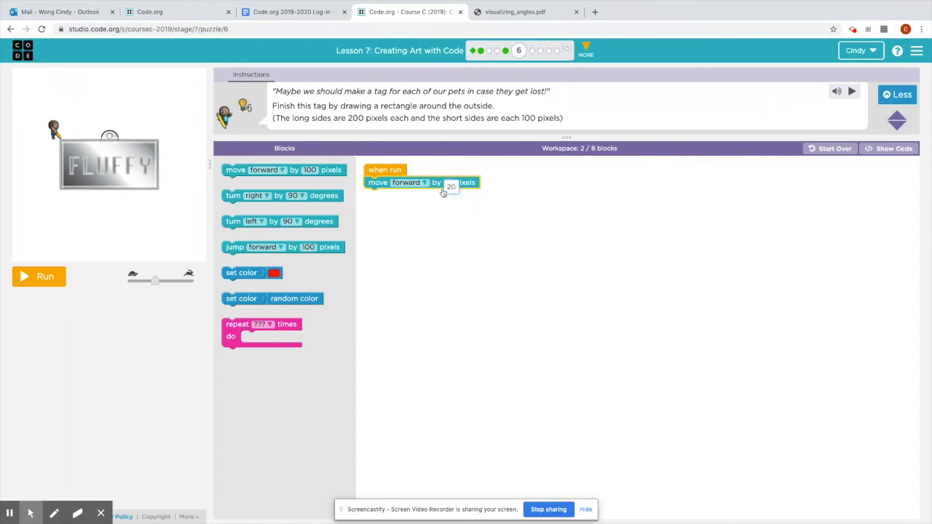
type("200")
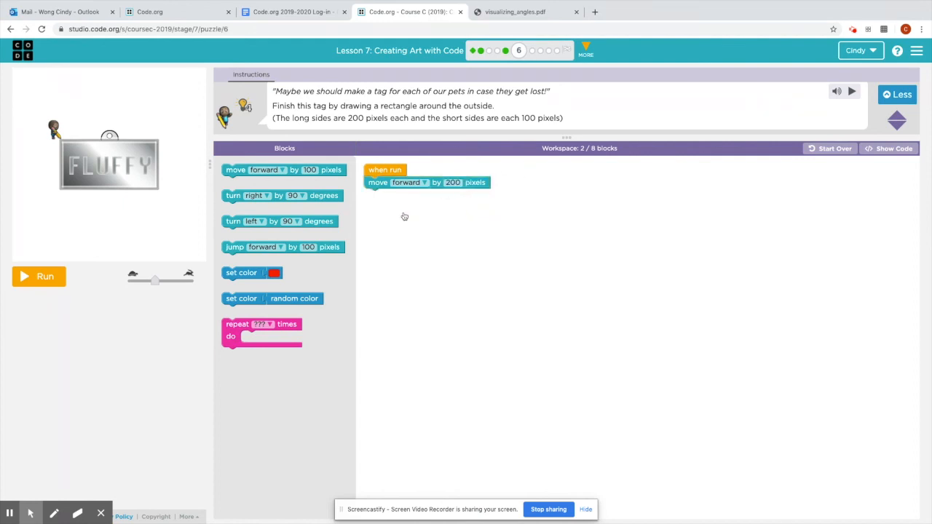
left_click_drag(280, 195, 400, 197)
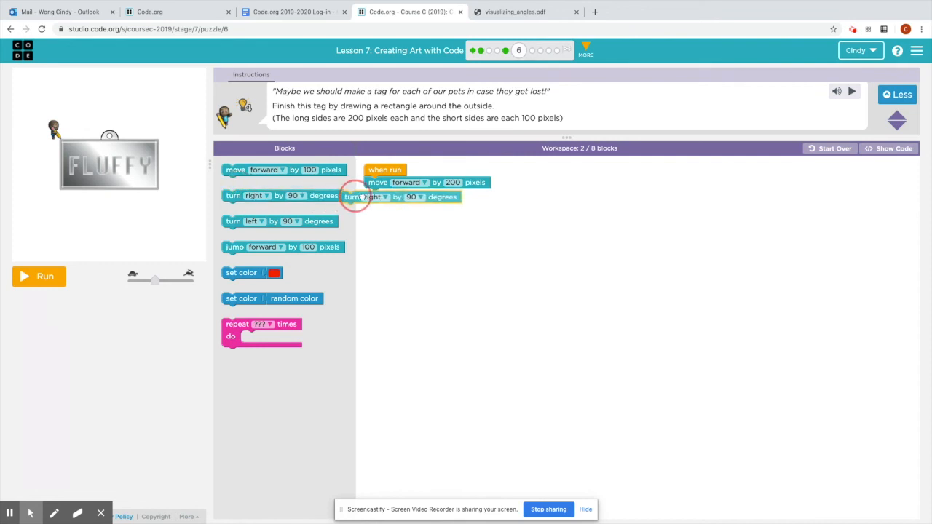
left_click_drag(284, 169, 349, 206)
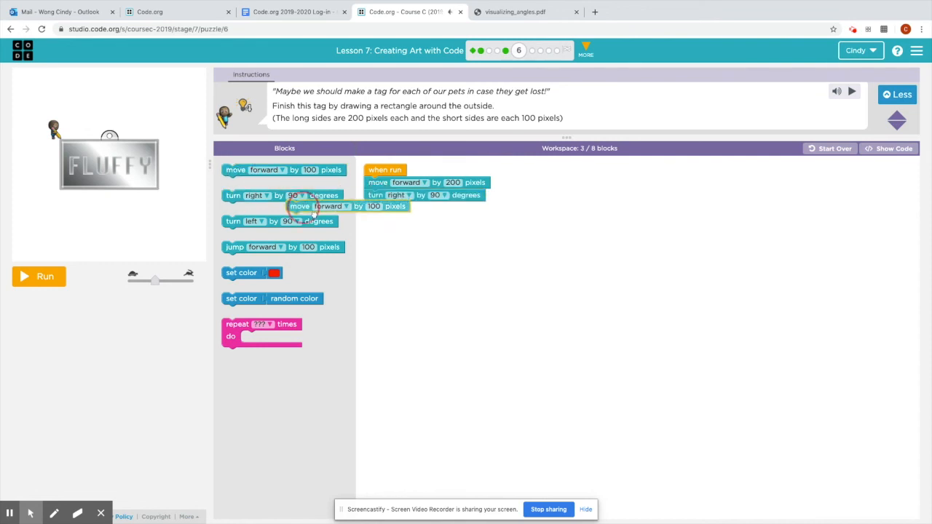
left_click_drag(348, 207, 425, 207)
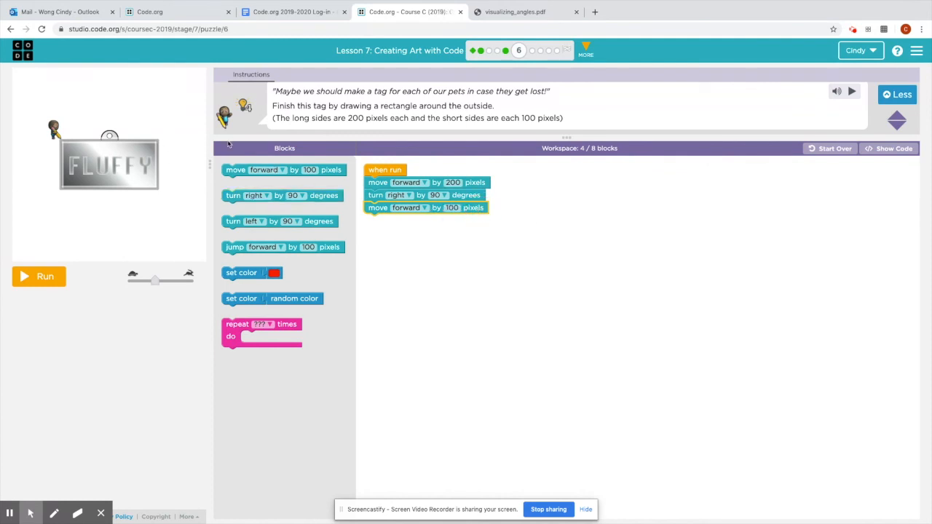
mouse_move(159, 122)
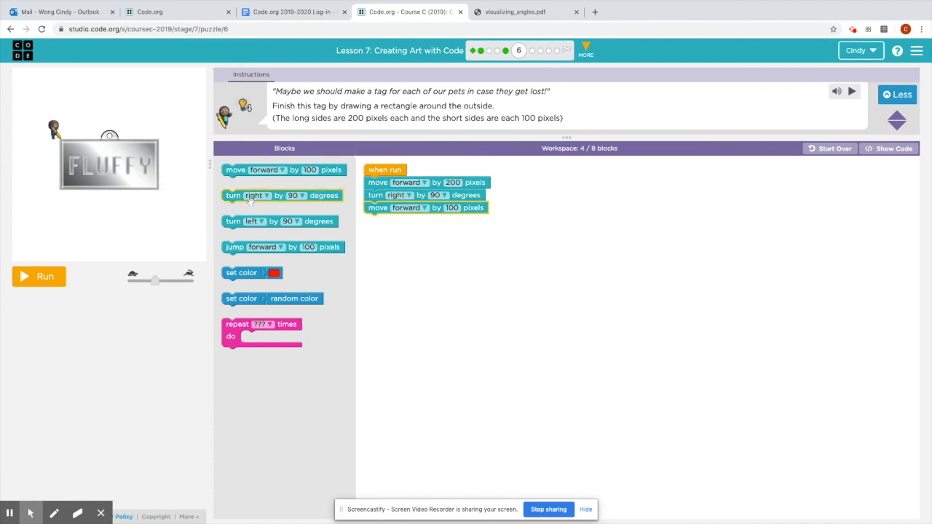
Step: Add the remaining right turn and sides, run the rectangle program, and continue to puzzle 7
left_click(233, 195)
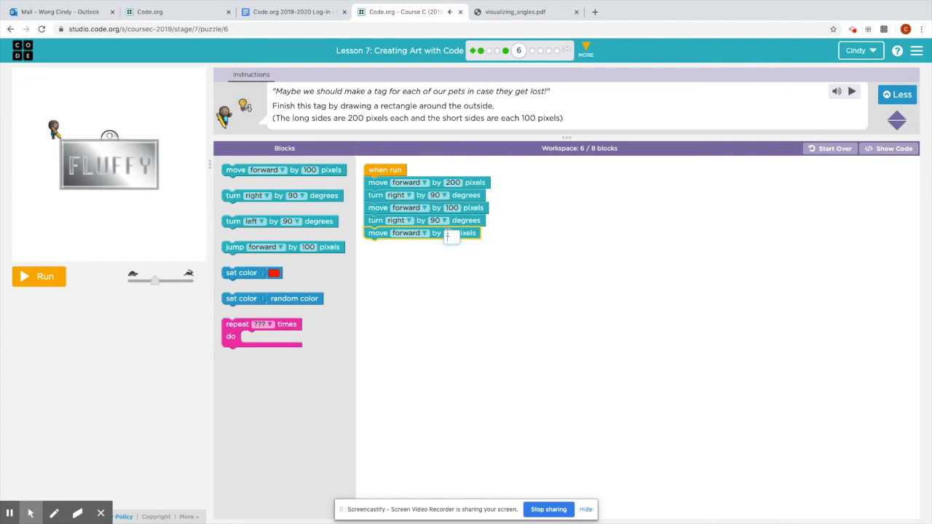
type("200")
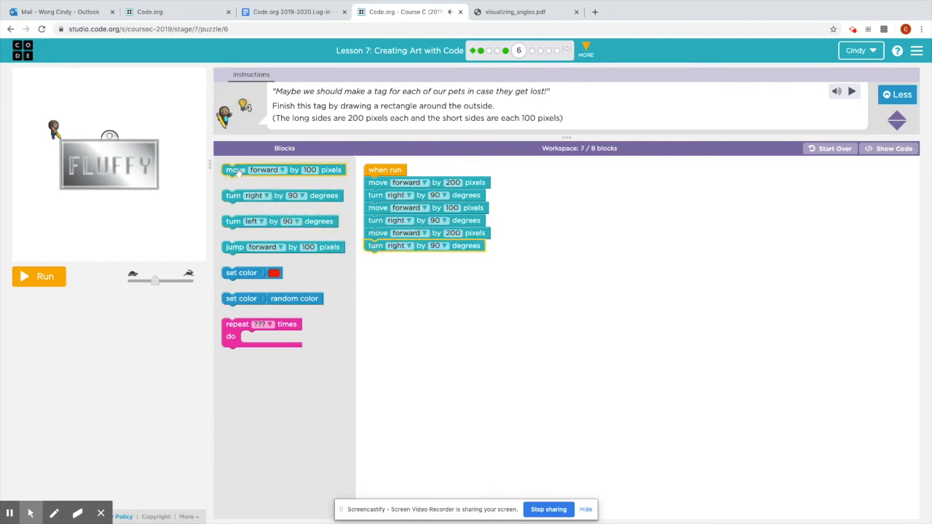
left_click_drag(284, 169, 425, 258)
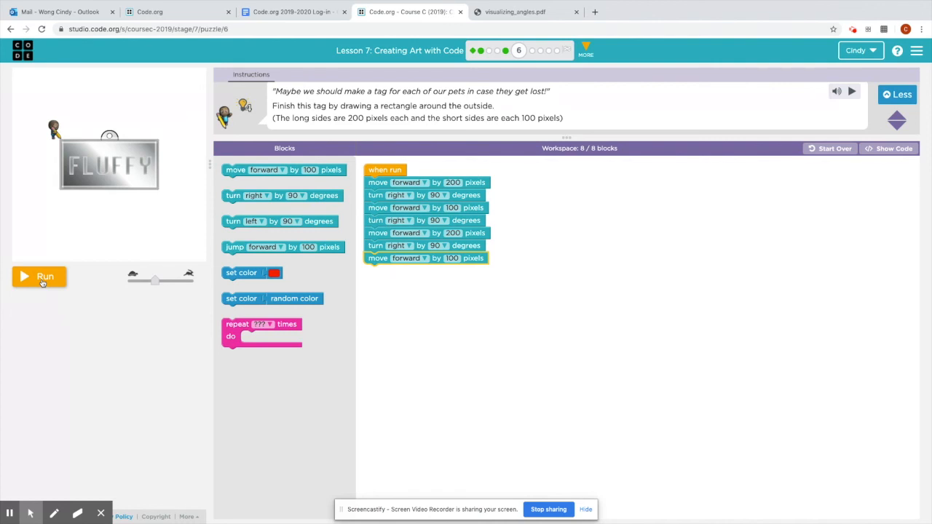
left_click(41, 277)
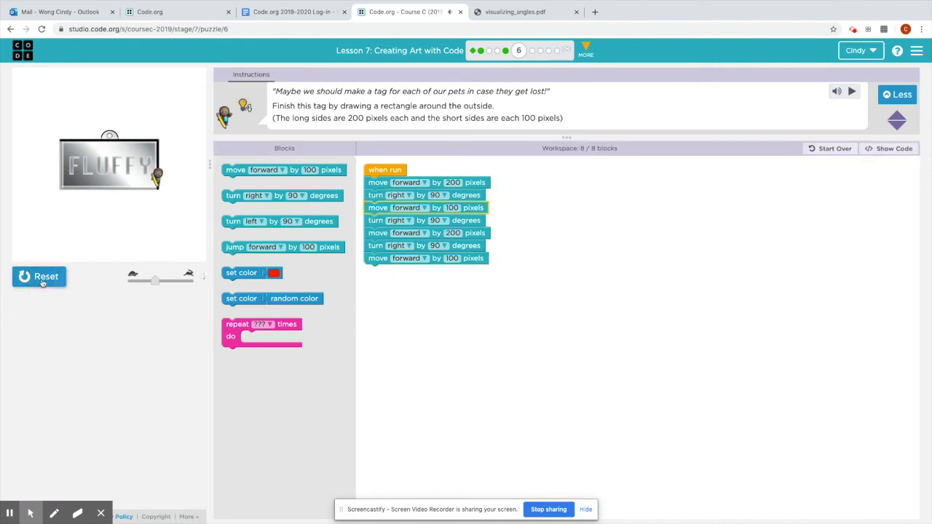
left_click(852, 90)
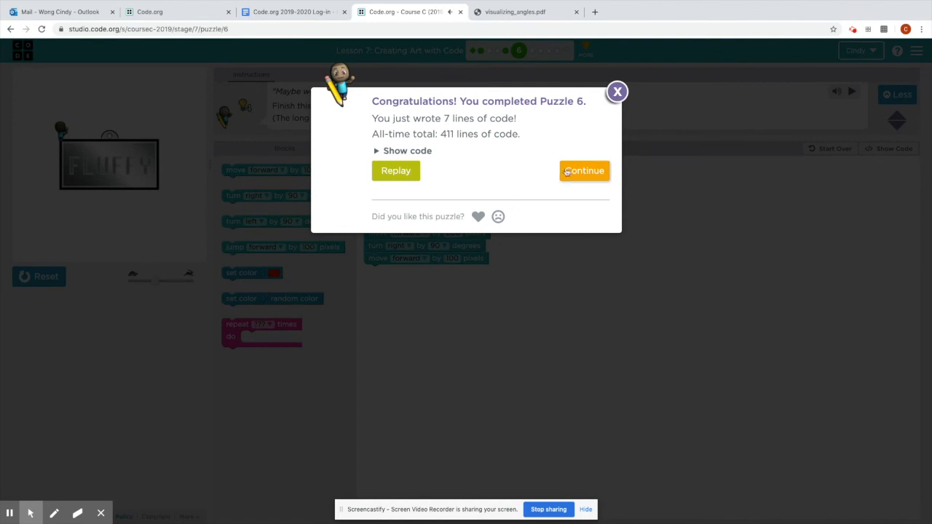
left_click(582, 171)
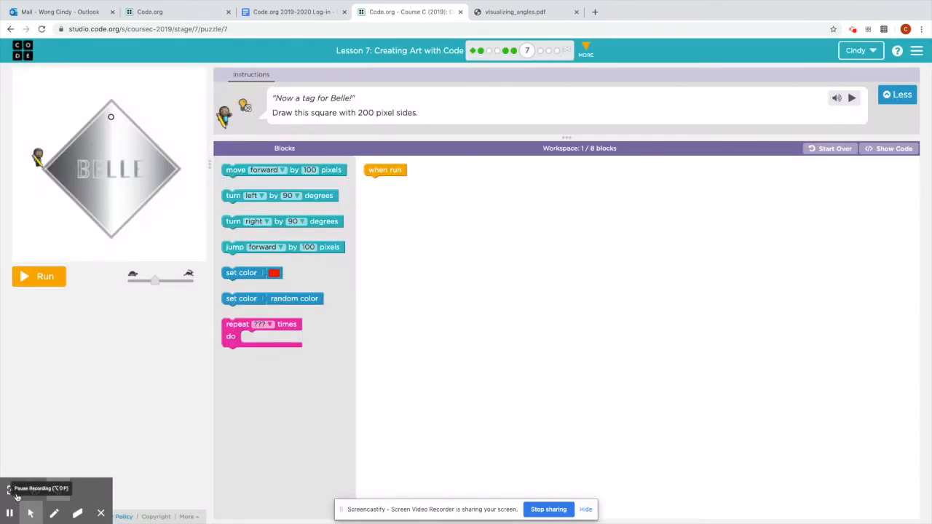
mouse_move(27, 178)
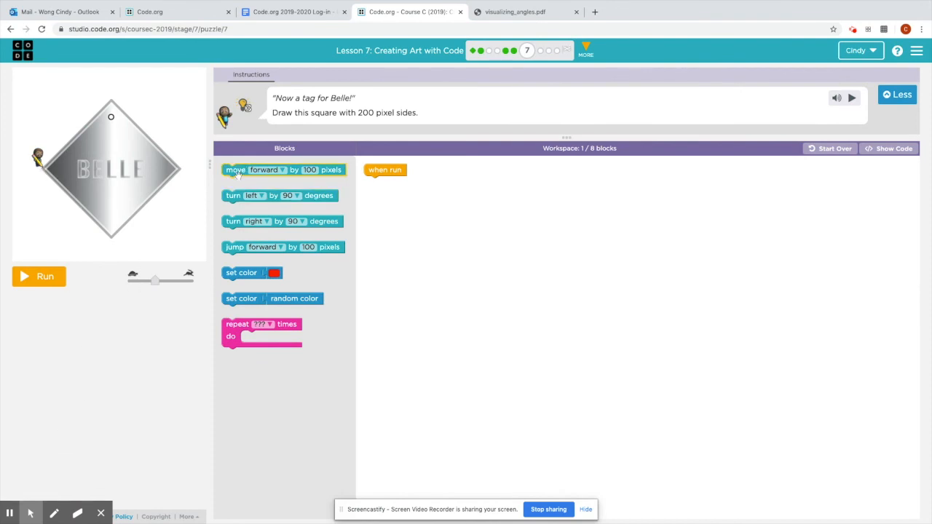
mouse_move(201, 182)
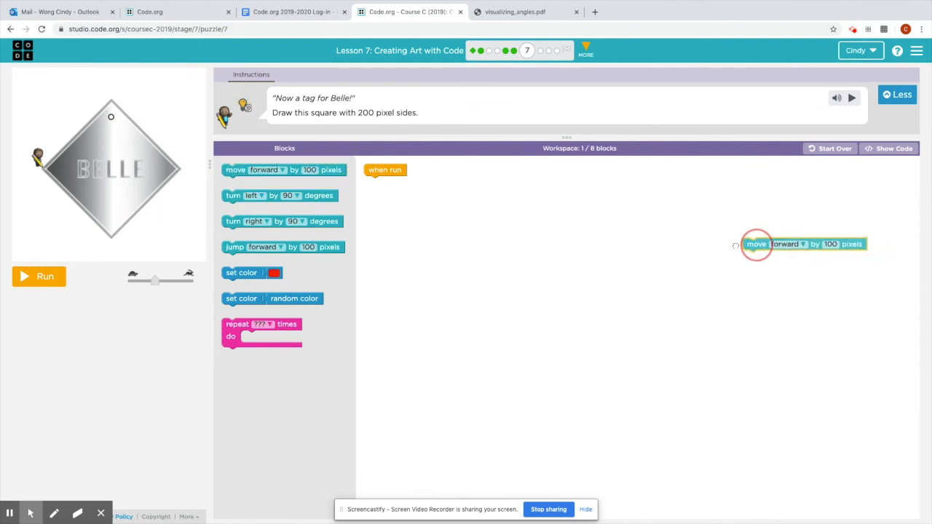
Step: Wrap move forward 200 and turn left 90 in a repeat 4 loop and run it to draw Belle's square
left_click_drag(801, 244, 425, 182)
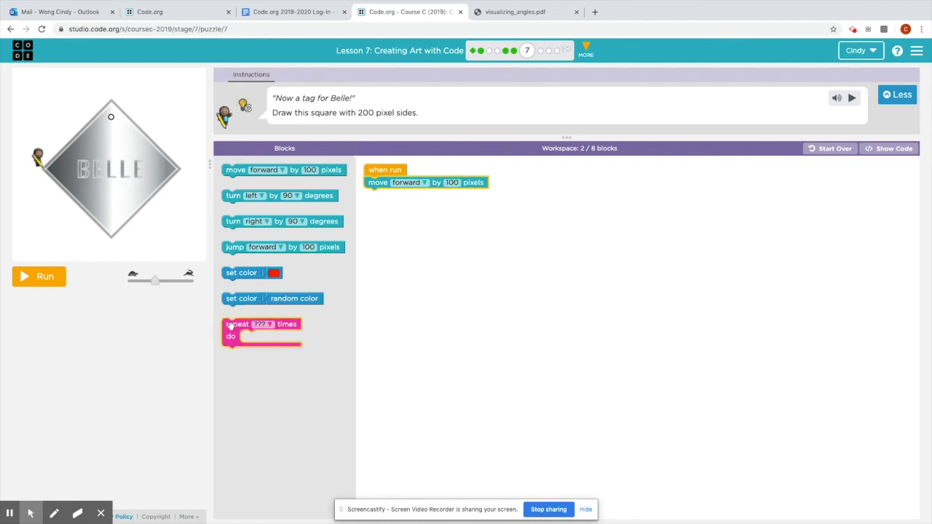
left_click_drag(262, 332, 401, 245)
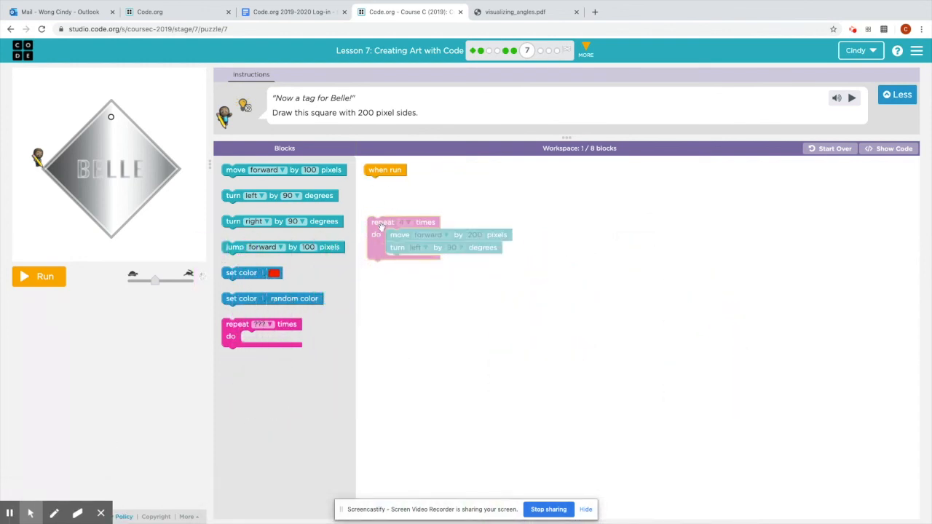
left_click_drag(382, 221, 382, 195)
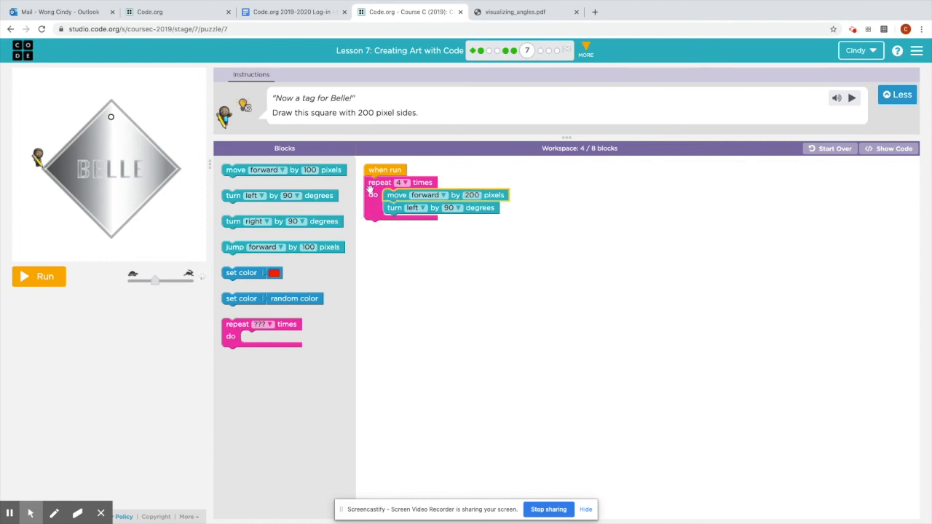
mouse_move(17, 175)
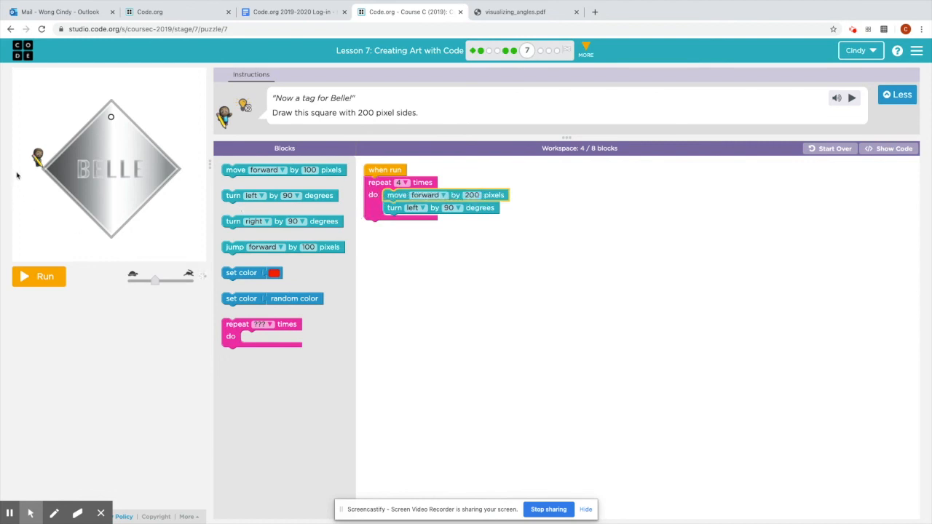
mouse_move(105, 234)
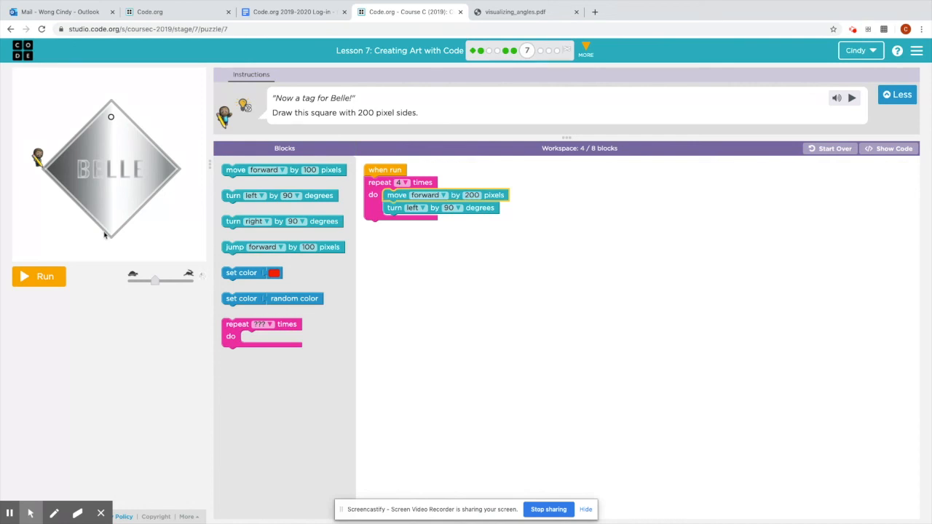
left_click(38, 276)
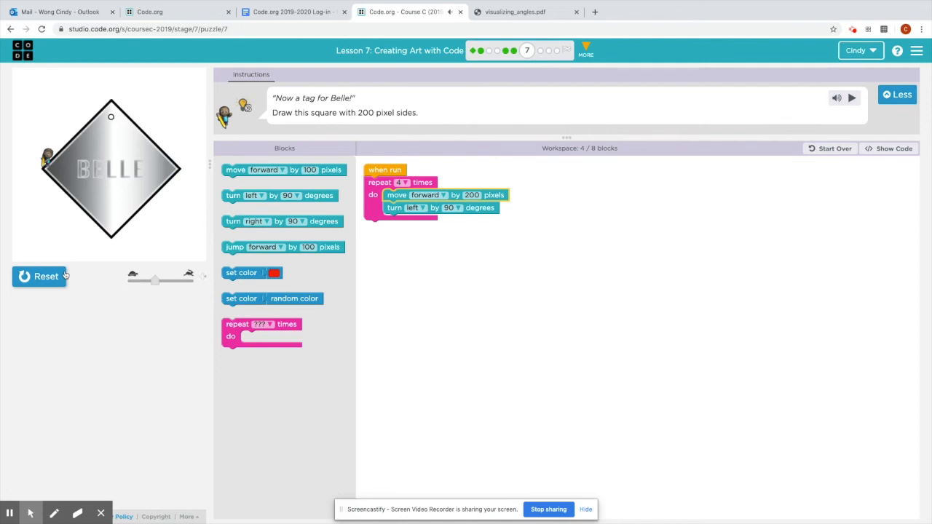
Step: Continue past puzzle 7's congratulations and accept the challenge notice to start puzzle 8
left_click(852, 97)
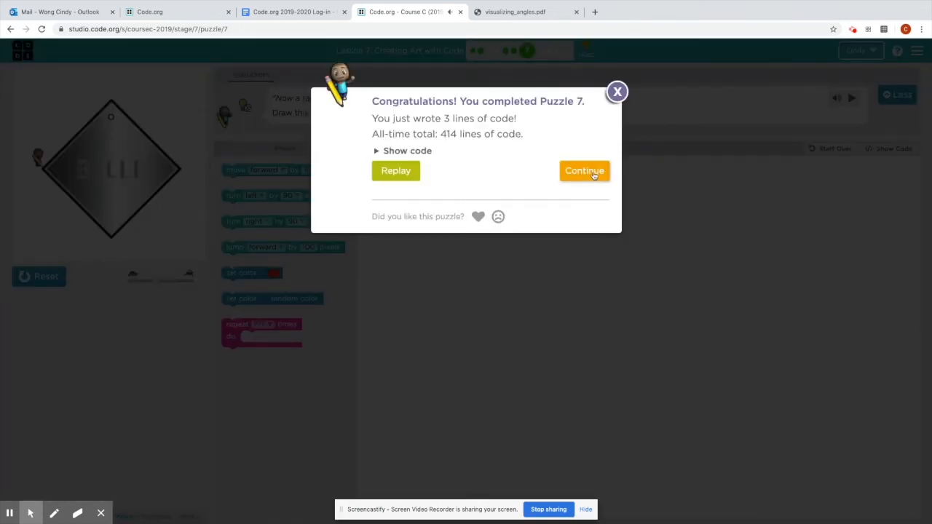
left_click(584, 170)
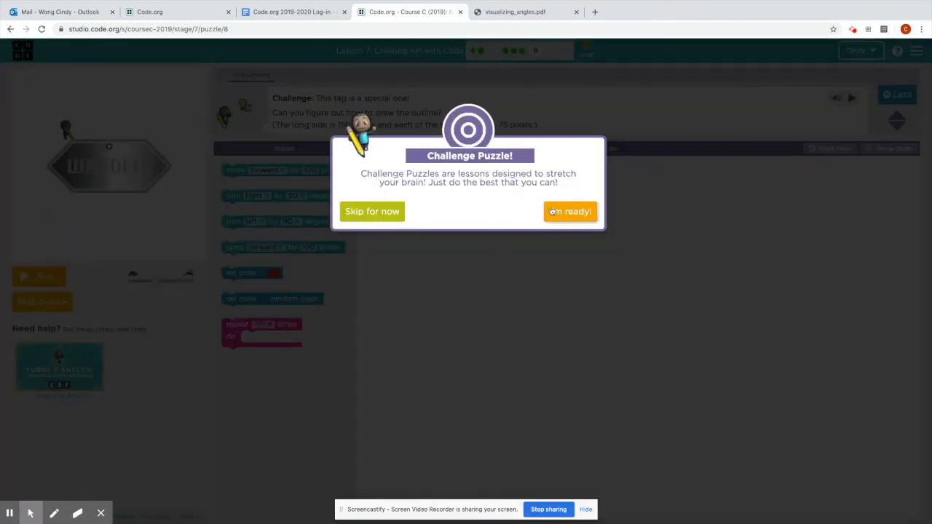
left_click(569, 211)
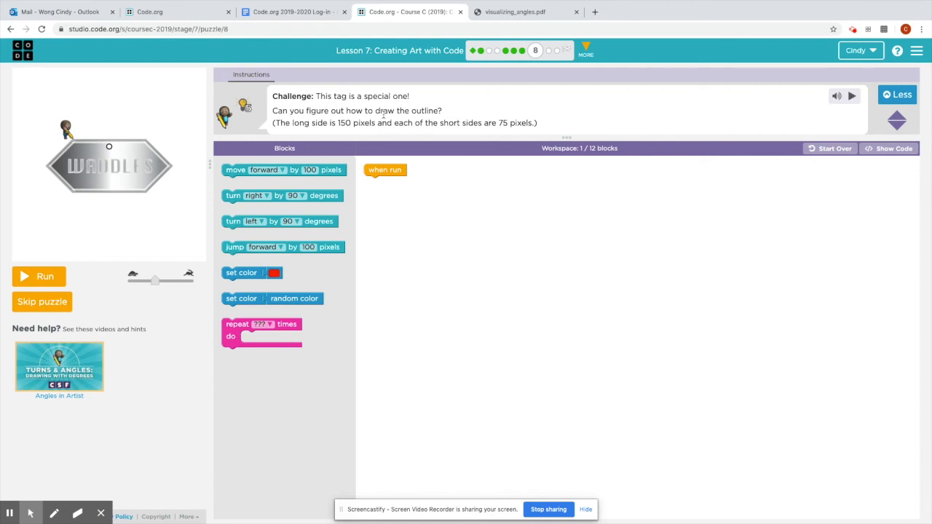
mouse_move(329, 125)
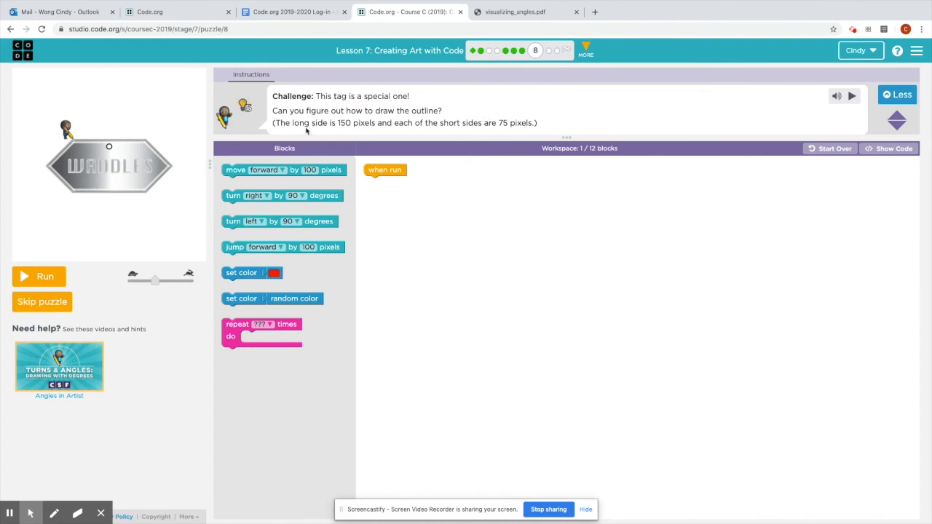
mouse_move(376, 102)
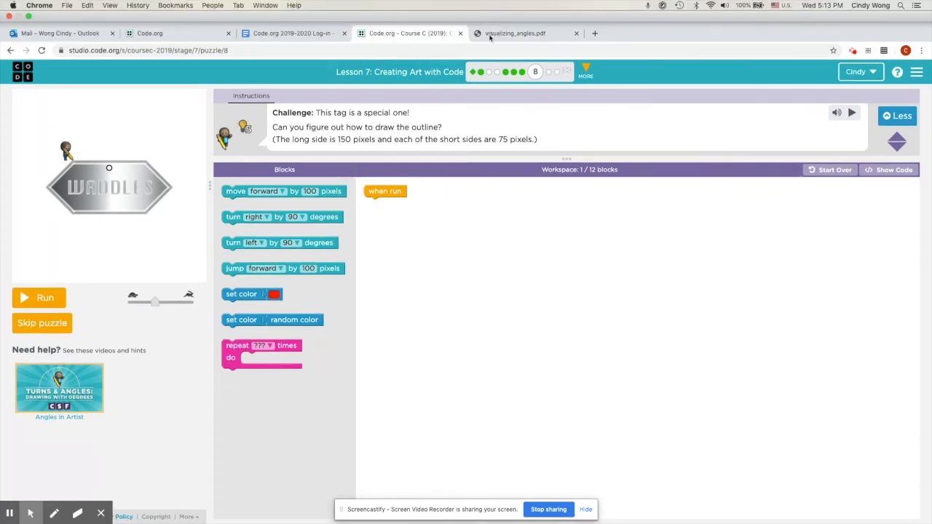
Step: Review the Visualizing Angles PDF and mark its 30° turn label
left_click(515, 32)
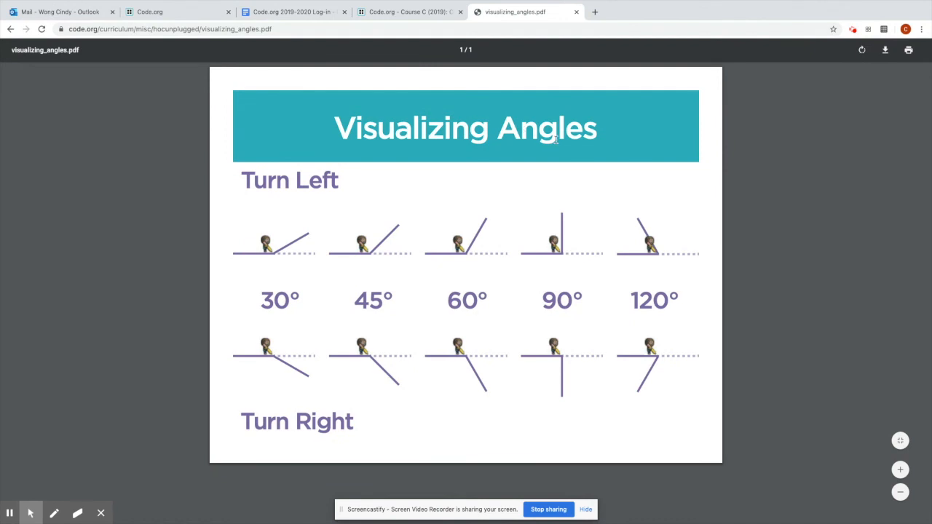
mouse_move(272, 335)
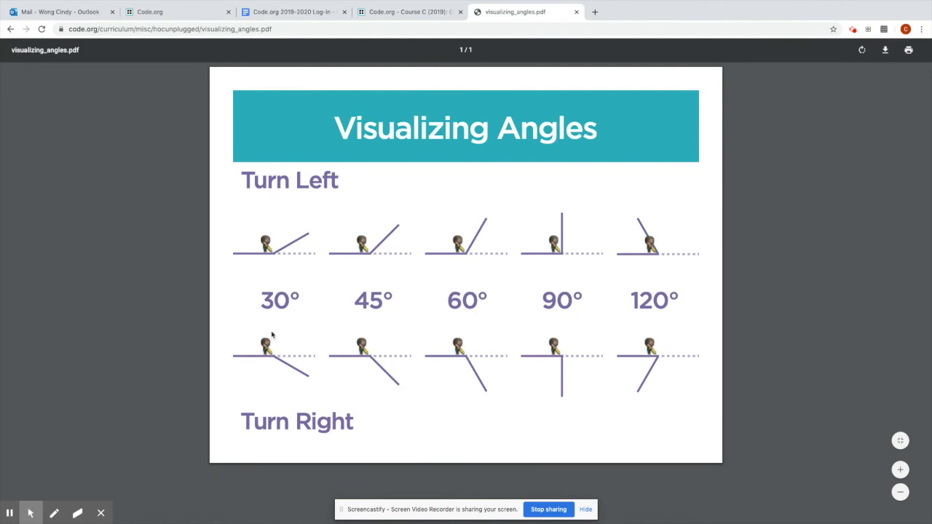
left_click(408, 12)
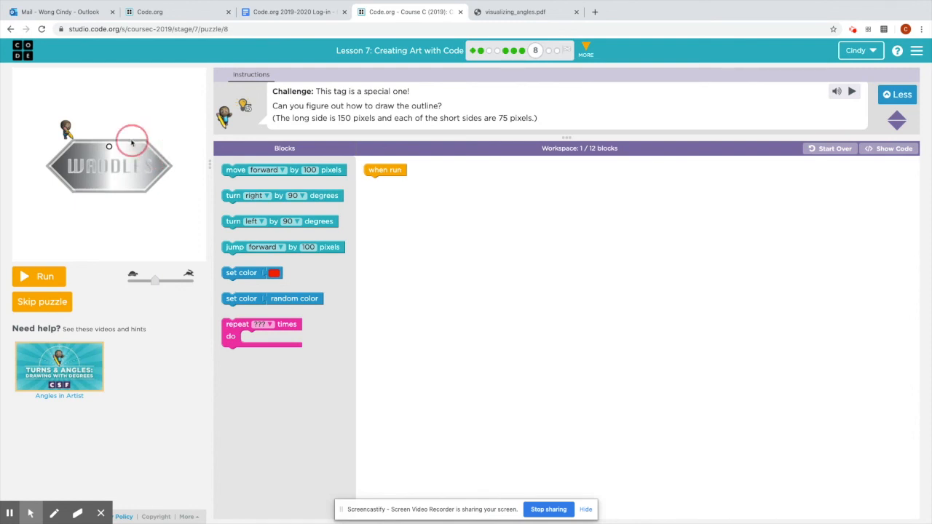
mouse_move(362, 57)
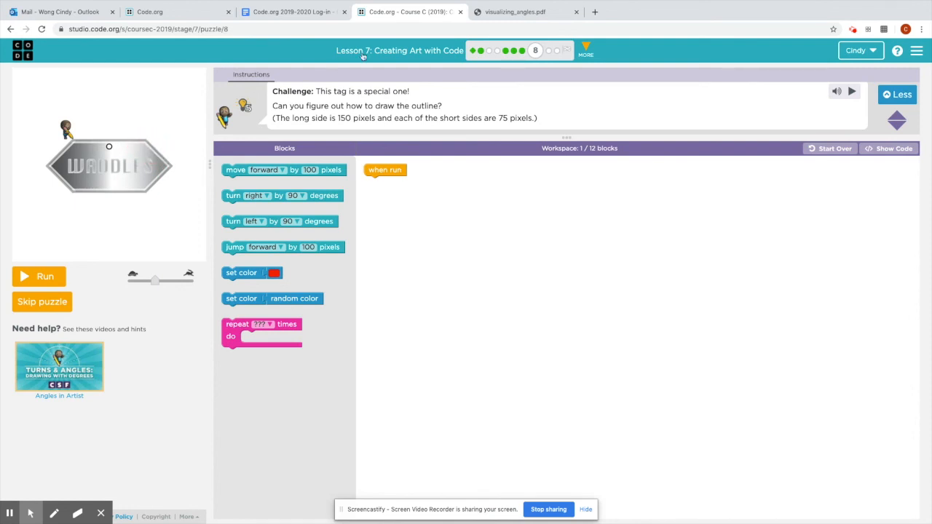
left_click(512, 12)
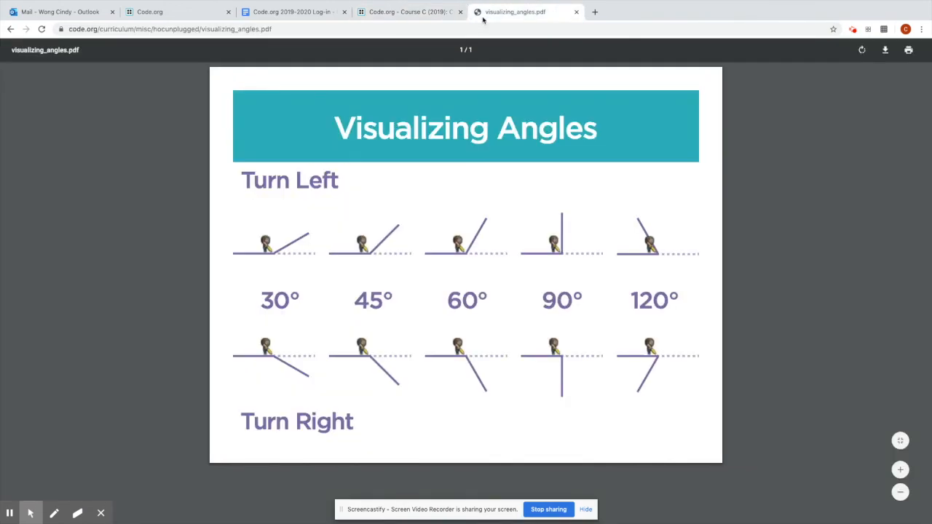
mouse_move(577, 252)
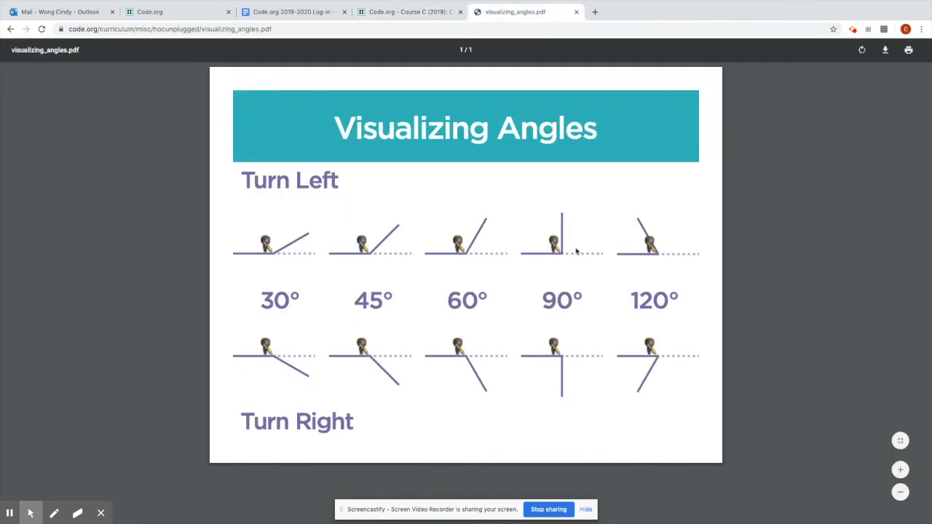
mouse_move(381, 259)
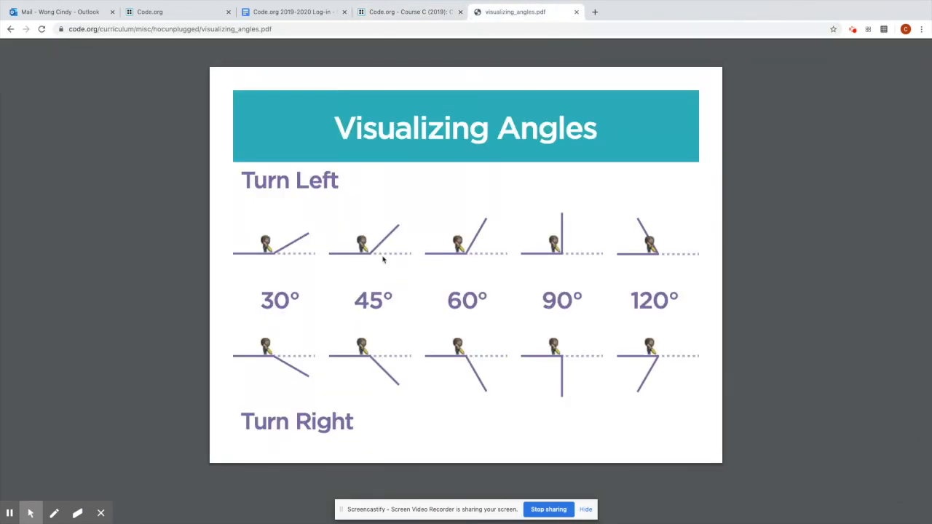
mouse_move(295, 278)
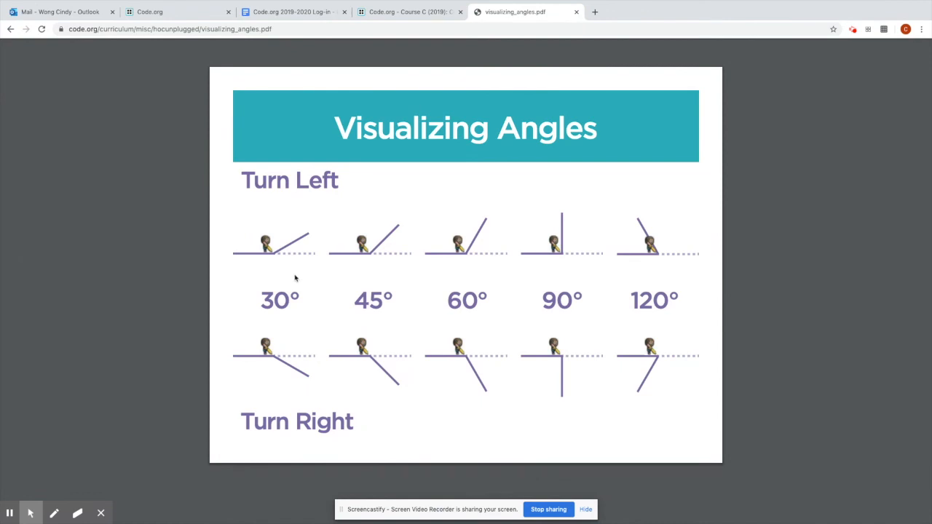
mouse_move(247, 367)
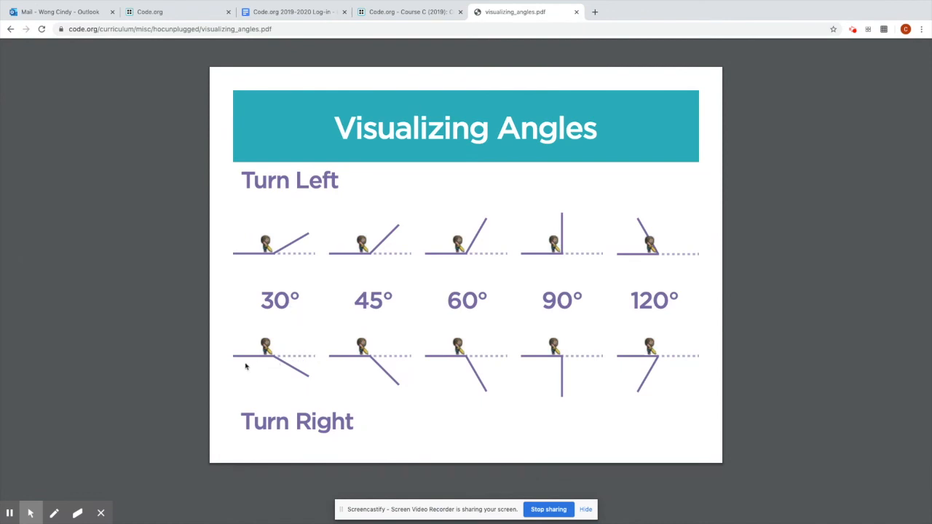
mouse_move(236, 378)
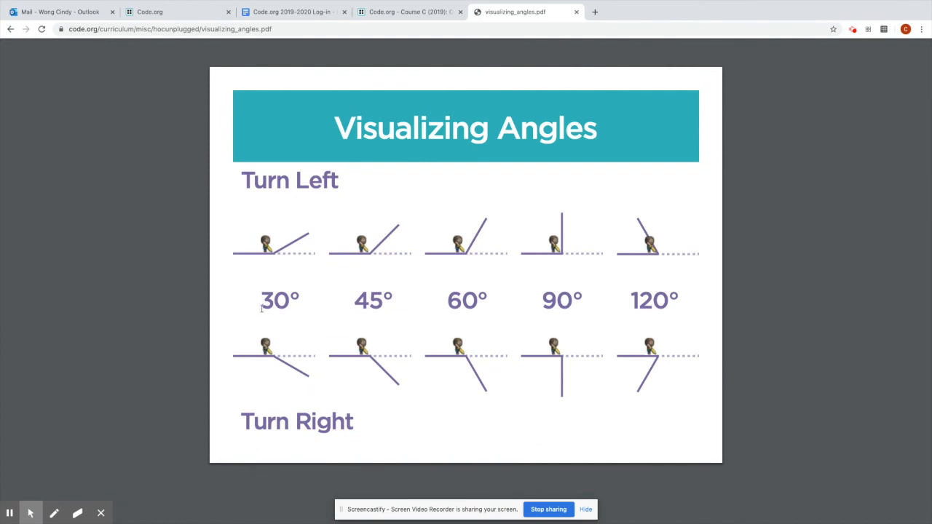
double_click(280, 300)
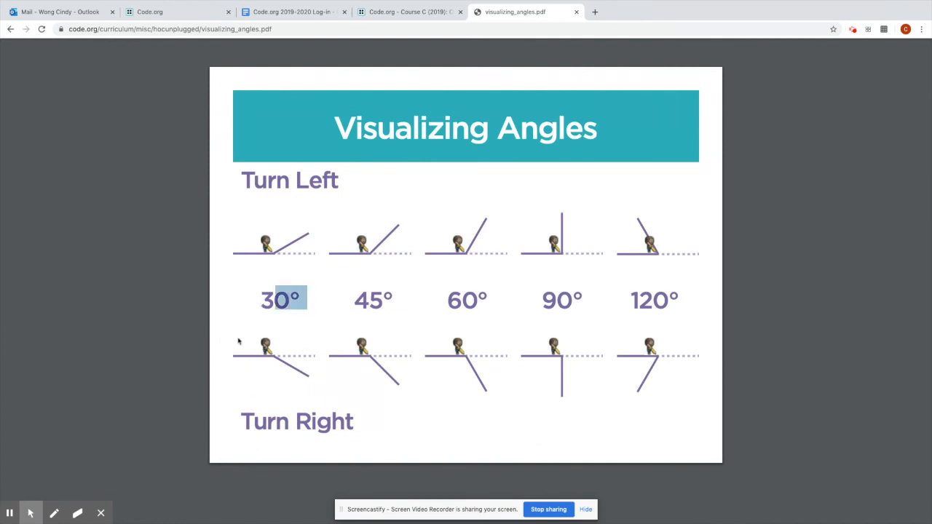
mouse_move(254, 348)
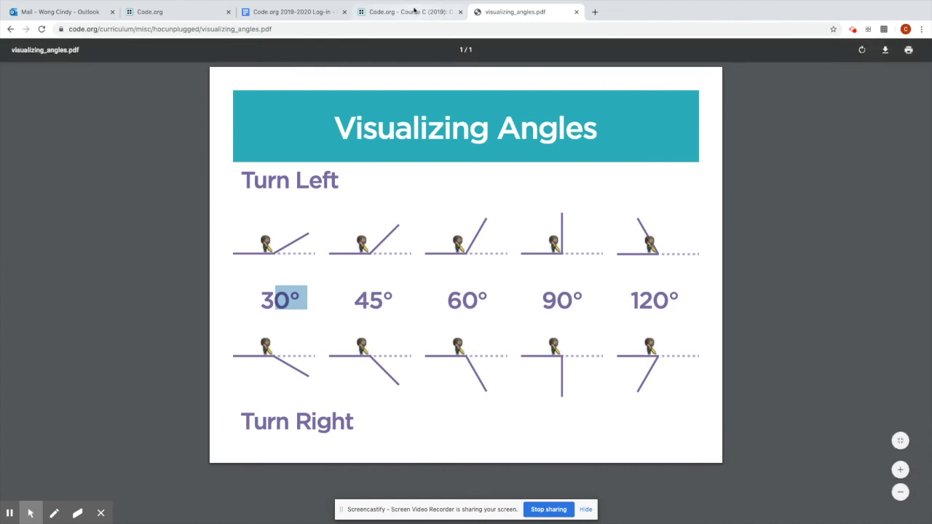
Step: Build Waddles' tag program: move forward 150, turn right 45, move forward 75
left_click(408, 12)
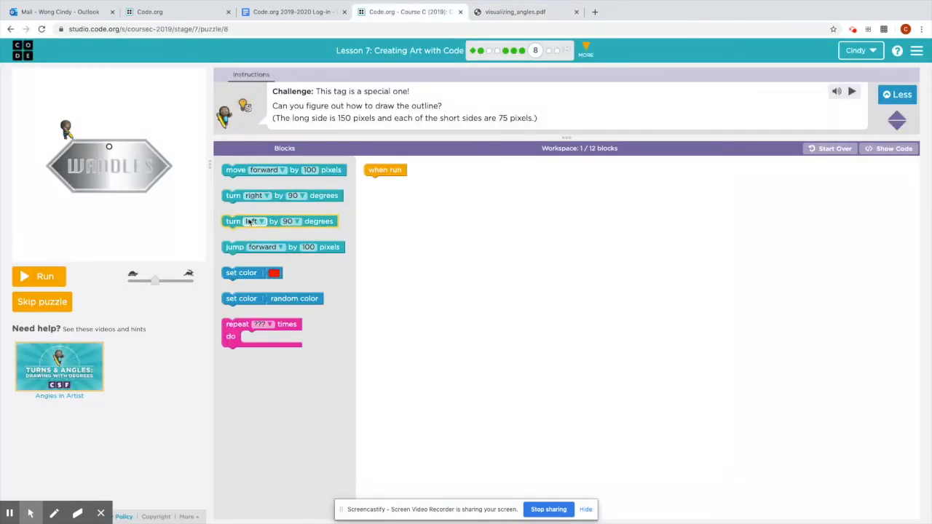
left_click_drag(283, 169, 475, 203)
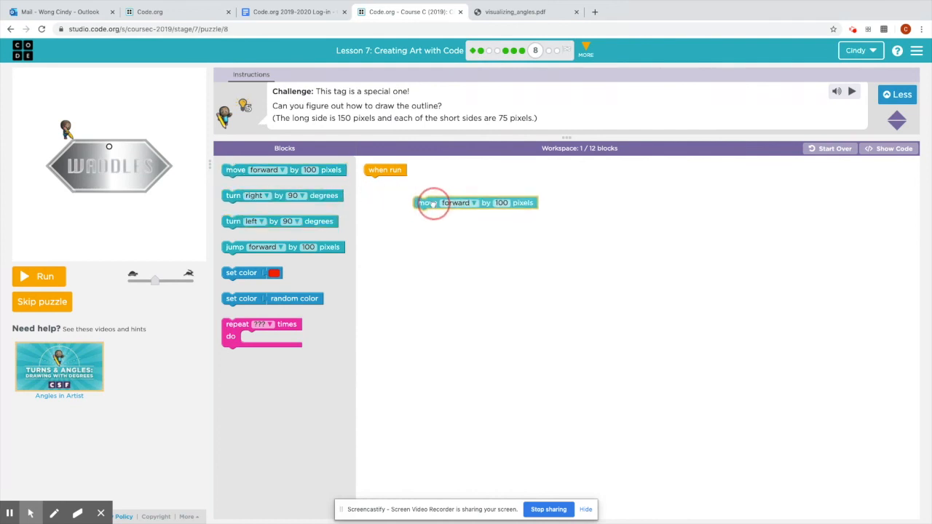
left_click_drag(475, 202, 429, 186)
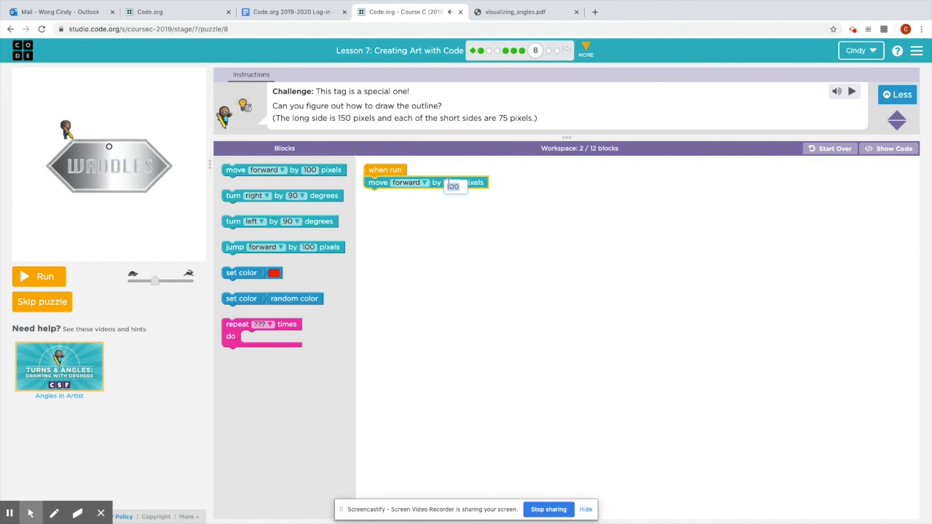
type("150")
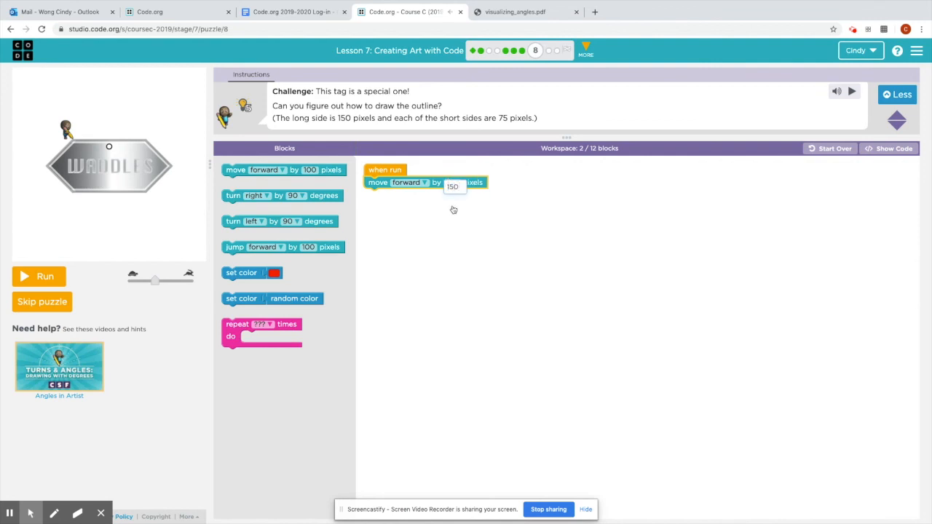
left_click_drag(277, 195, 393, 195)
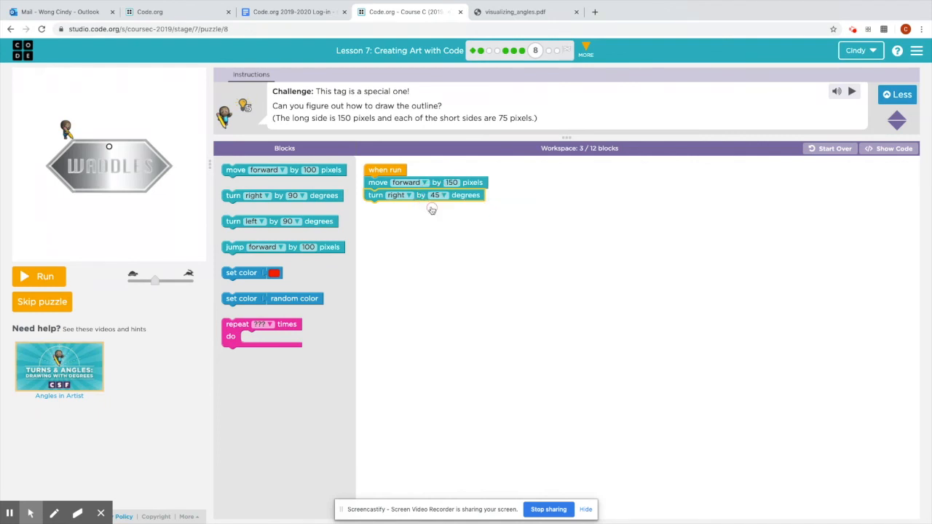
mouse_move(191, 252)
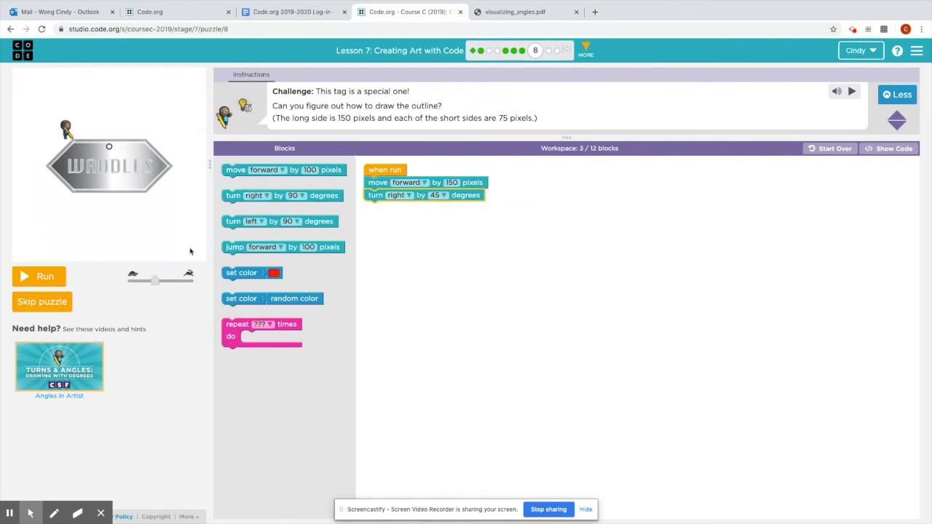
left_click_drag(260, 169, 357, 212)
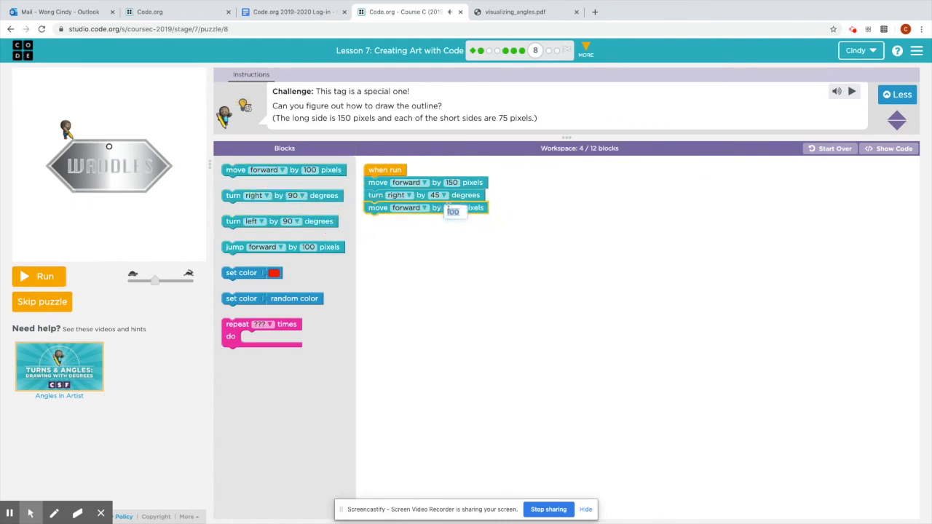
type("75")
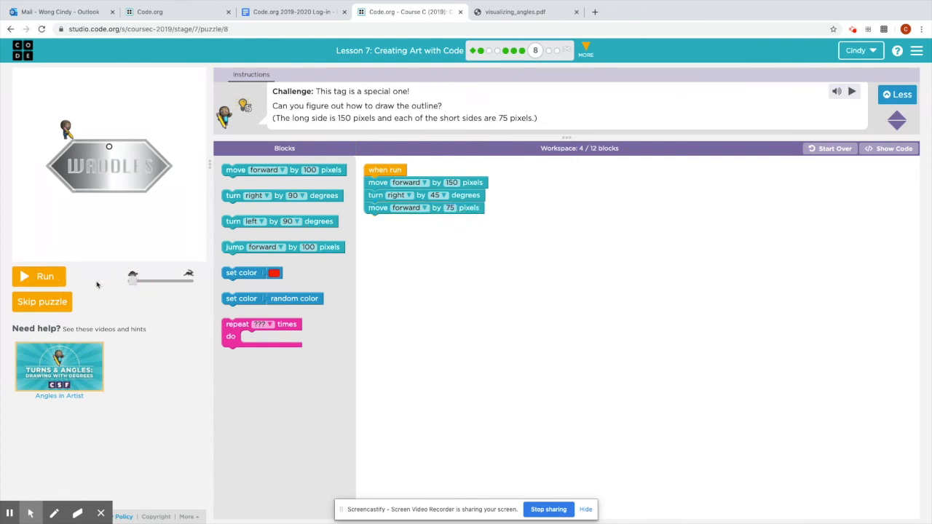
Step: Run the partial tag program, read the not-right feedback, and return to the angles chart
left_click(38, 276)
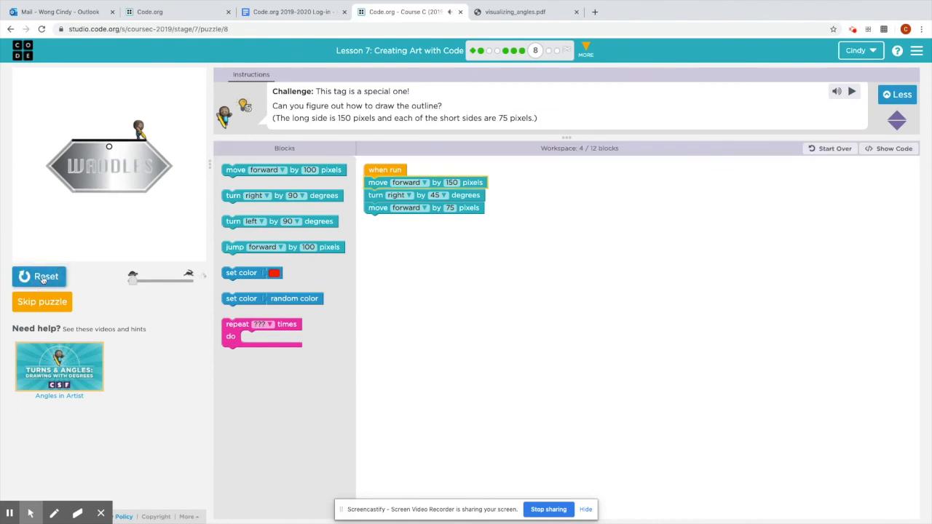
left_click(852, 90)
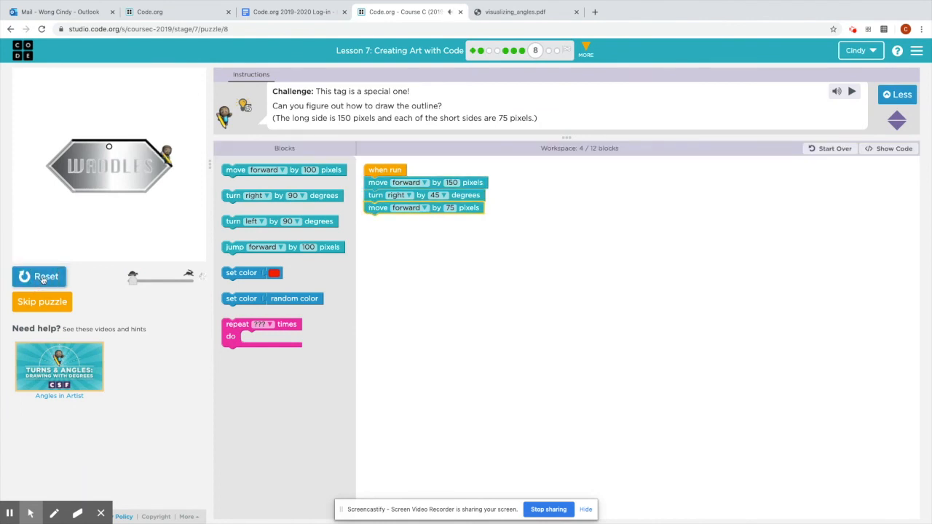
left_click(852, 93)
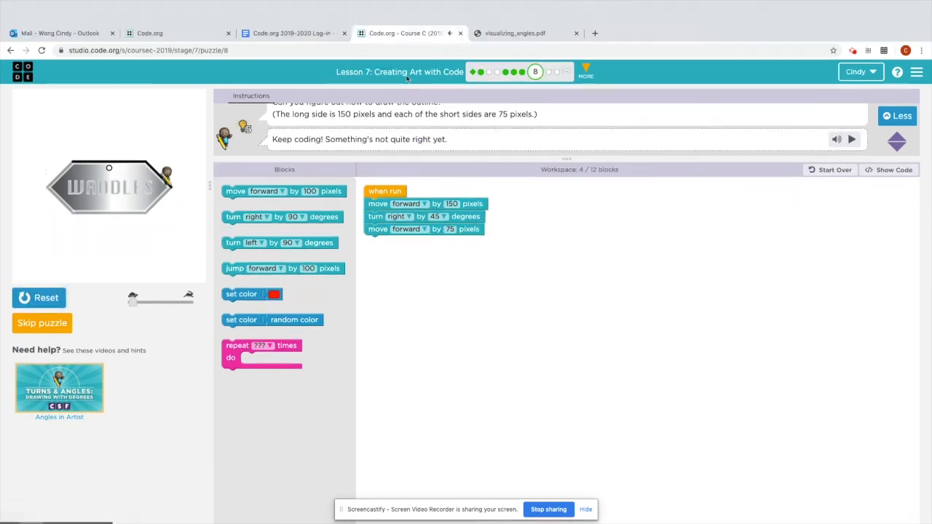
left_click(513, 32)
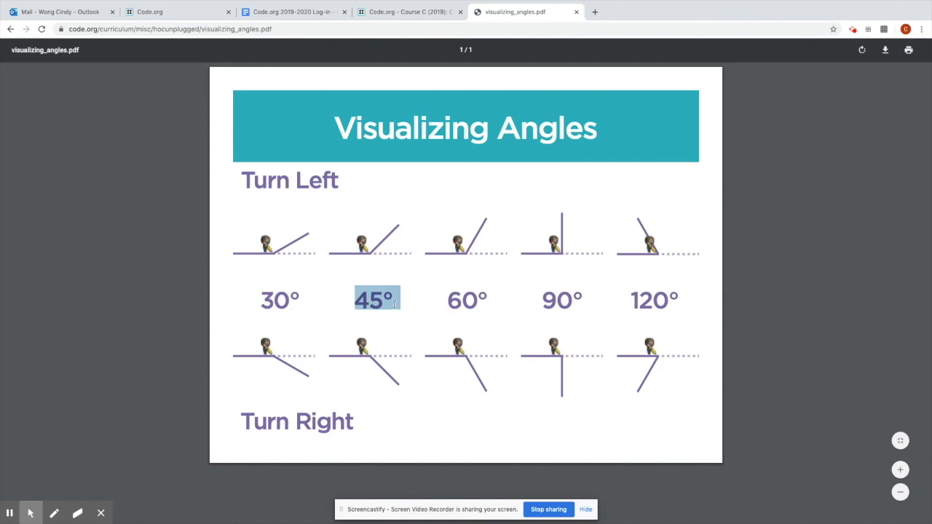
mouse_move(276, 361)
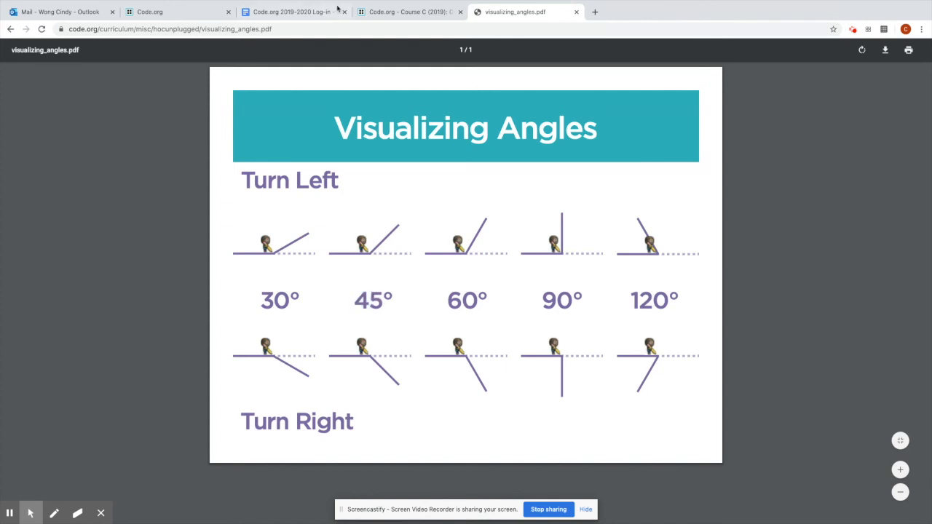
Step: Compare the tag puzzle against the Visualizing Angles chart and return to puzzle 8
left_click(408, 12)
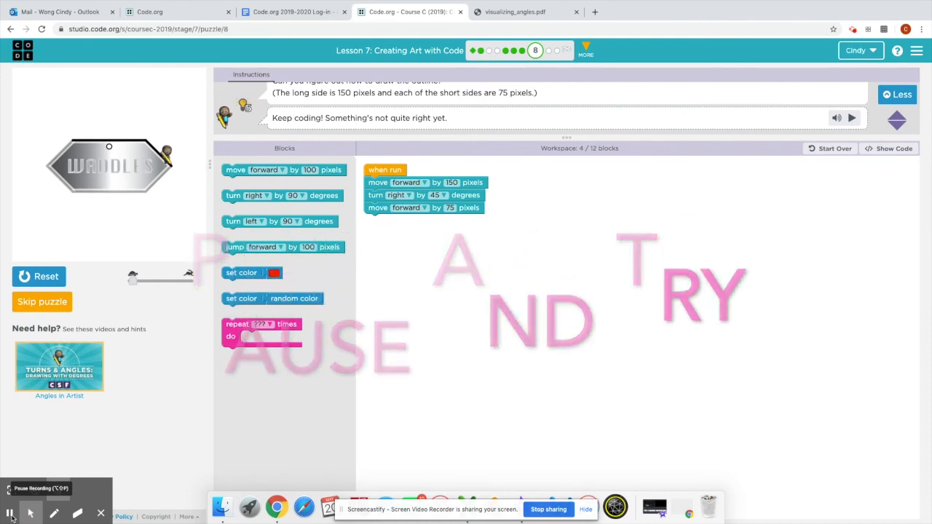
left_click(10, 513)
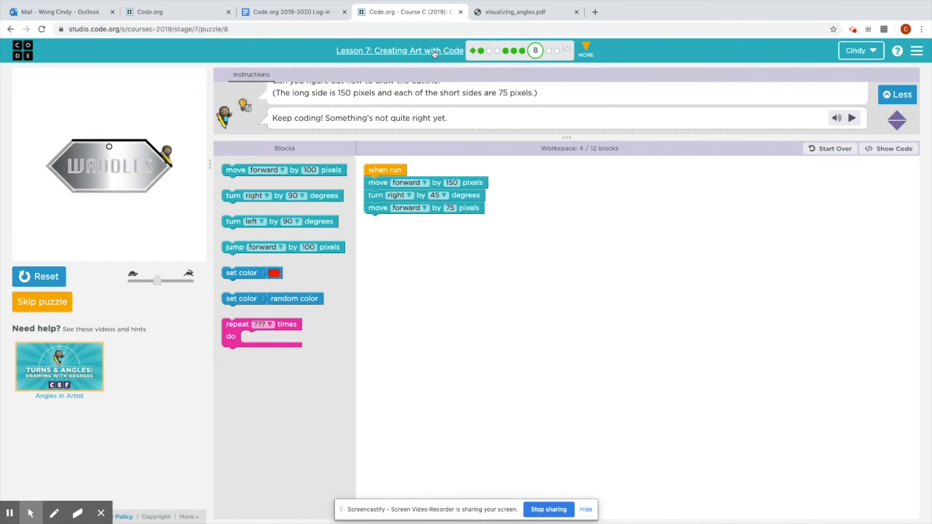
left_click(516, 12)
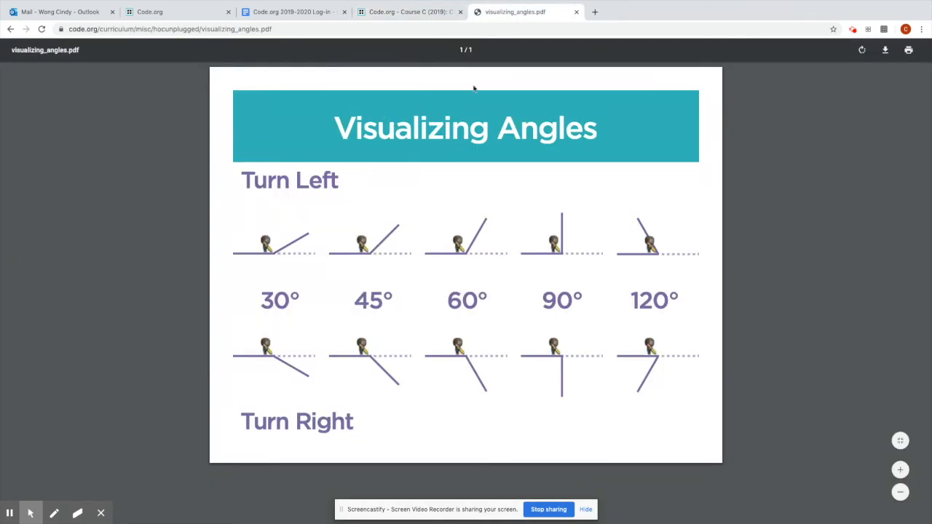
mouse_move(617, 326)
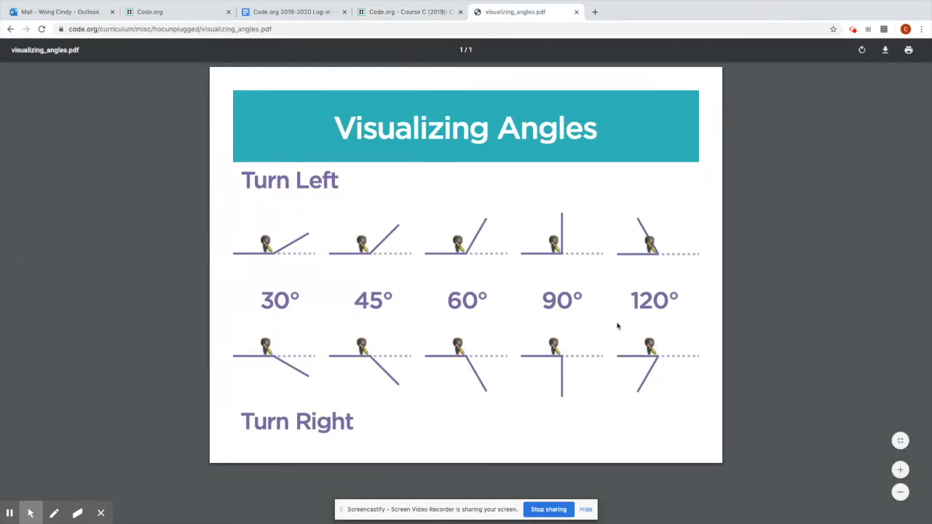
mouse_move(428, 224)
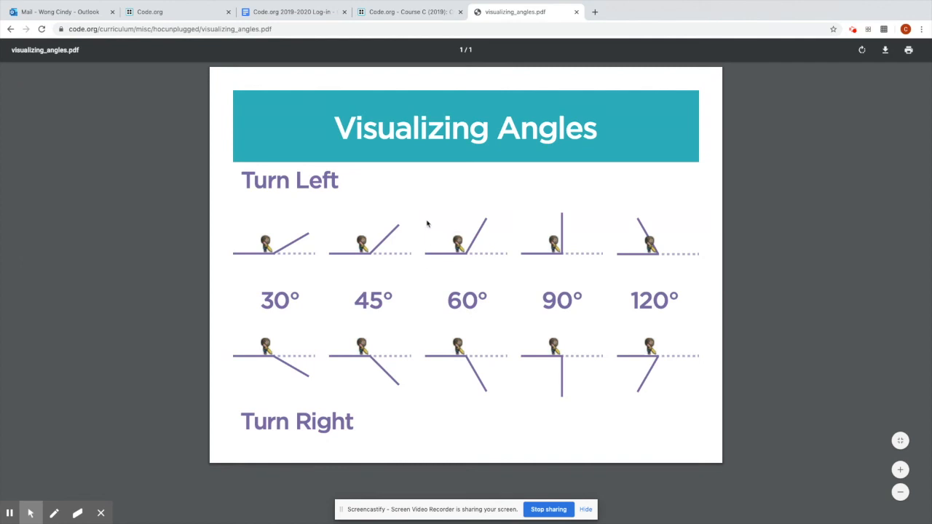
mouse_move(421, 246)
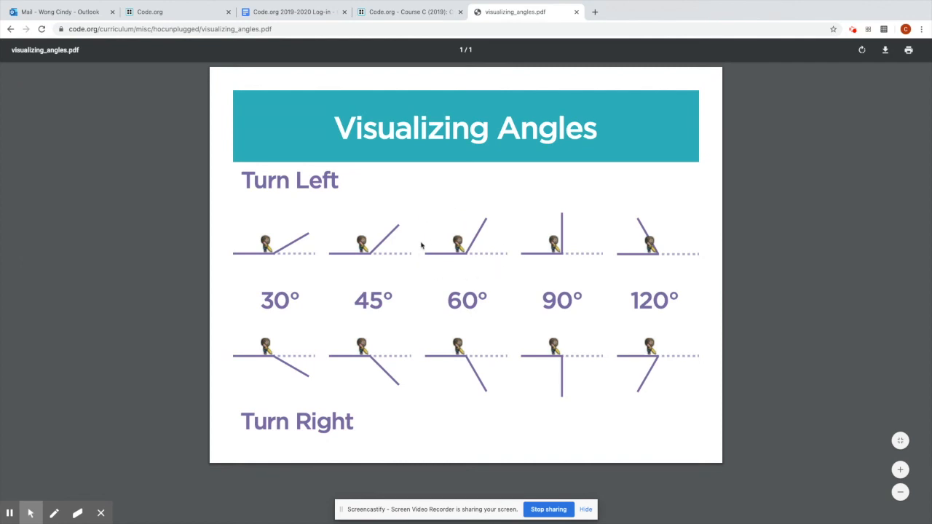
left_click(408, 12)
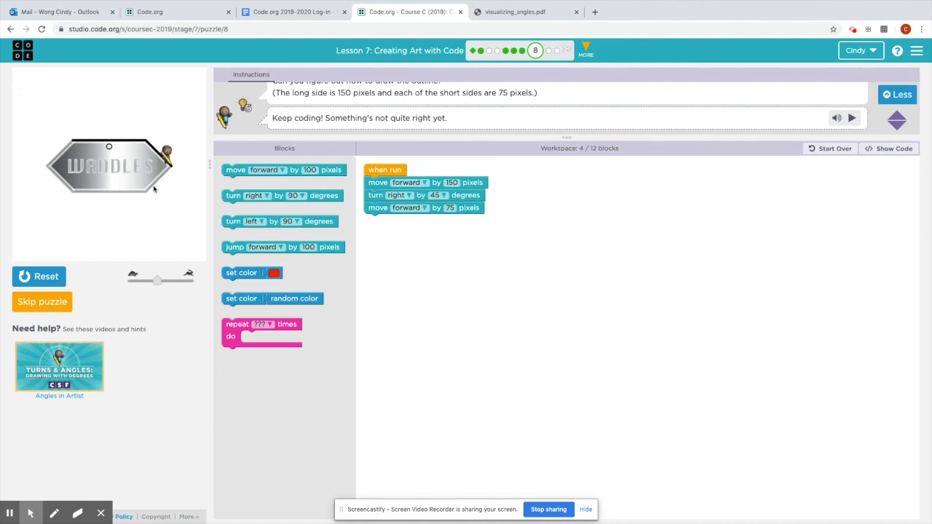
mouse_move(242, 207)
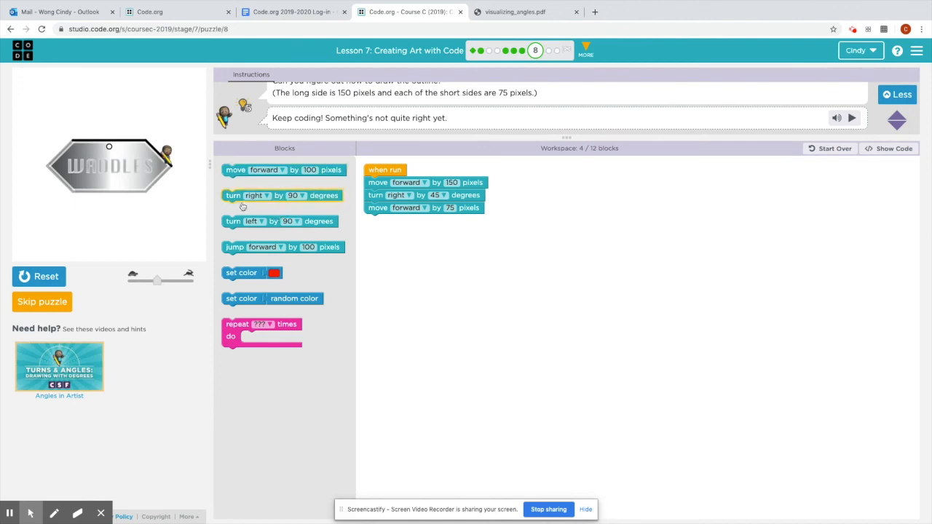
Step: Add a second right turn and a 75-pixel move to the tag program and rerun it
left_click_drag(280, 195, 394, 222)
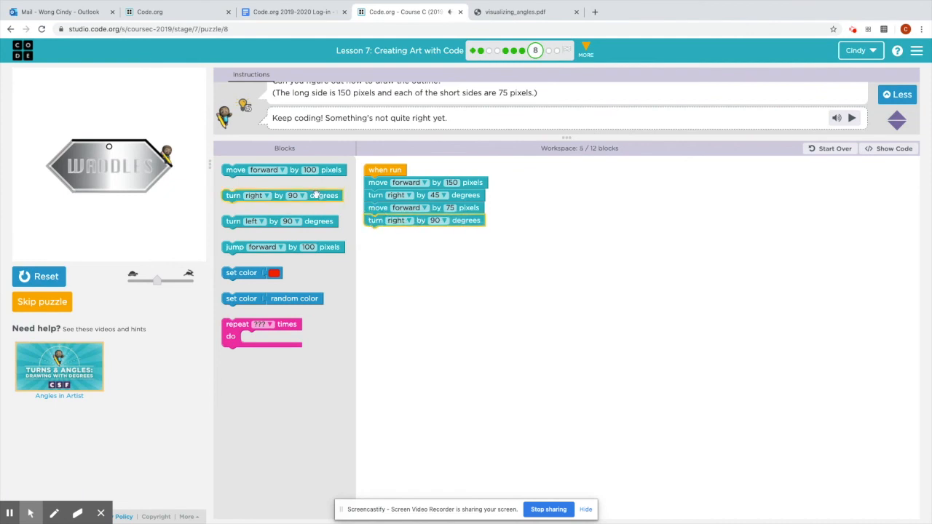
mouse_move(172, 172)
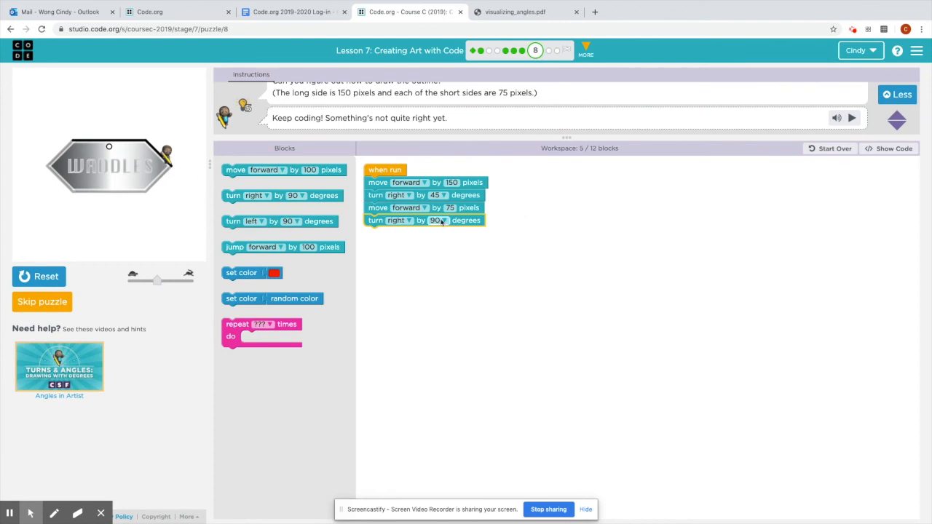
left_click(442, 220)
type("120")
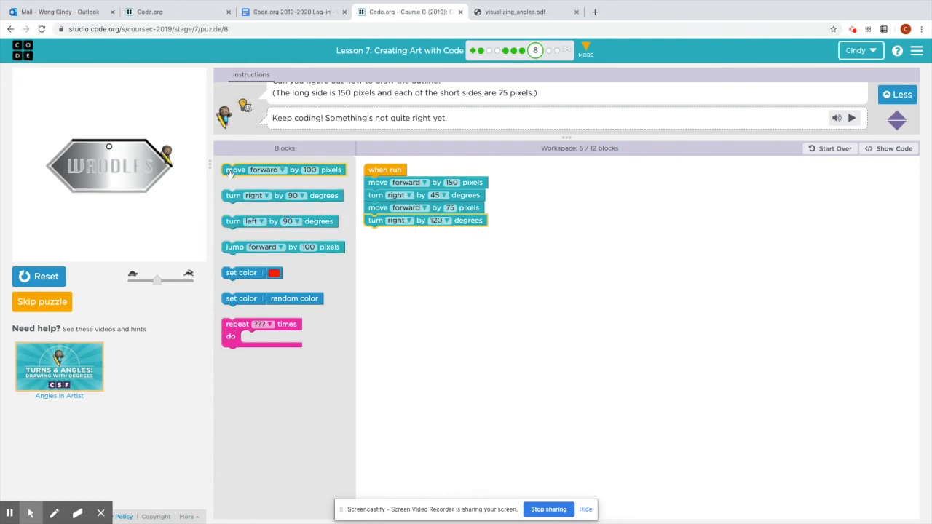
left_click_drag(284, 169, 425, 233)
type("75")
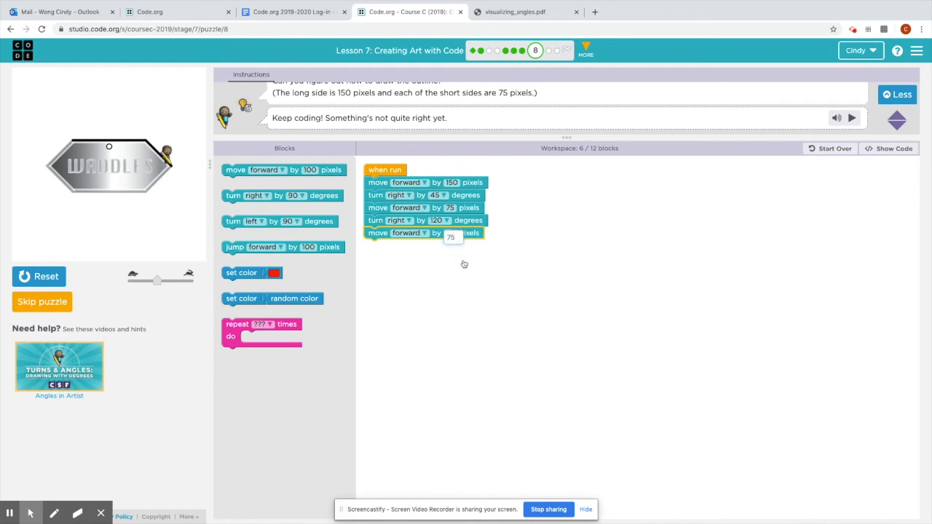
left_click(38, 277)
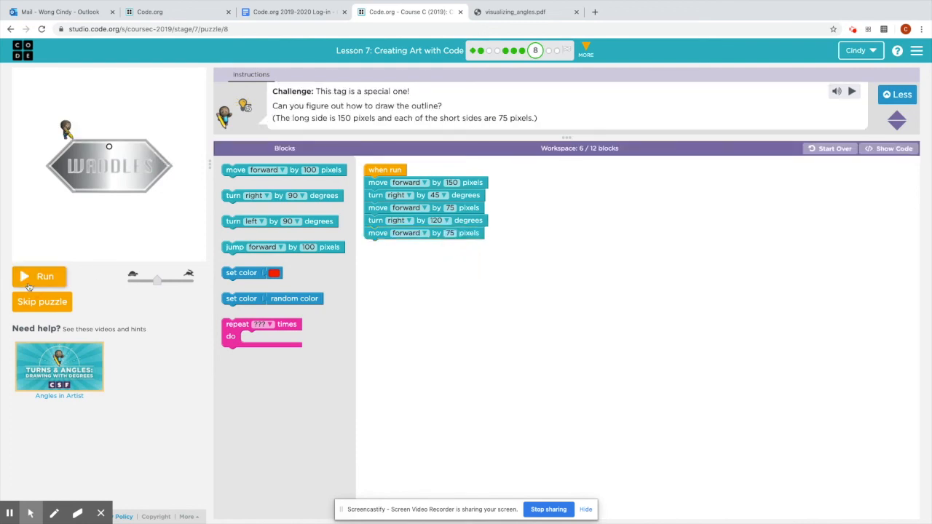
left_click(39, 276)
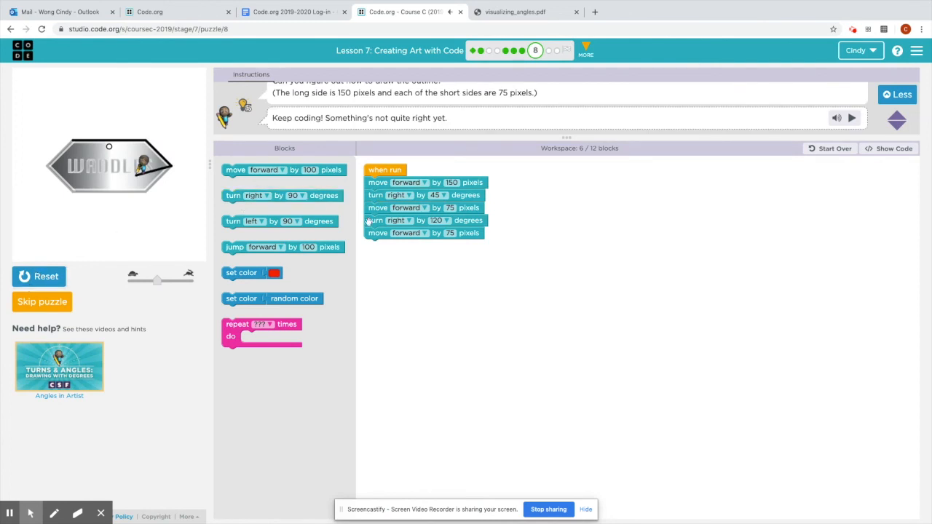
mouse_move(425, 233)
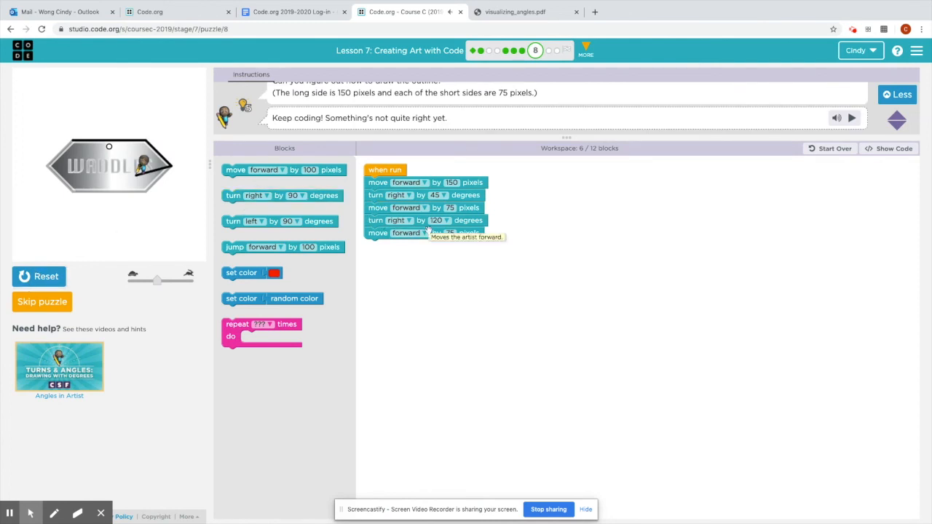
Step: Change the second turn's angle from 120 to 90 degrees
left_click(440, 220)
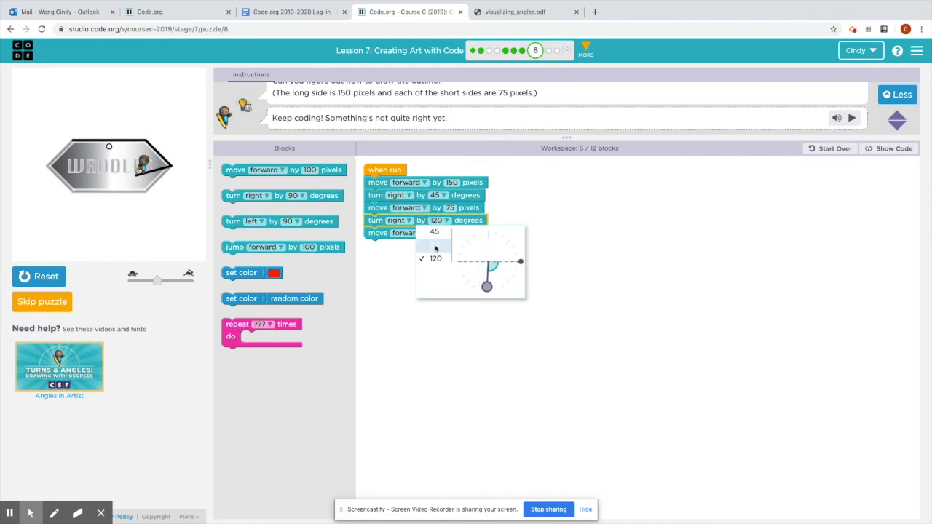
left_click(434, 245)
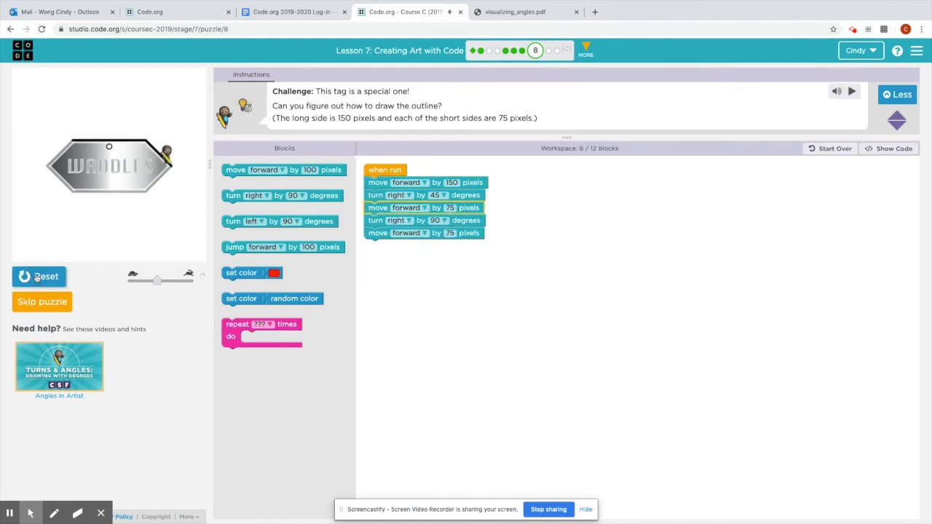
left_click(852, 116)
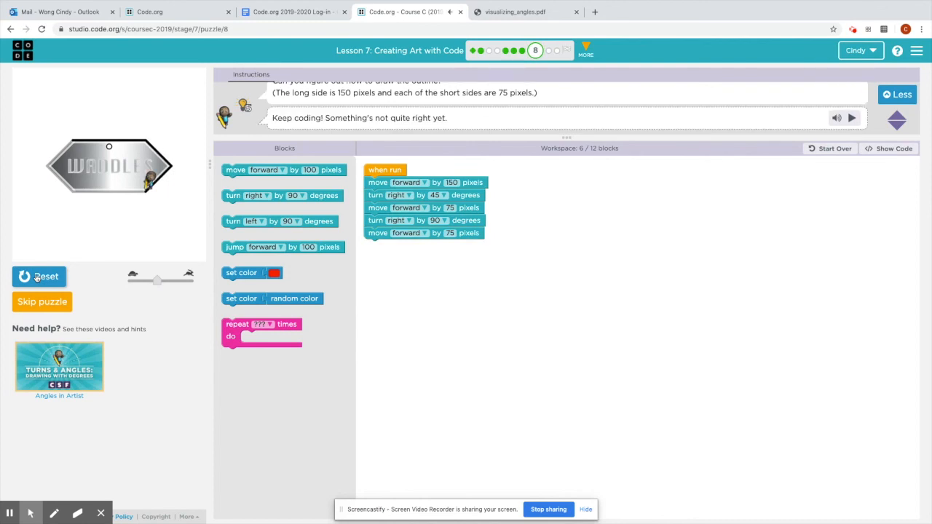
mouse_move(149, 192)
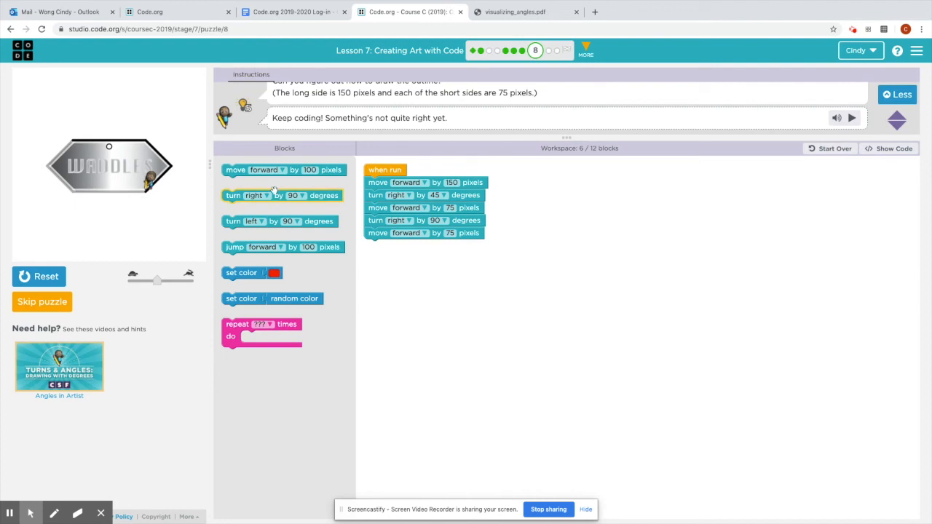
mouse_move(233, 195)
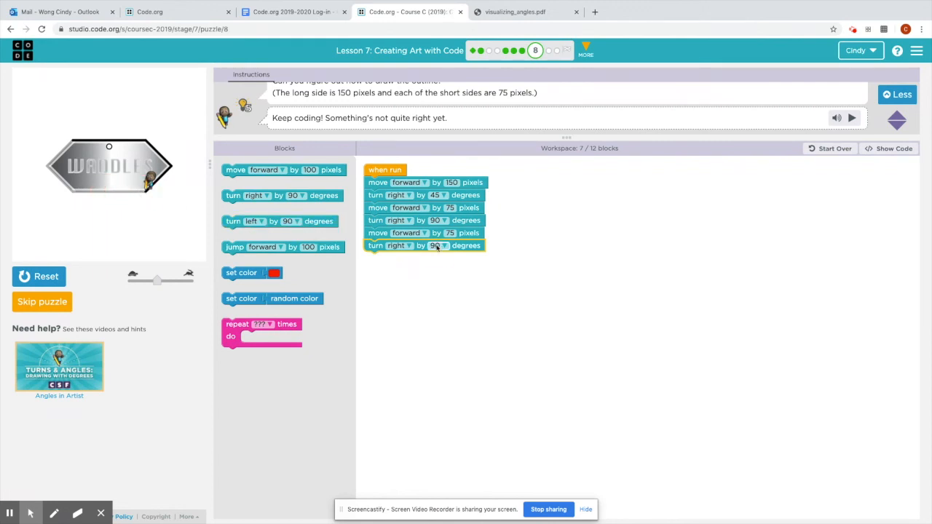
Step: Set the newest turn to 45 degrees, then add a 150-pixel side and another right turn
left_click(436, 245)
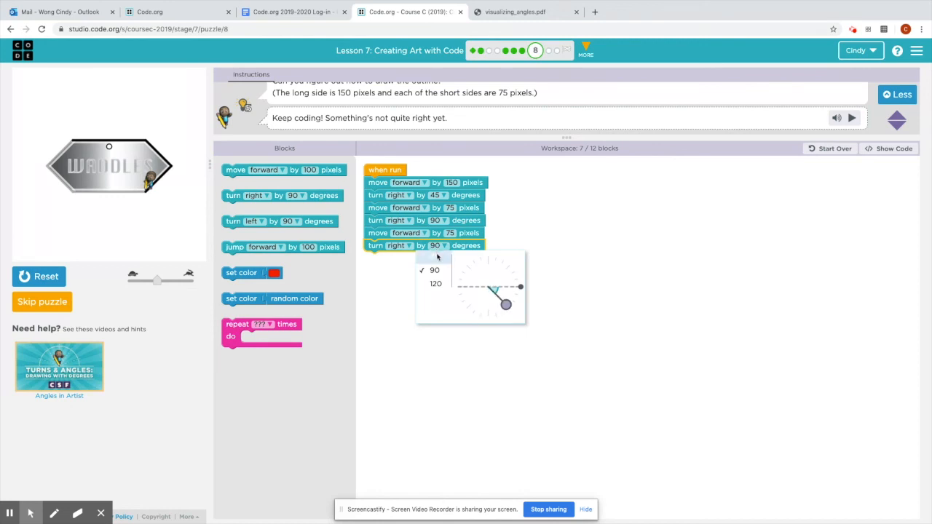
left_click(434, 256)
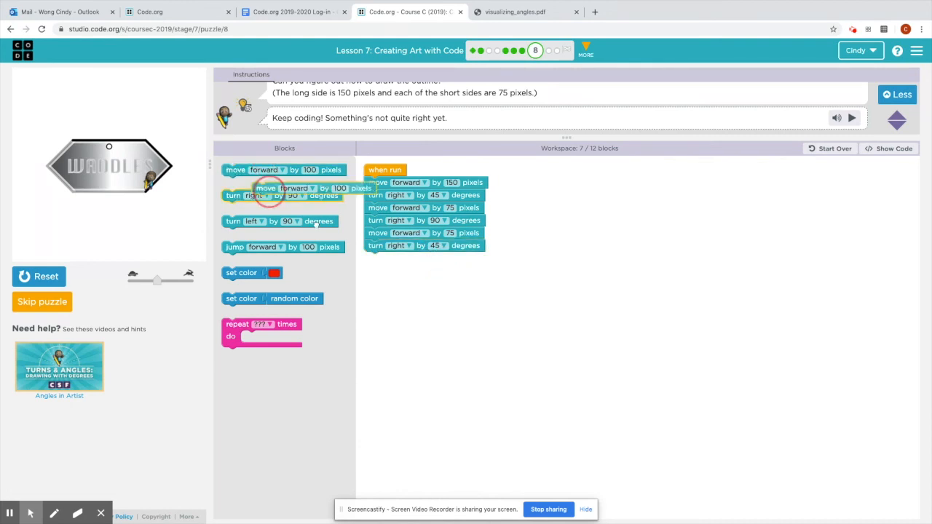
left_click_drag(282, 169, 425, 257)
type("150")
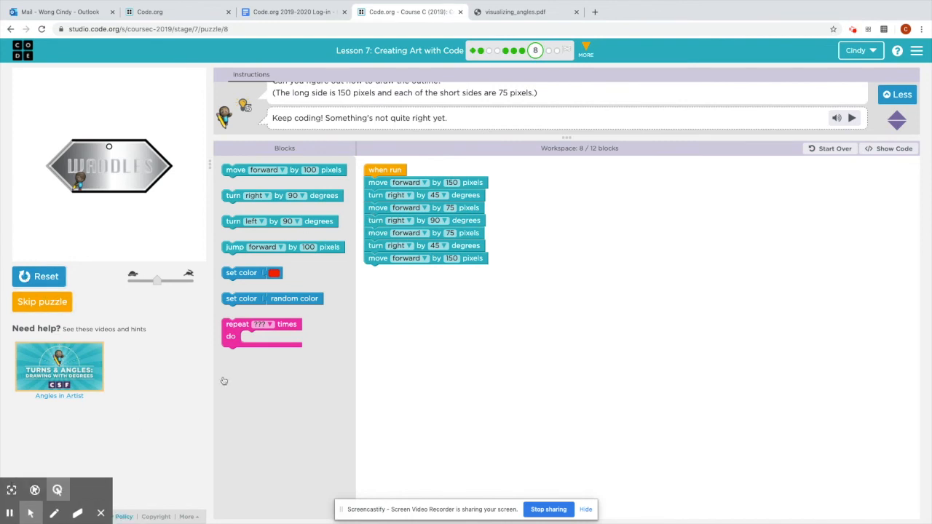
left_click_drag(279, 195, 423, 287)
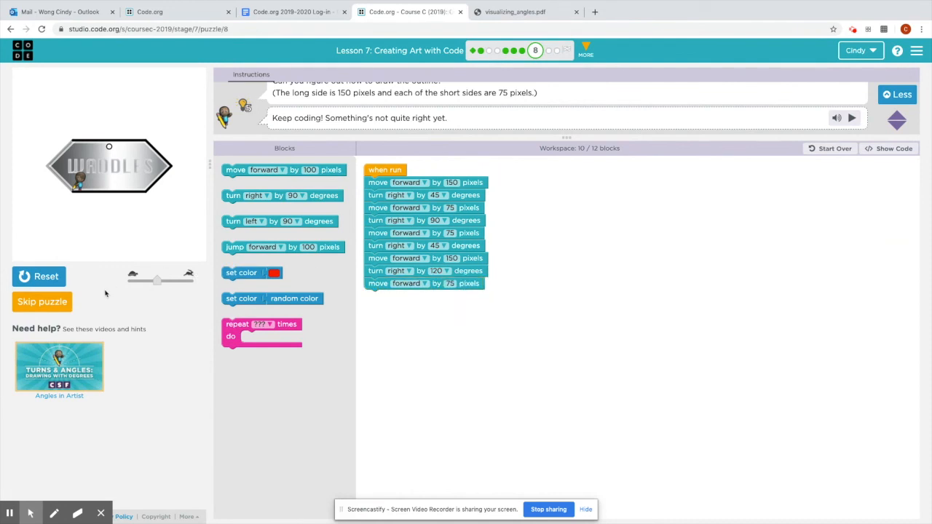
Step: Rerun the tag program and change the 120-degree turn to 45 degrees
left_click(39, 277)
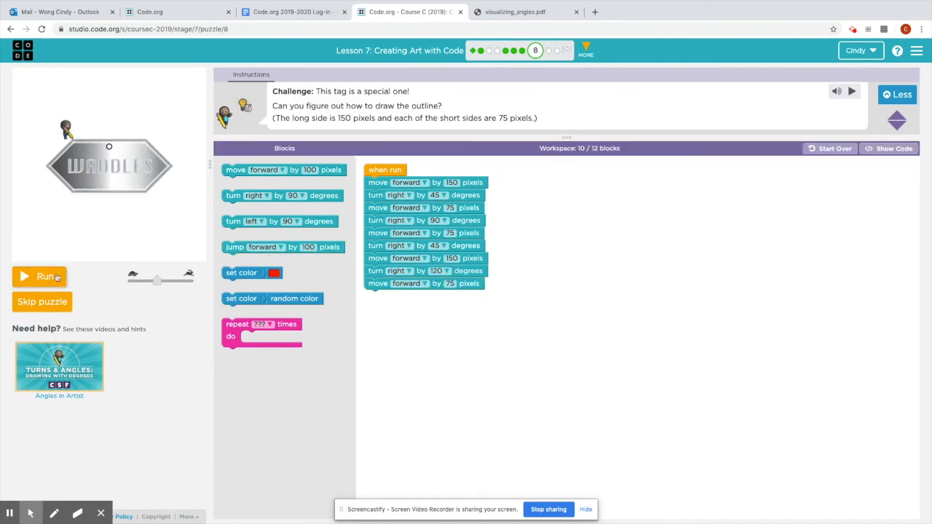
left_click(40, 276)
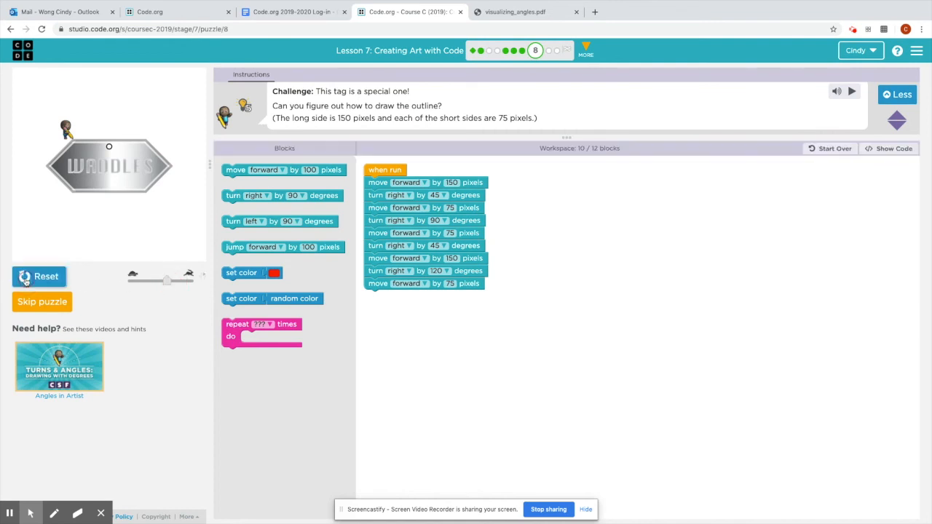
left_click(852, 116)
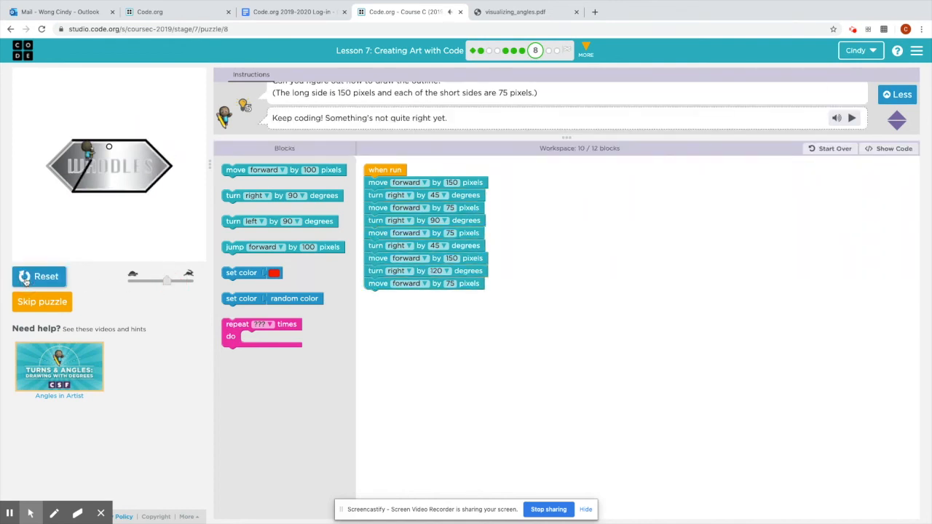
left_click(440, 270)
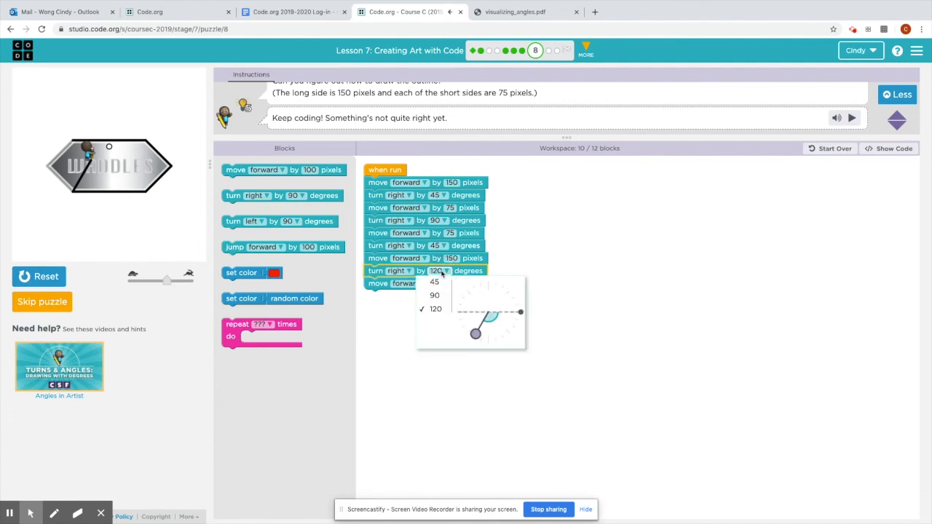
mouse_move(435, 283)
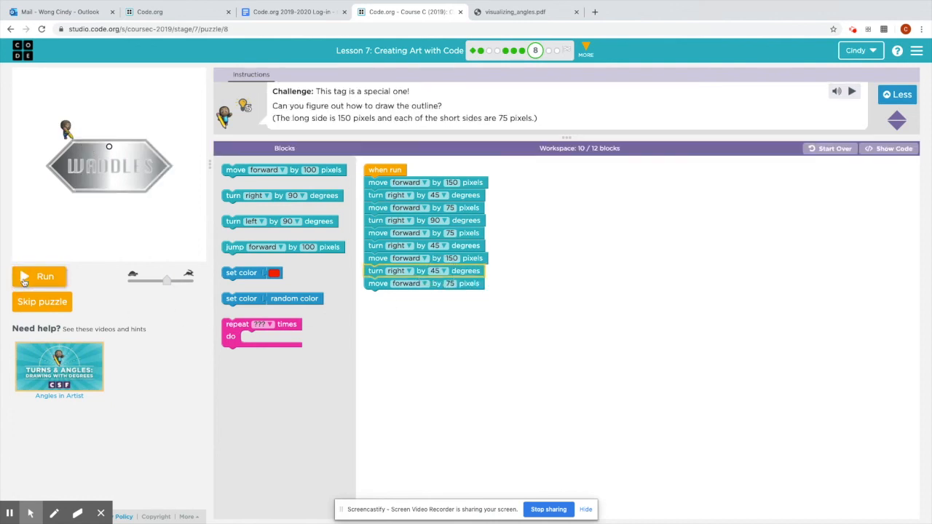
left_click(40, 276)
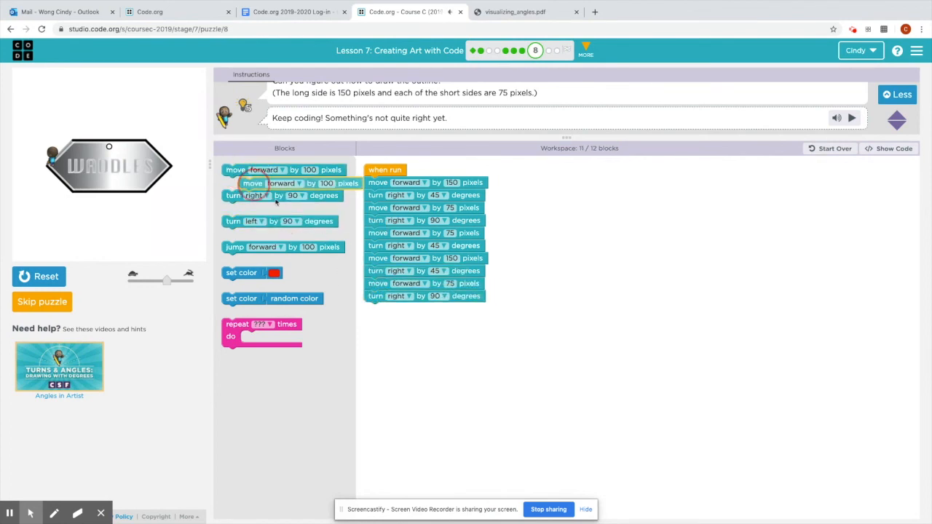
Step: Add the final 75-pixel move and run the completed 12-block hexagon program
left_click_drag(282, 183, 425, 308)
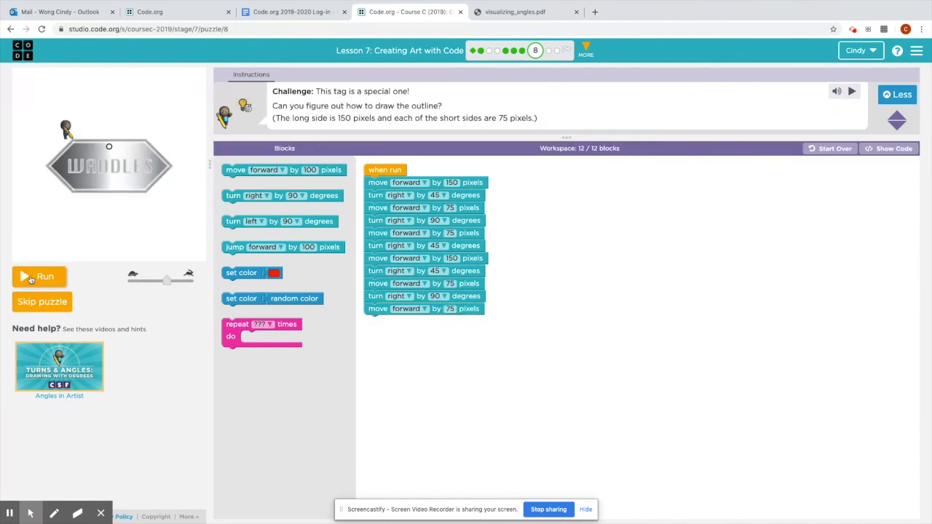
left_click(40, 277)
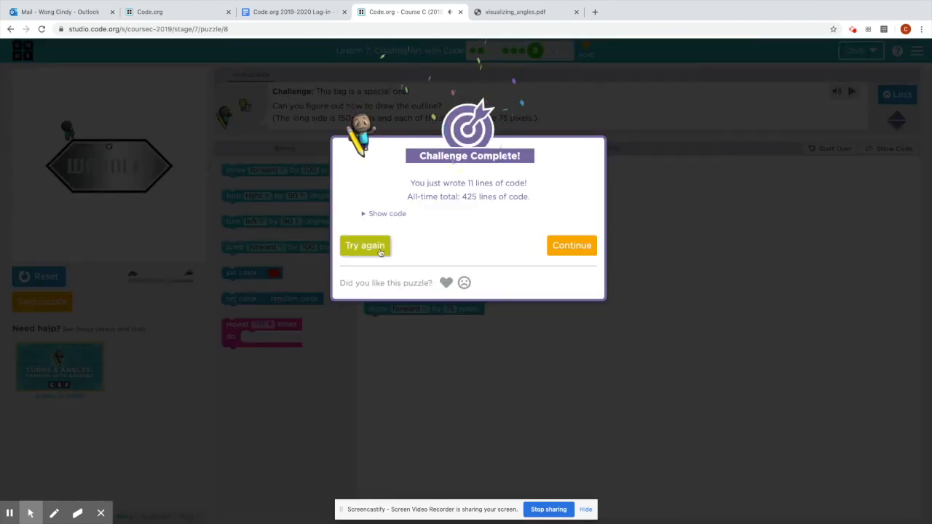
Step: Choose Try again on Challenge Complete to stay on puzzle 8 with the finished program
left_click(571, 244)
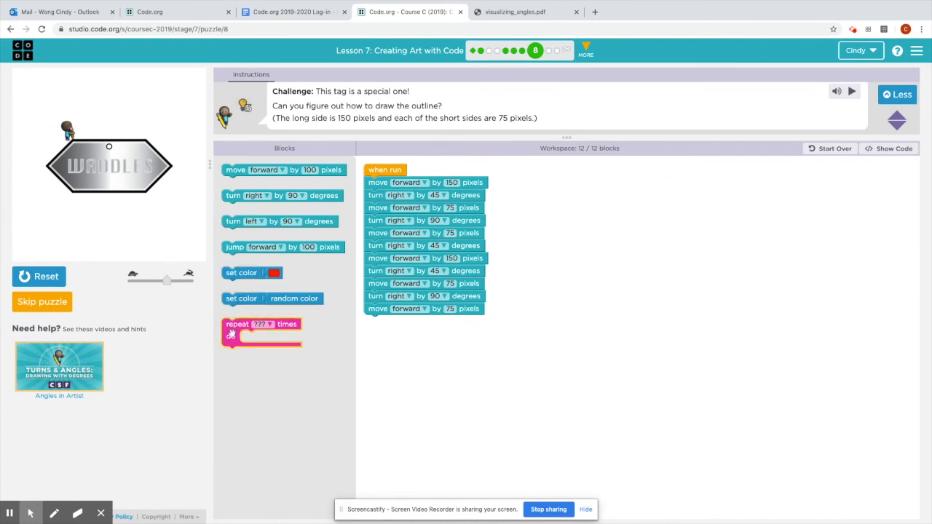
left_click(261, 324)
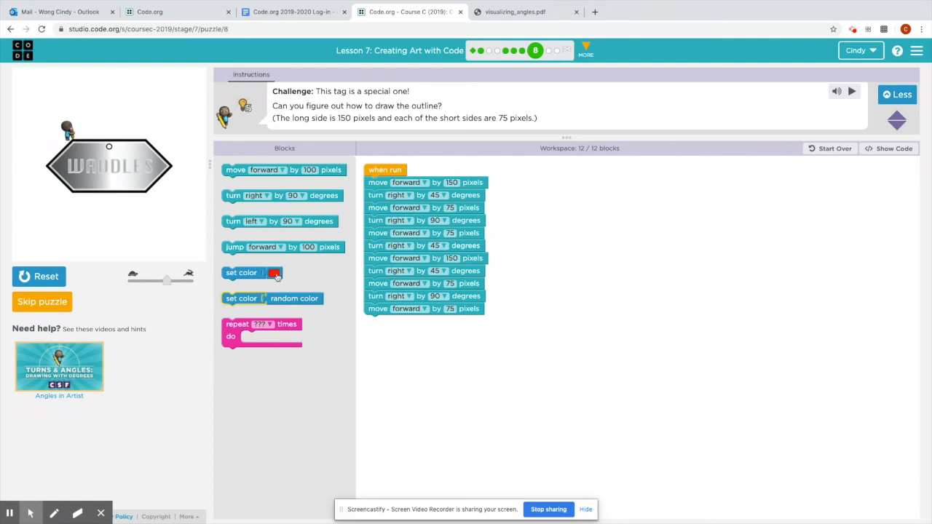
mouse_move(294, 246)
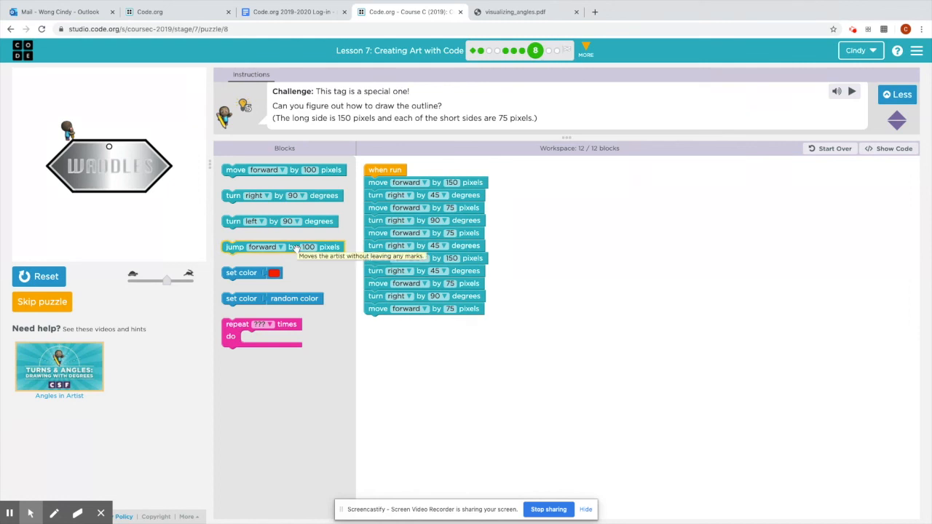
mouse_move(26, 493)
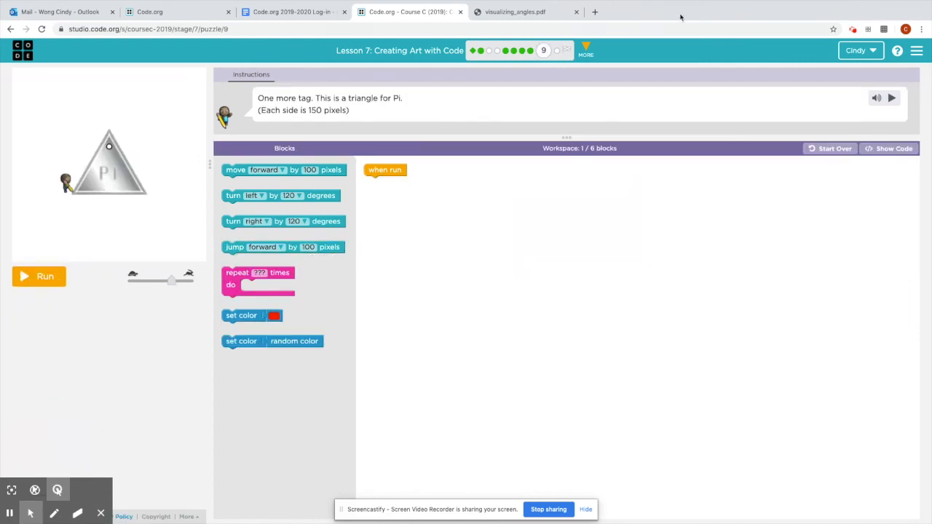
mouse_move(557, 50)
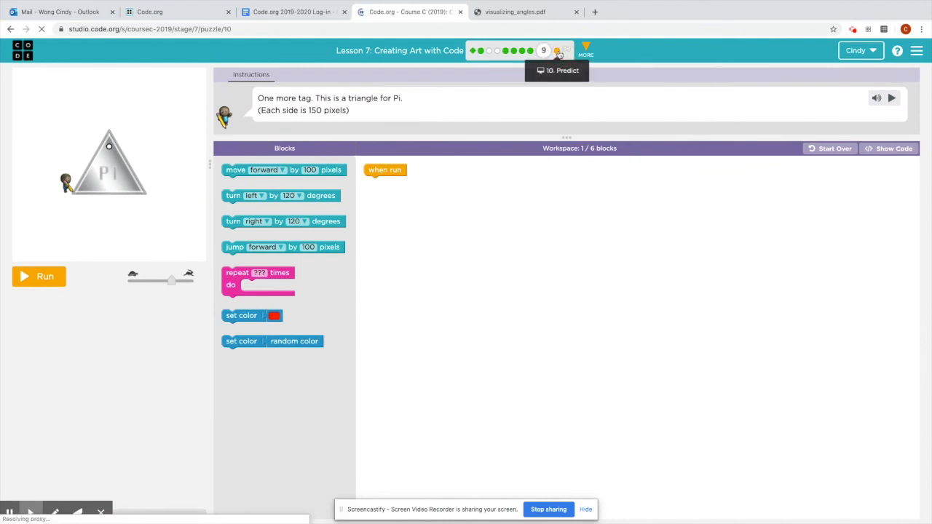
Step: Move from puzzle 9's Pi triangle to puzzle 10, the prediction question
left_click(557, 49)
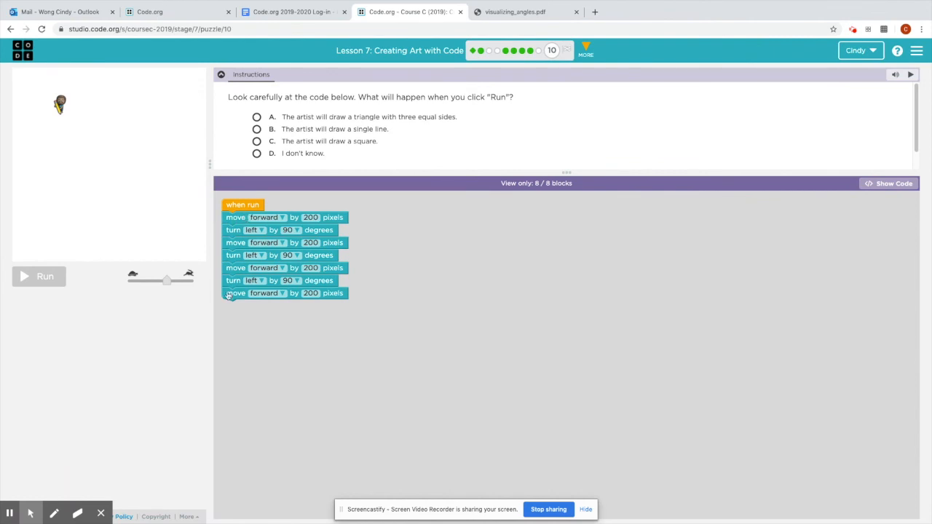
mouse_move(48, 265)
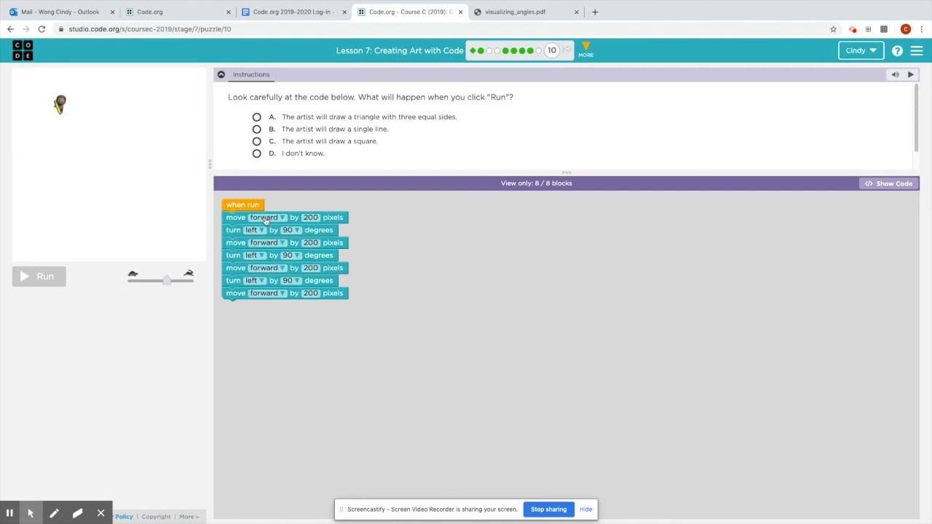
mouse_move(230, 280)
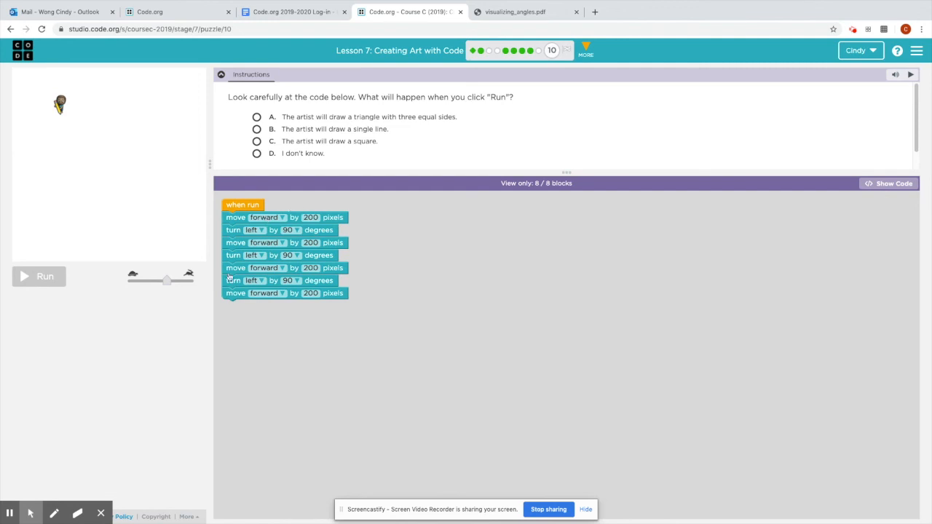
Step: Try answers A, D, B and C, settling on C, the artist draws a square
left_click(257, 117)
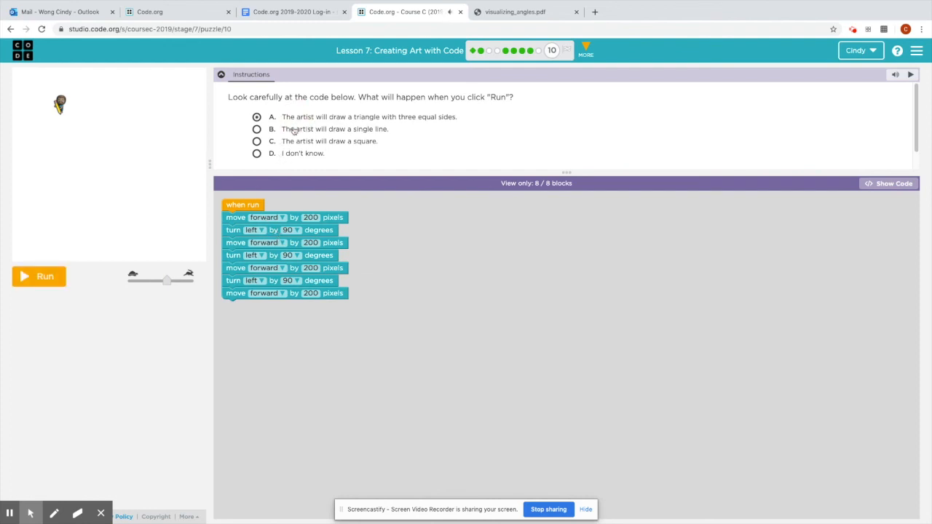
left_click(257, 153)
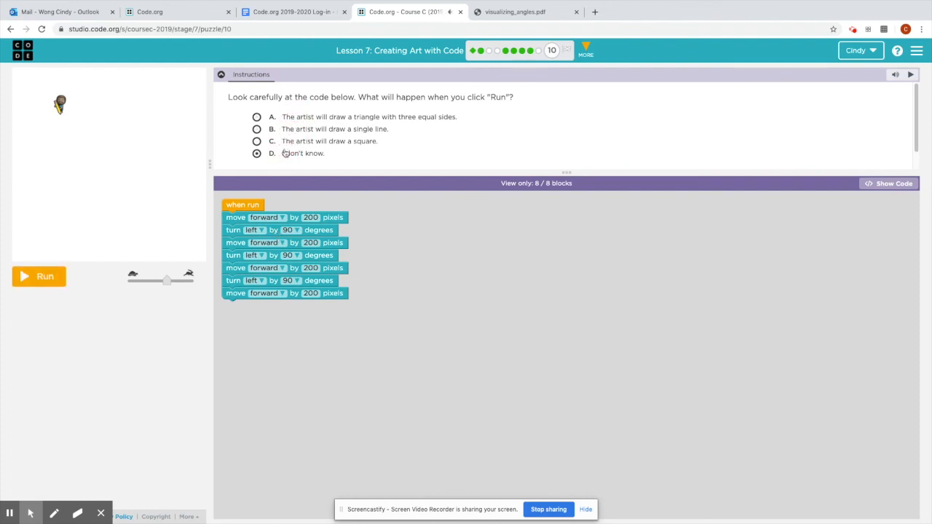
left_click(256, 116)
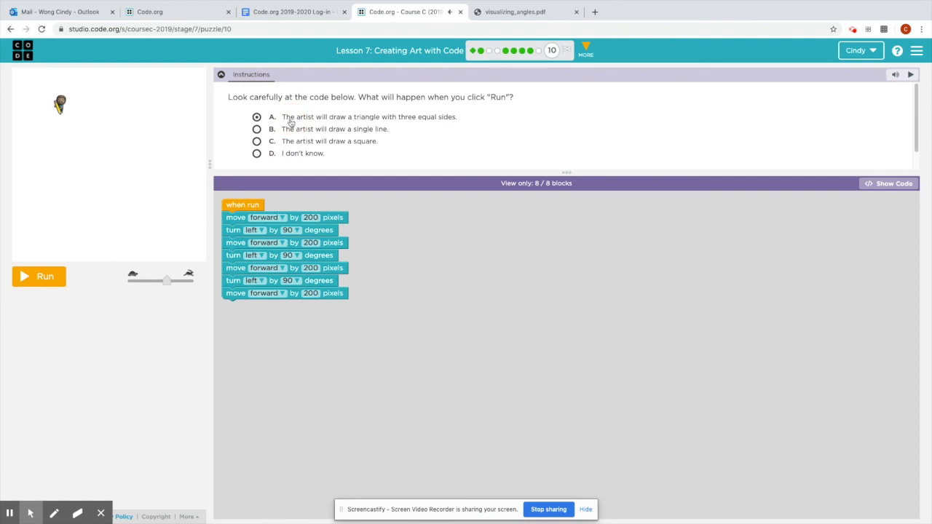
left_click(256, 128)
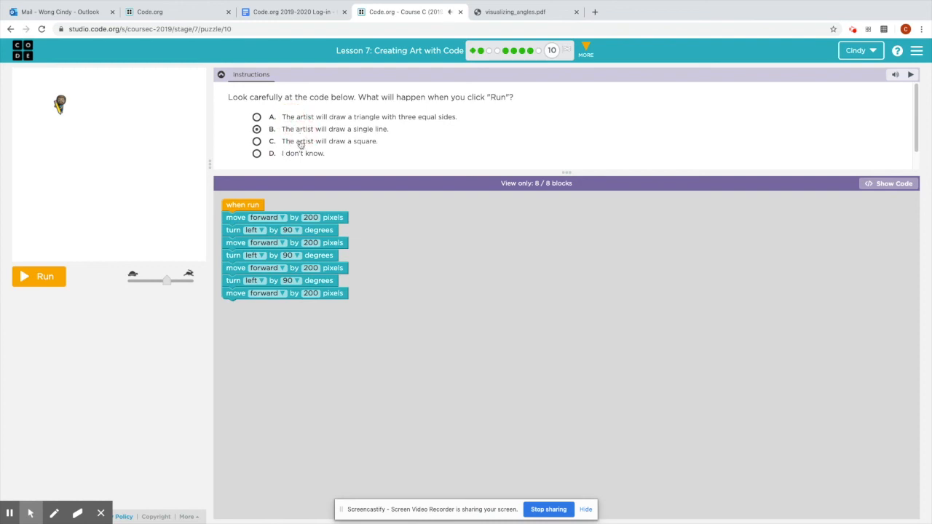
left_click(257, 141)
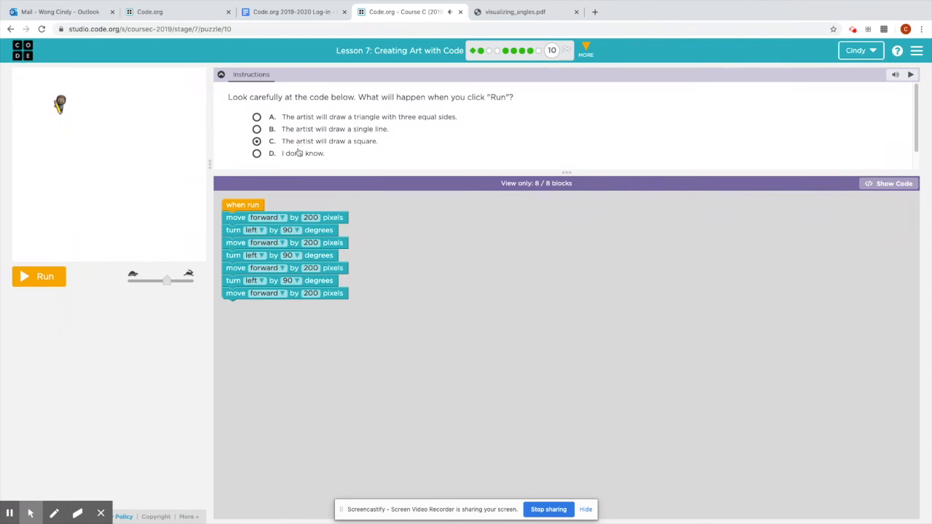
left_click(256, 153)
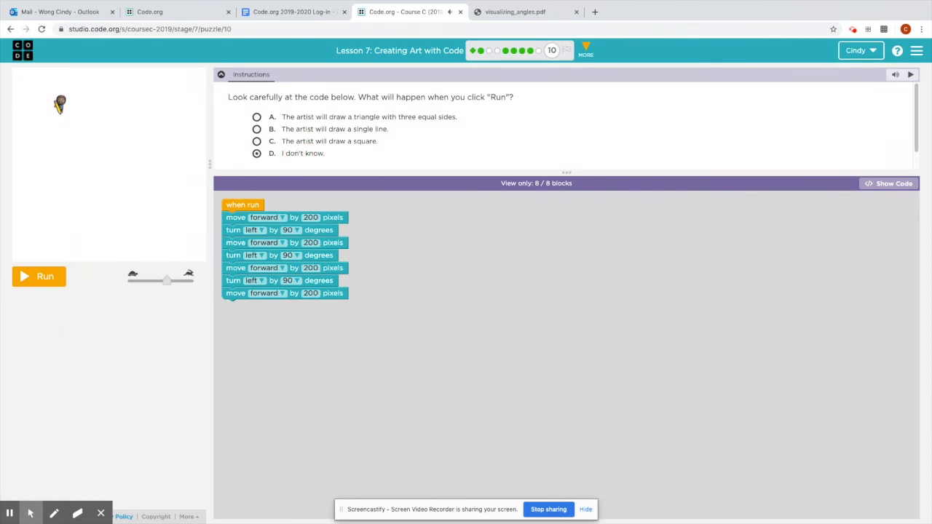
mouse_move(314, 123)
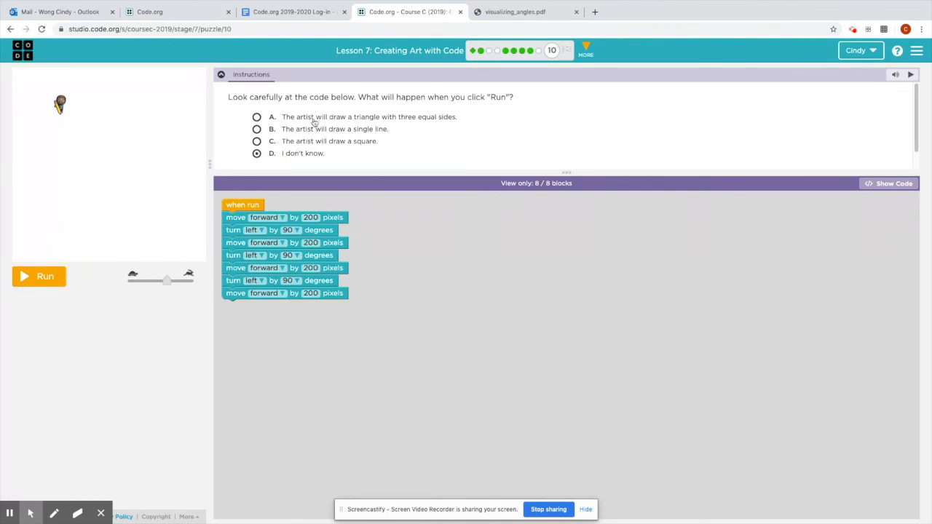
left_click(257, 141)
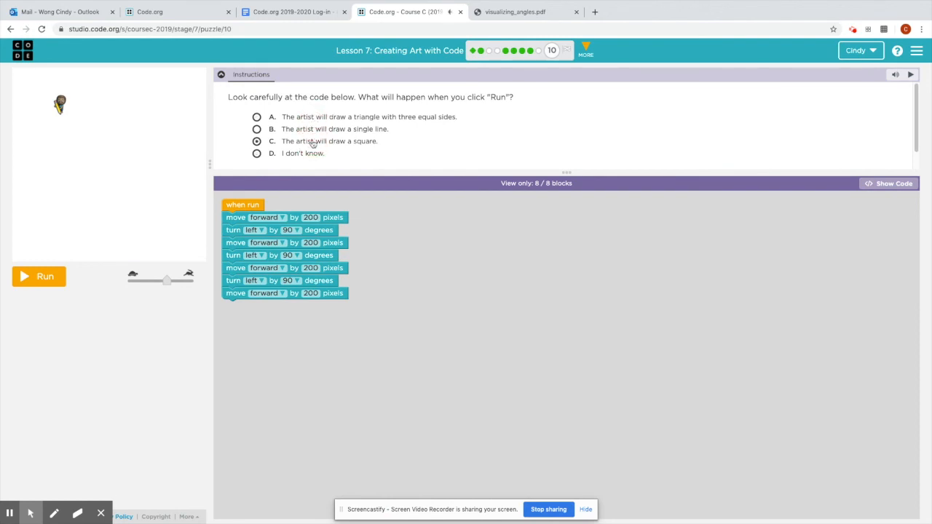
mouse_move(538, 50)
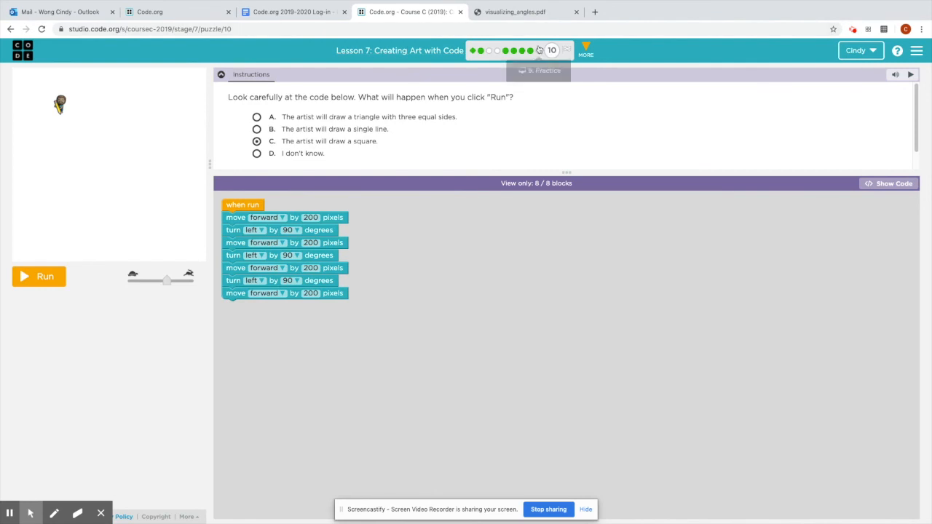
Step: Go to the Lesson 7 extras page from the progress bar
left_click(566, 50)
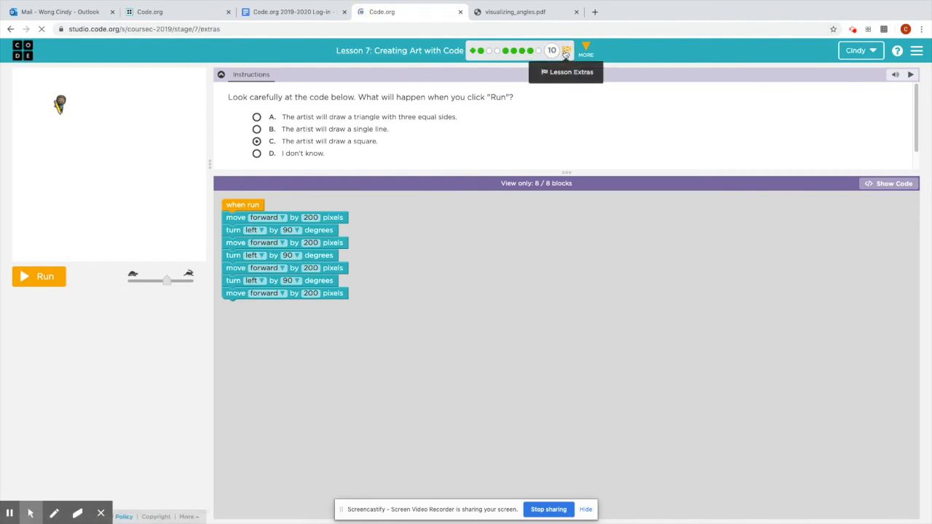